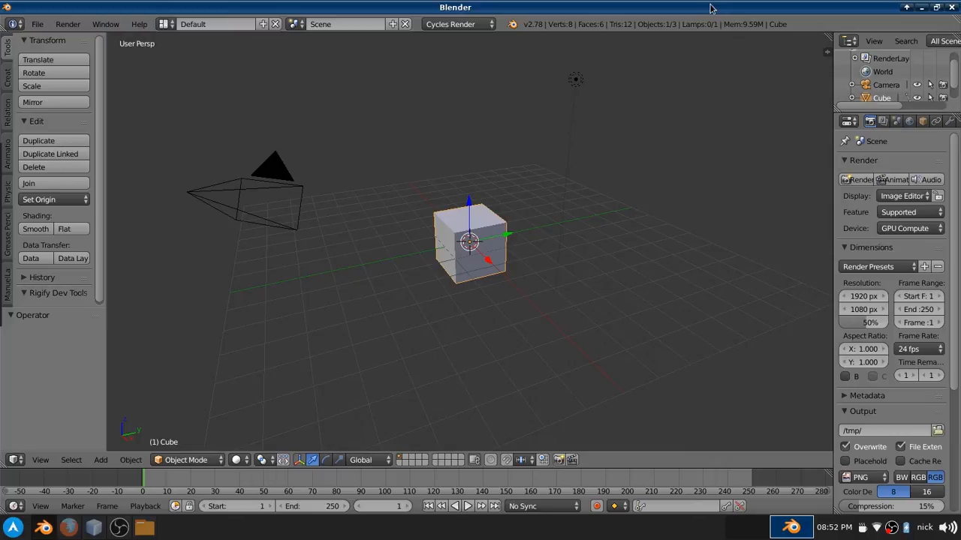
{"action": "mouse_move", "coordinate": [558, 174]}
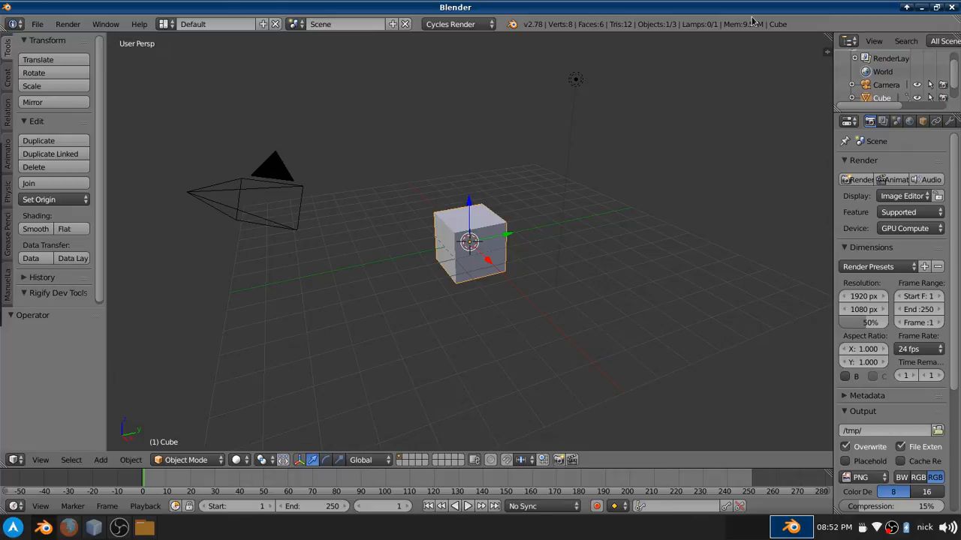
{"action": "mouse_move", "coordinate": [762, 11]}
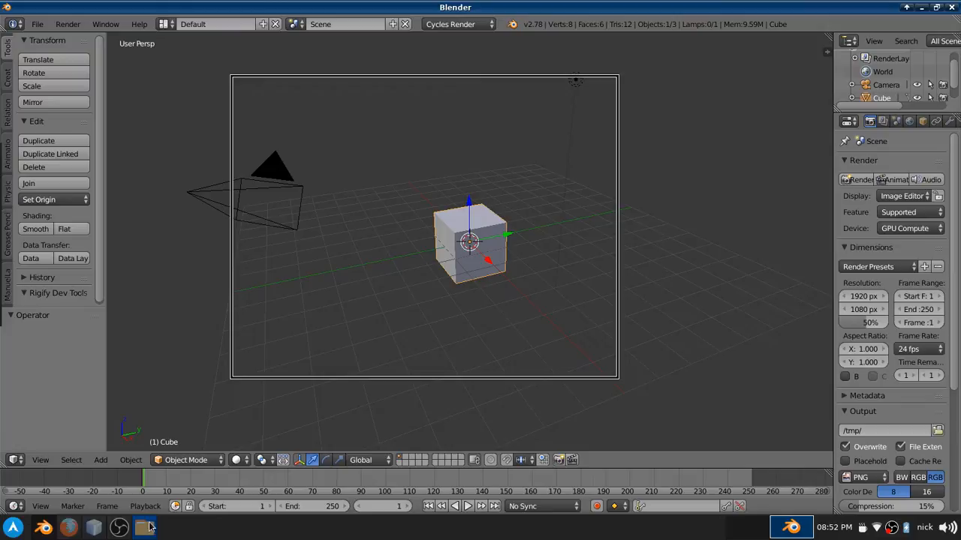
Step: Navigate the file manager to the ML folder on the secondary drive
{"action": "left_click", "coordinate": [144, 527]}
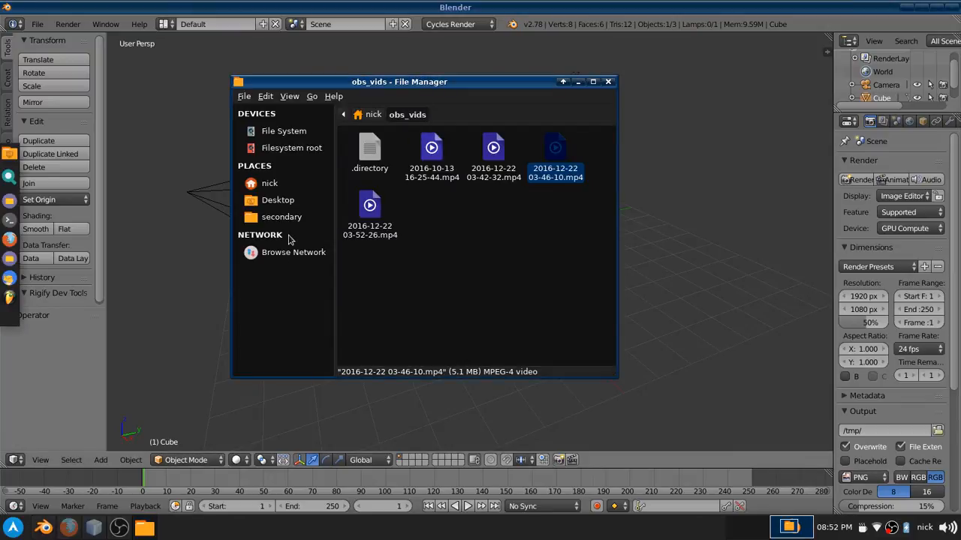
{"action": "left_click", "coordinate": [282, 216]}
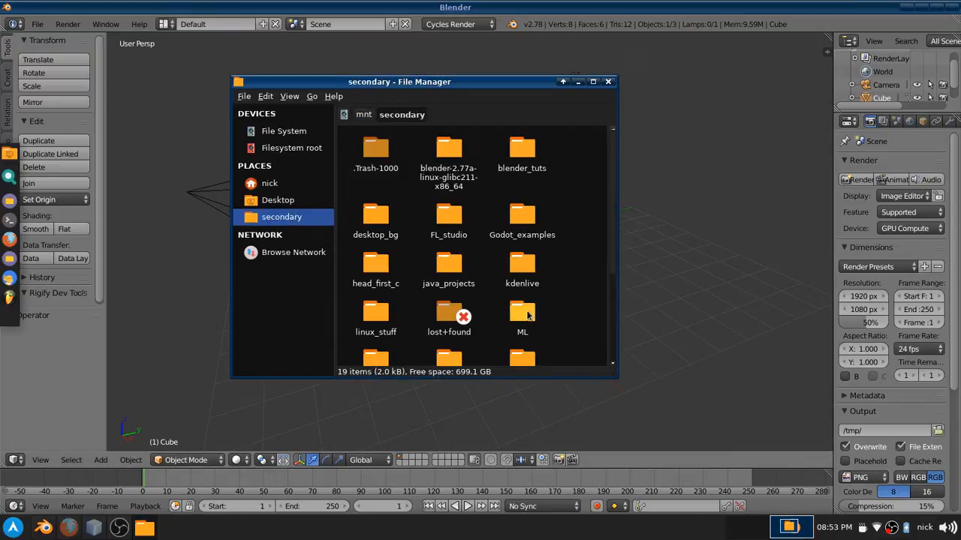
{"action": "double_click", "coordinate": [522, 316]}
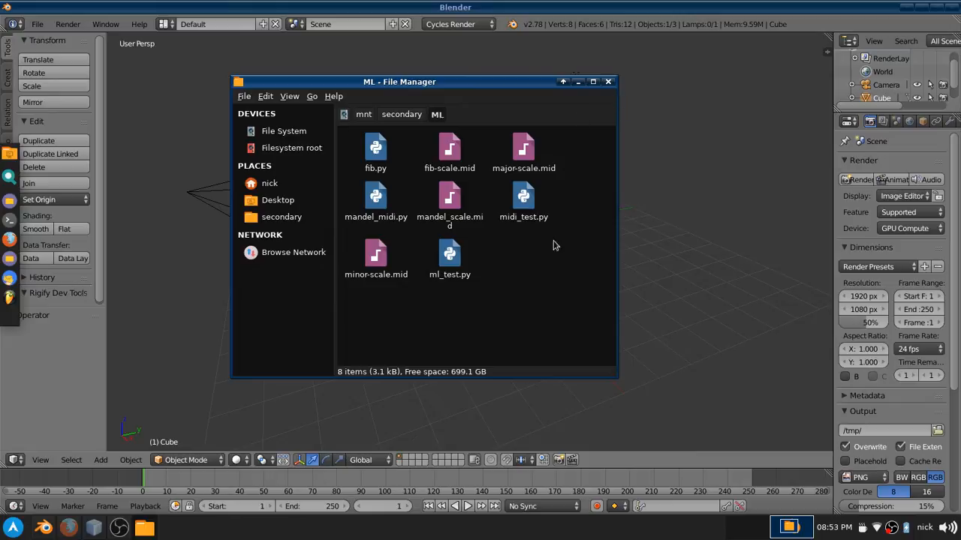
{"action": "mouse_move", "coordinate": [537, 327]}
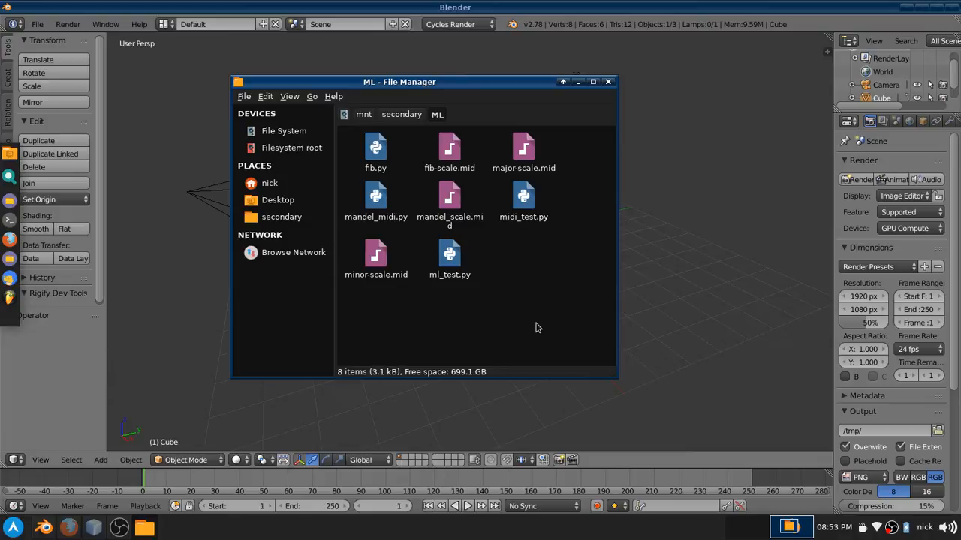
{"action": "mouse_move", "coordinate": [558, 396]}
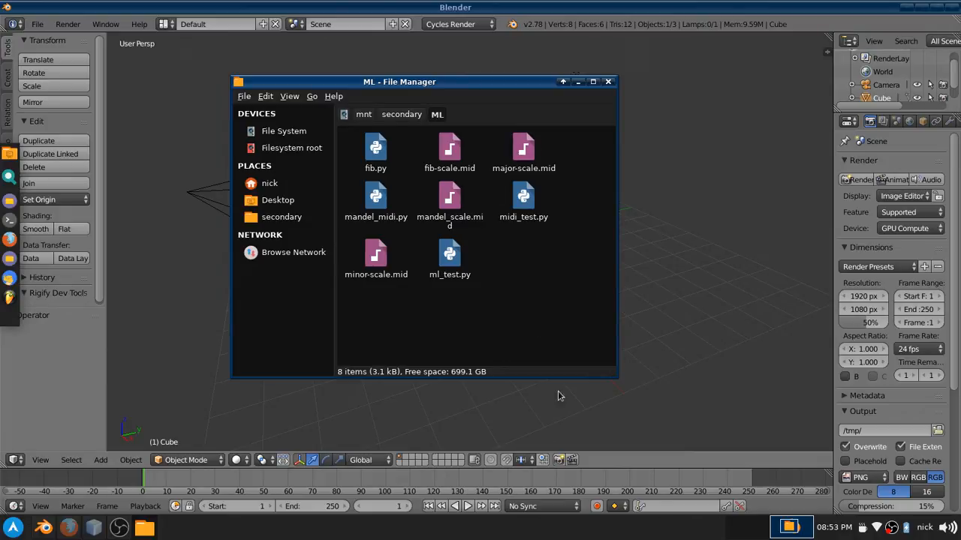
Step: Open the midi_test.py script from the ML folder in Atom
{"action": "left_click", "coordinate": [522, 198]}
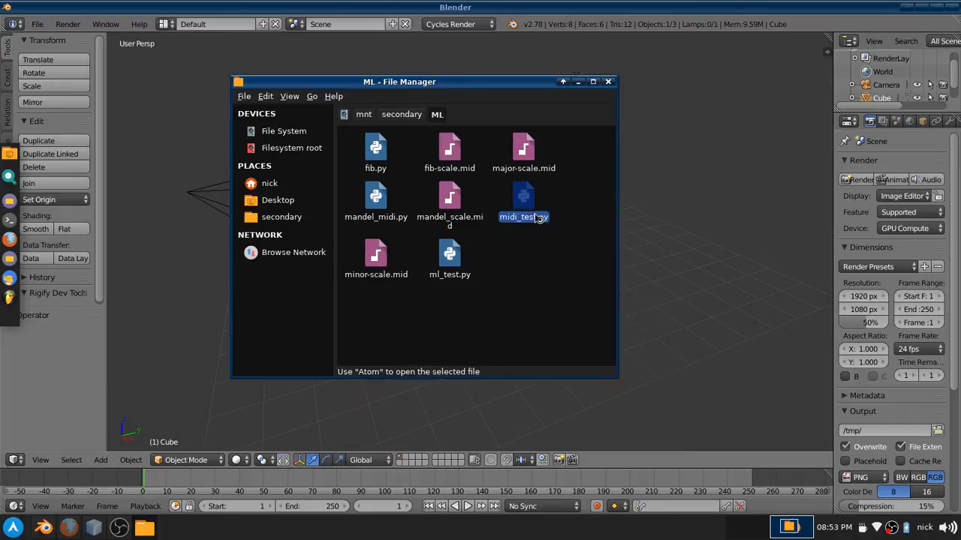
{"action": "left_click", "coordinate": [522, 202]}
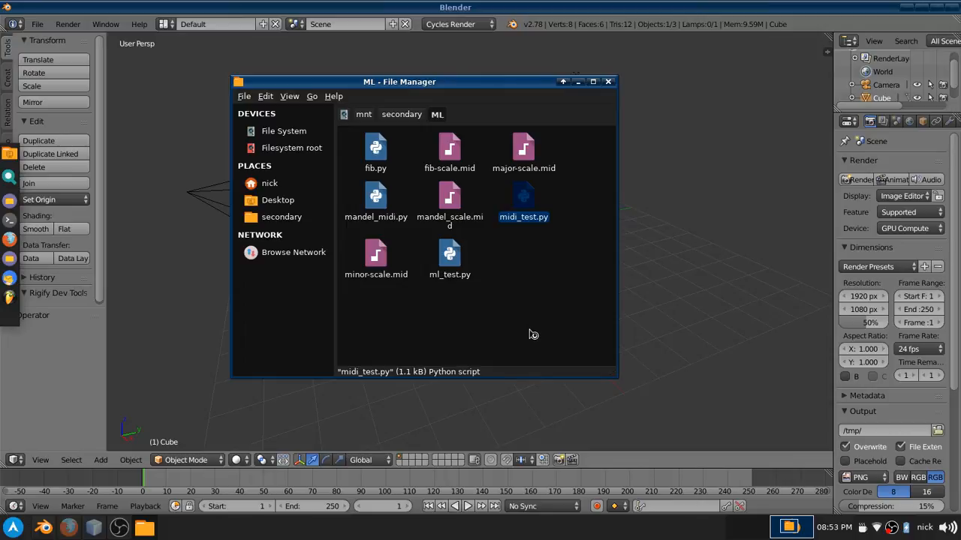
{"action": "double_click", "coordinate": [523, 198]}
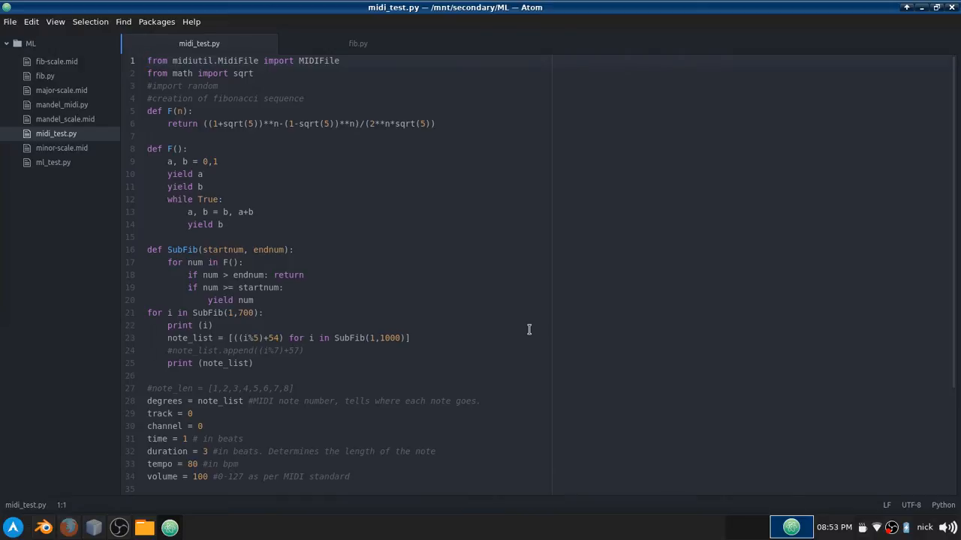
{"action": "mouse_move", "coordinate": [525, 281]}
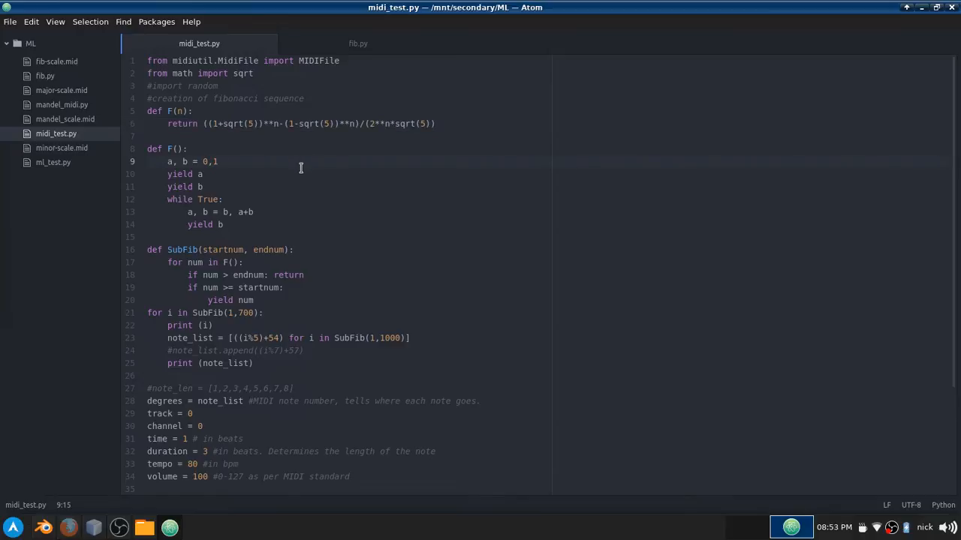
Step: Scroll down midi_test.py to where the MIDI file is built and fib-scale.mid written
{"action": "scroll", "scroll_direction": "down", "scroll_amount": 3}
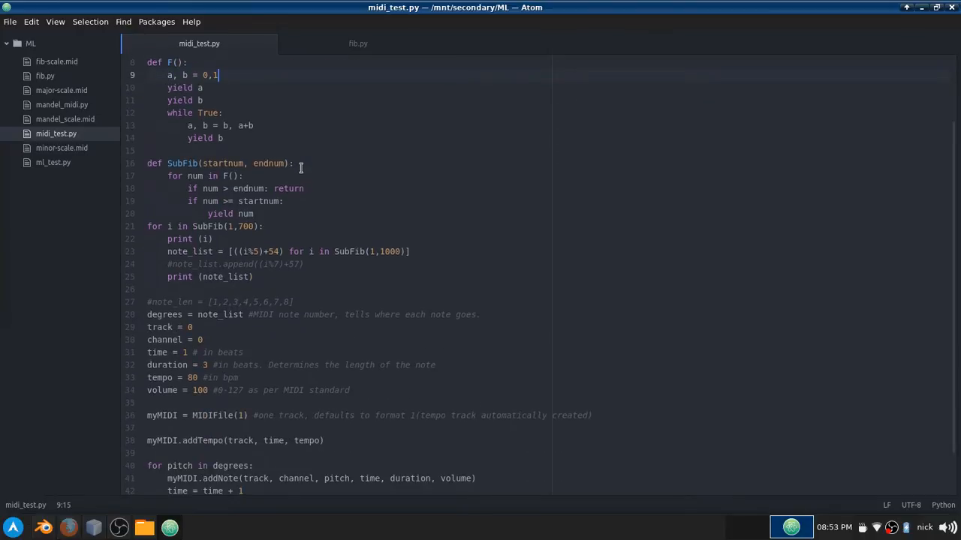
{"action": "scroll", "scroll_direction": "down", "scroll_amount": 3}
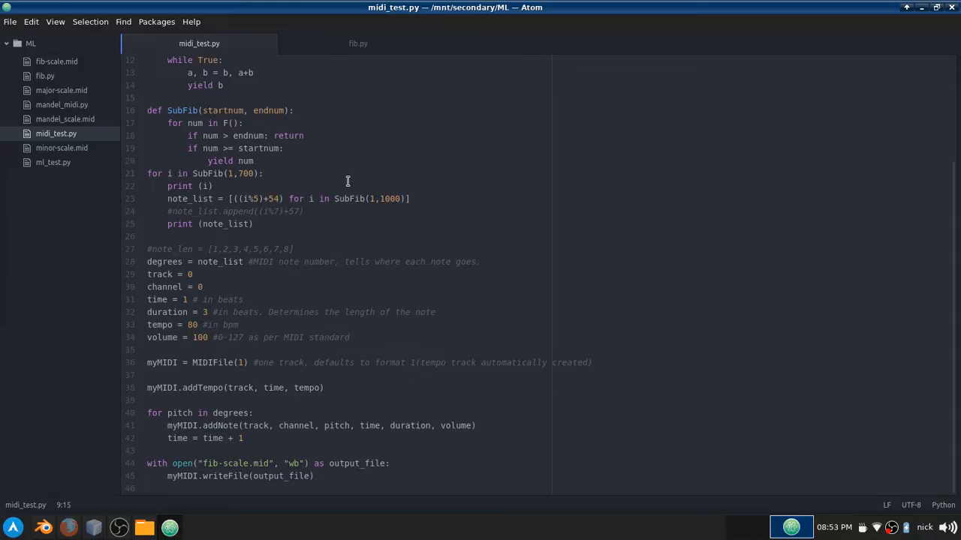
{"action": "mouse_move", "coordinate": [432, 143]}
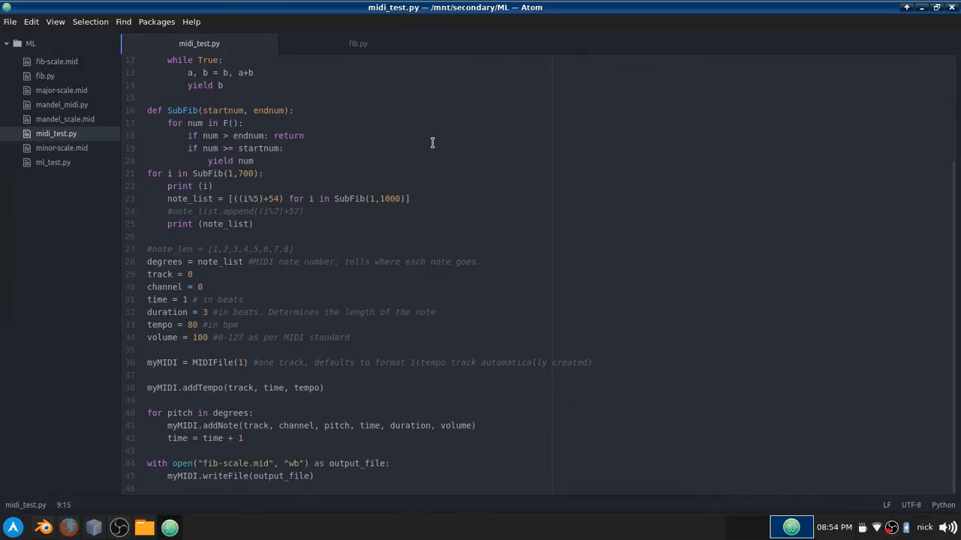
{"action": "mouse_move", "coordinate": [207, 441]}
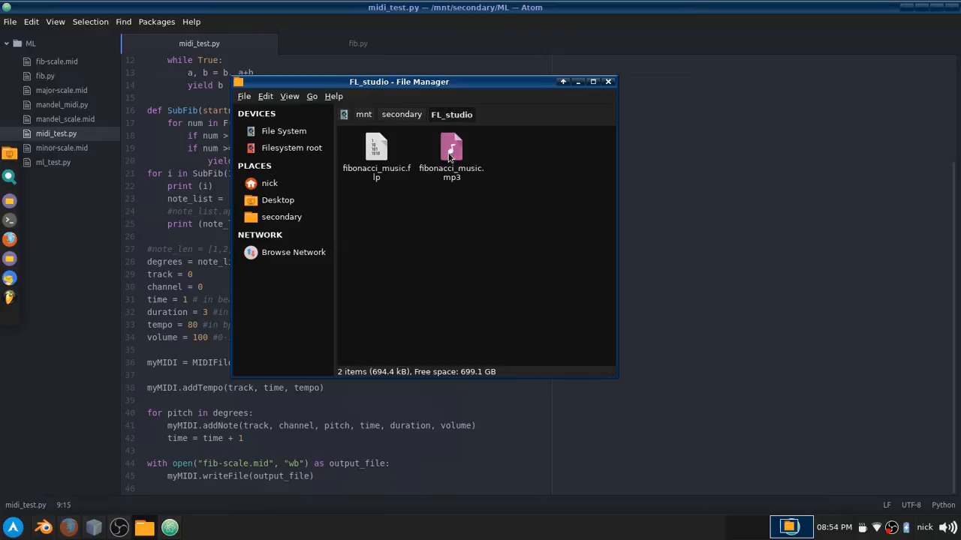
Step: Play fibonacci_music.mp3 in VLC, move the player aside, then close it
{"action": "double_click", "coordinate": [450, 149]}
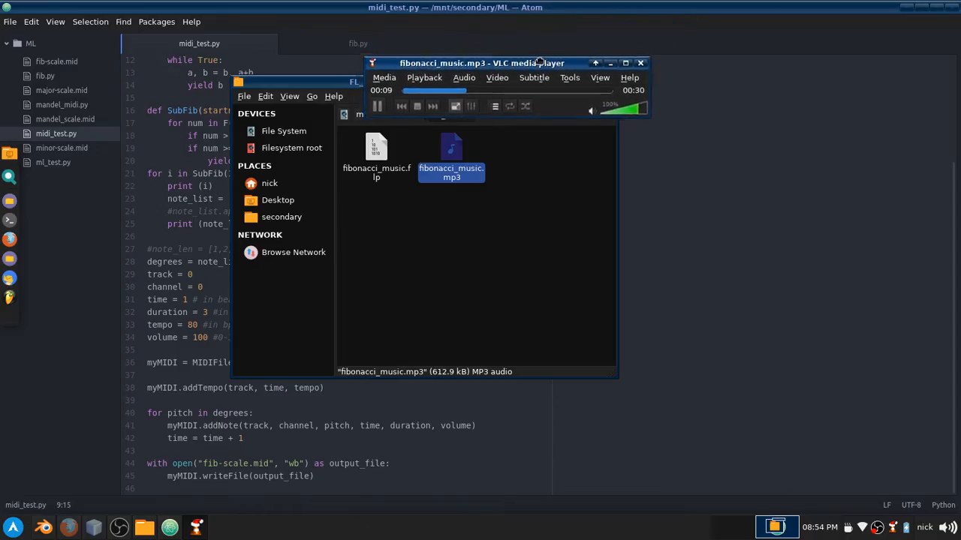
{"action": "left_click_drag", "start_coordinate": [480, 63], "coordinate": [706, 125]}
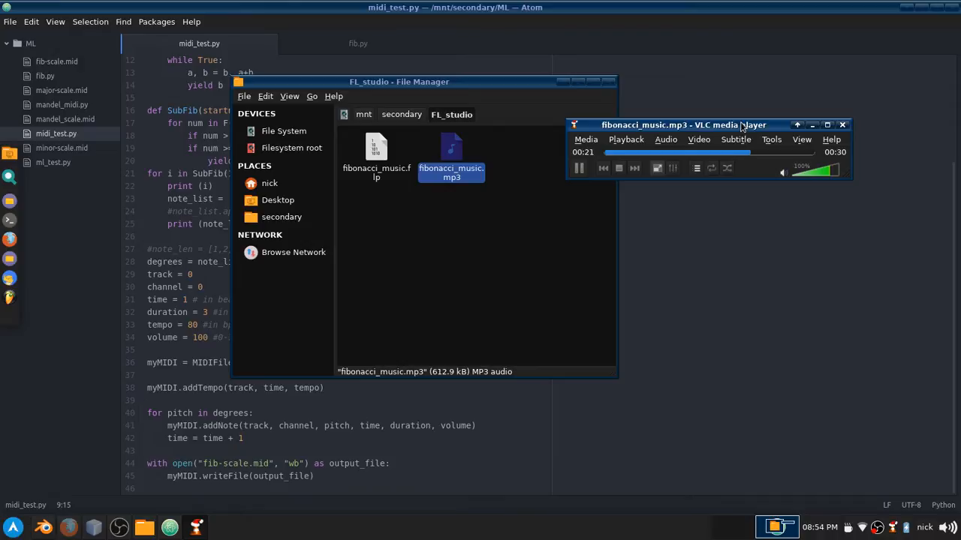
{"action": "left_click", "coordinate": [840, 125]}
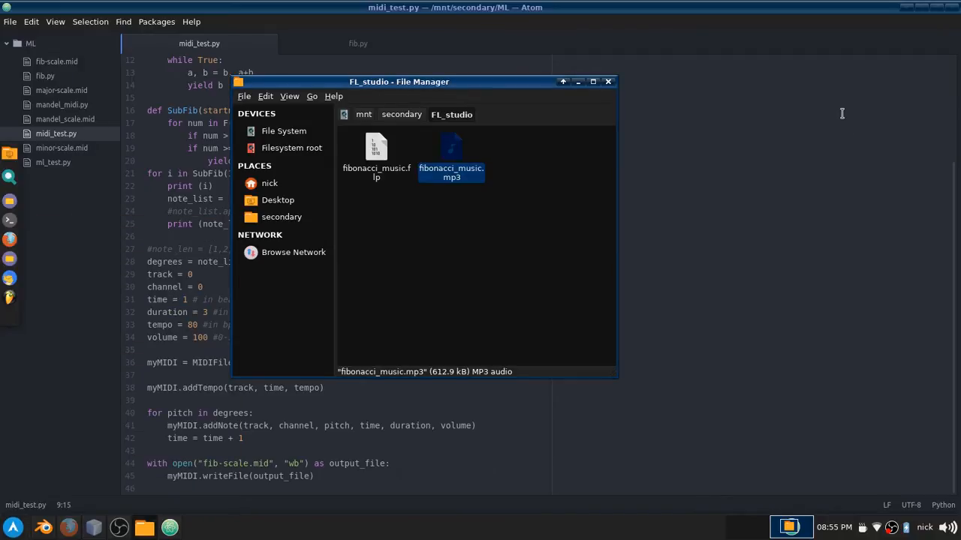
{"action": "mouse_move", "coordinate": [814, 148]}
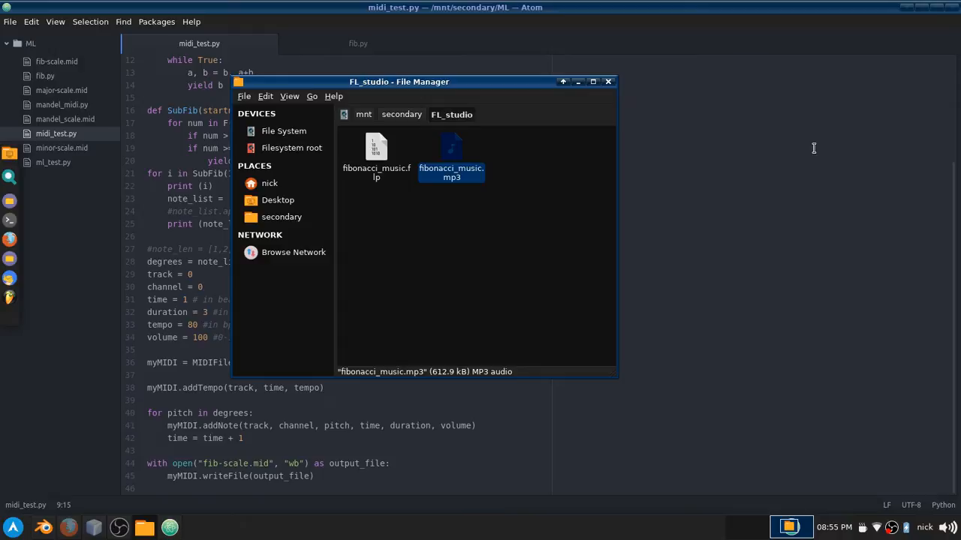
{"action": "mouse_move", "coordinate": [548, 196]}
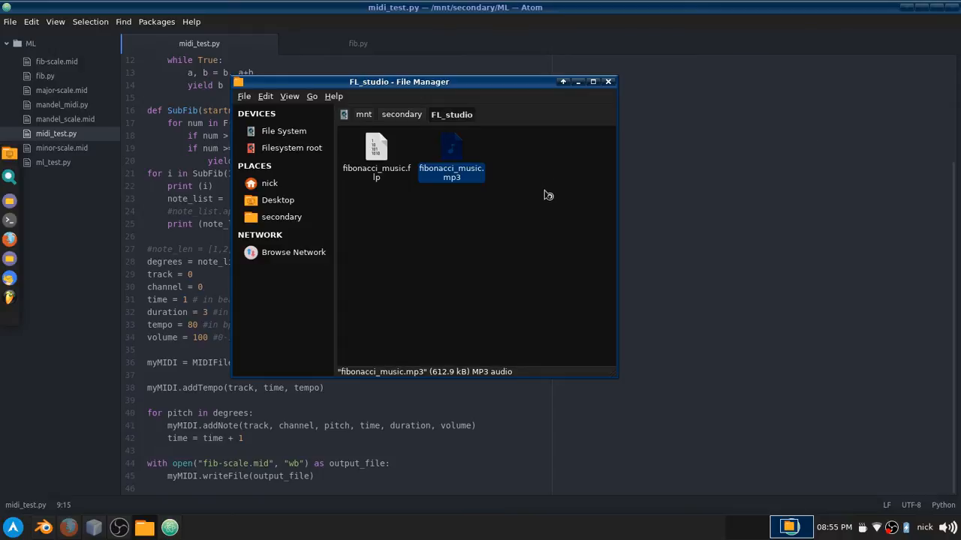
{"action": "mouse_move", "coordinate": [547, 195]}
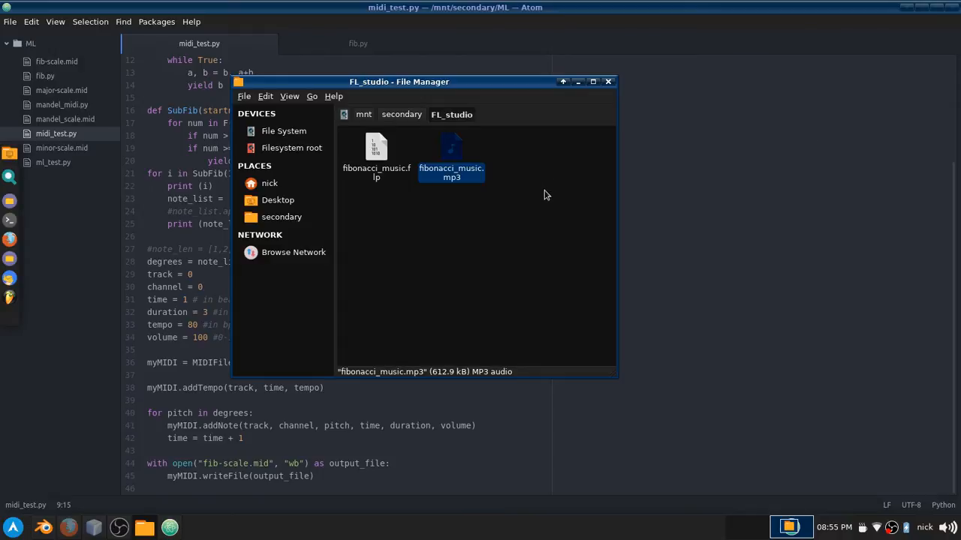
{"action": "mouse_move", "coordinate": [545, 199]}
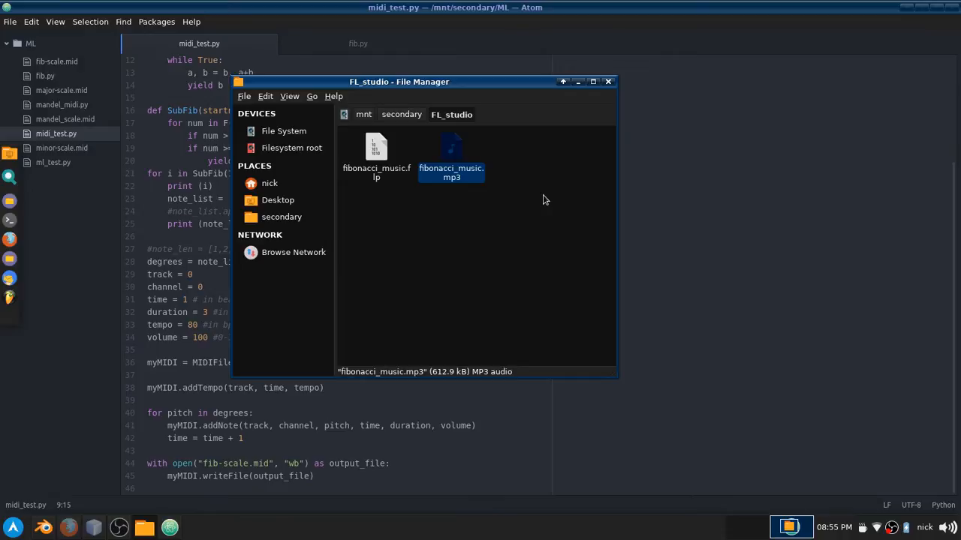
{"action": "double_click", "coordinate": [450, 150]}
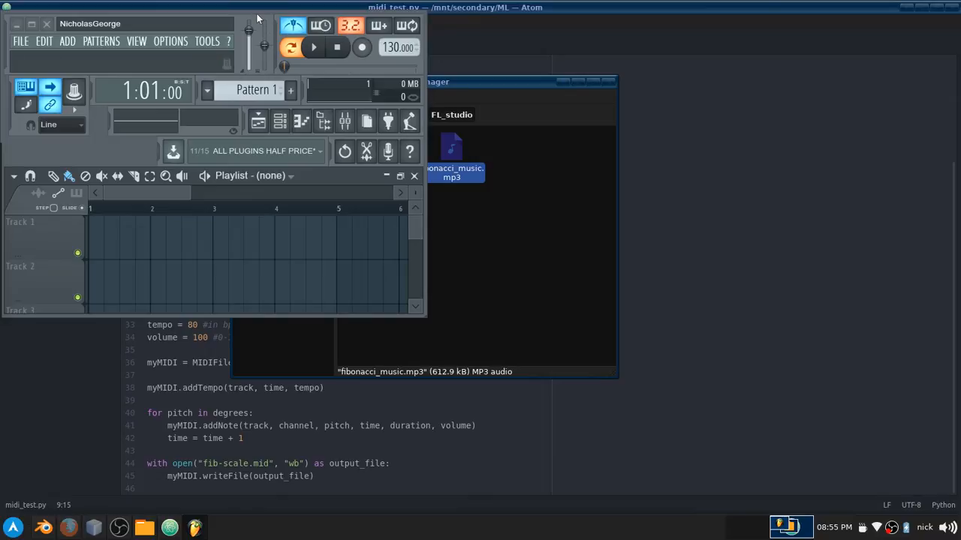
{"action": "mouse_move", "coordinate": [22, 42]}
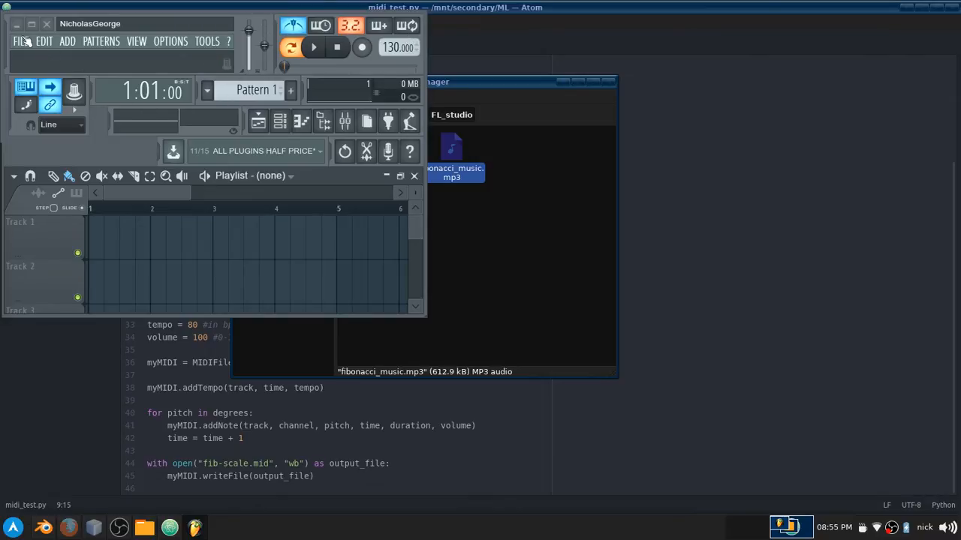
Step: Load the fibonacci_music.flp project through FL Studio's File menu
{"action": "left_click", "coordinate": [21, 41]}
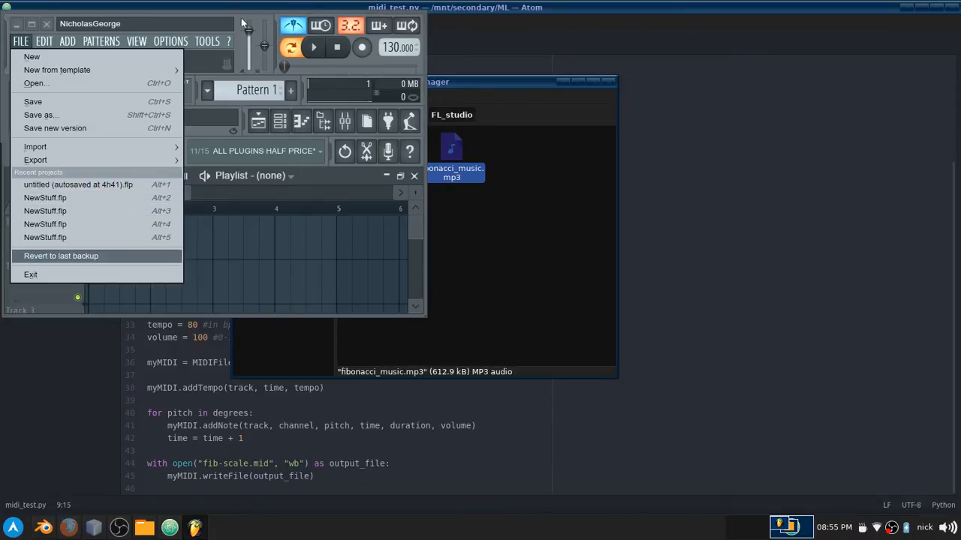
{"action": "mouse_move", "coordinate": [31, 57]}
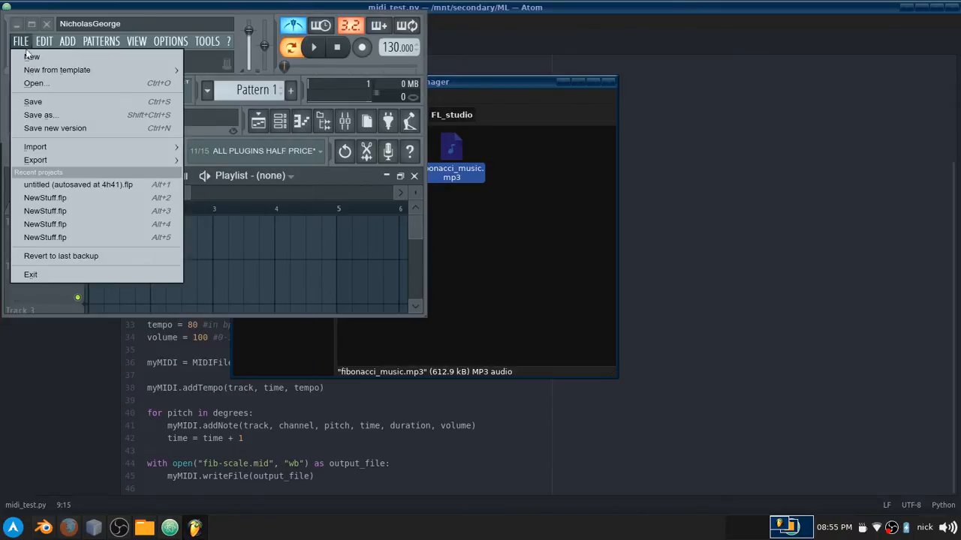
{"action": "left_click", "coordinate": [36, 82]}
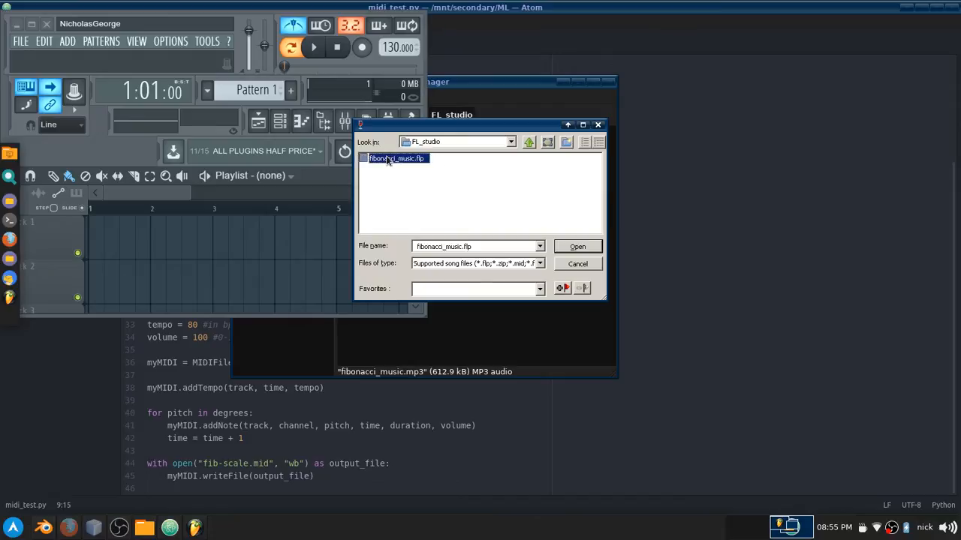
{"action": "left_click", "coordinate": [576, 246]}
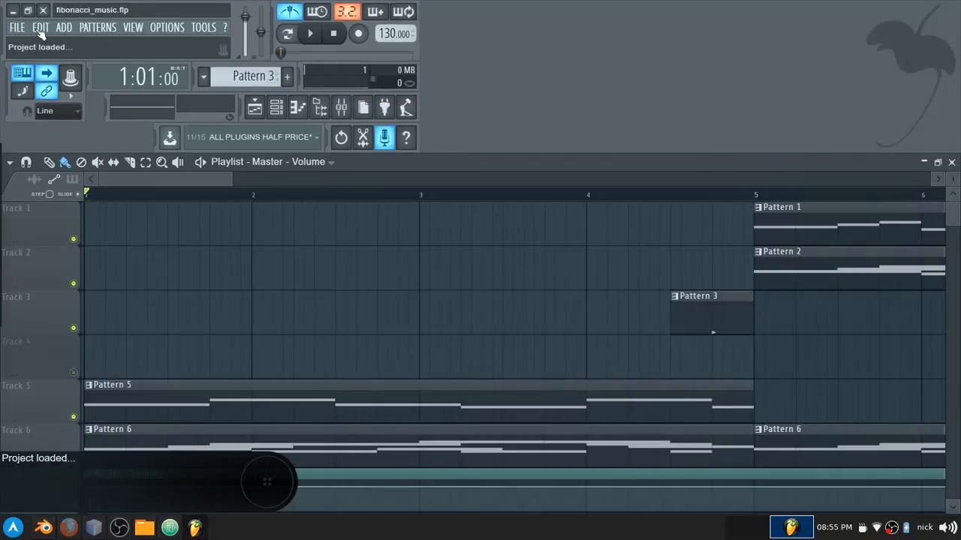
Step: Scroll around the playlist and channel rack of drum and synth patterns
{"action": "scroll", "scroll_direction": "right", "scroll_amount": 3}
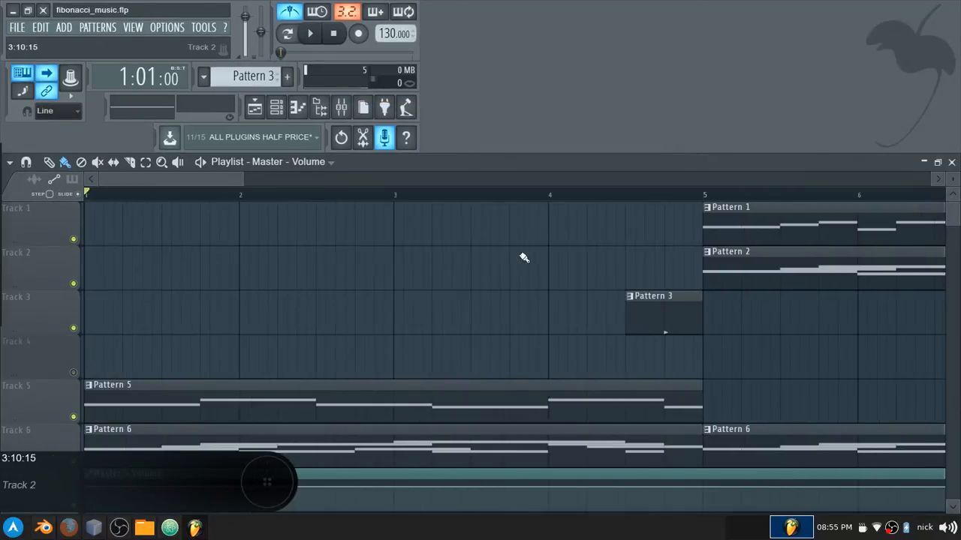
{"action": "scroll", "scroll_direction": "down", "scroll_amount": 3}
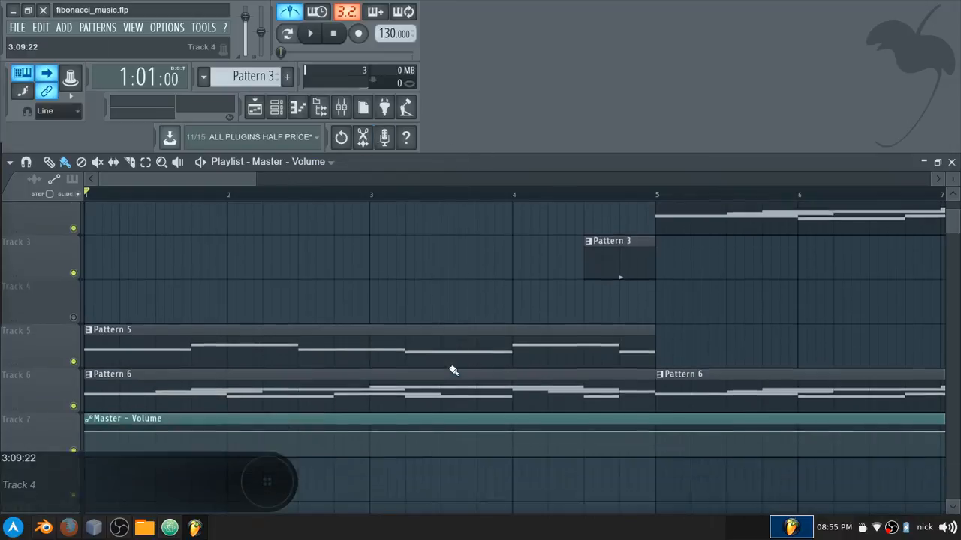
{"action": "scroll", "scroll_direction": "up", "scroll_amount": 3}
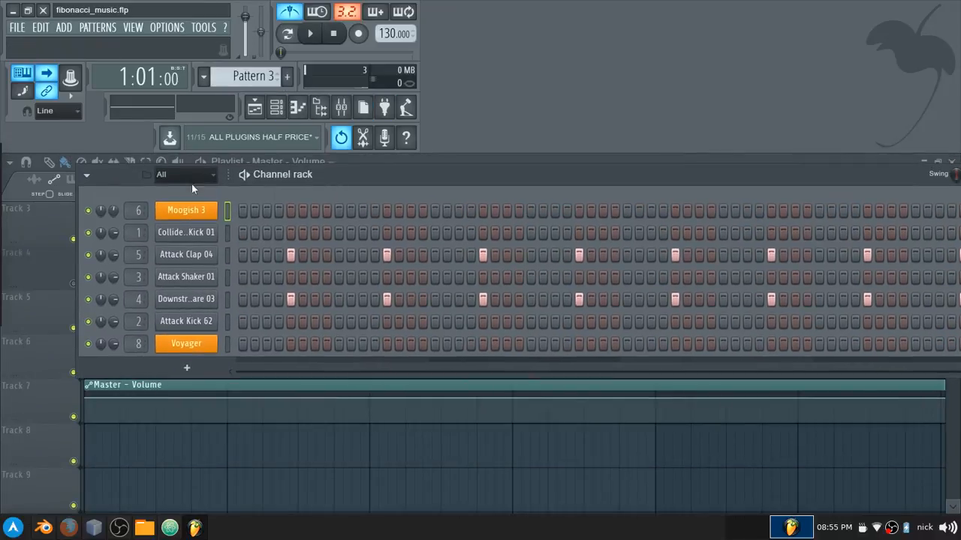
Step: Show the Moogish 3 channel's piano roll notes and start playing the song
{"action": "left_click", "coordinate": [203, 75]}
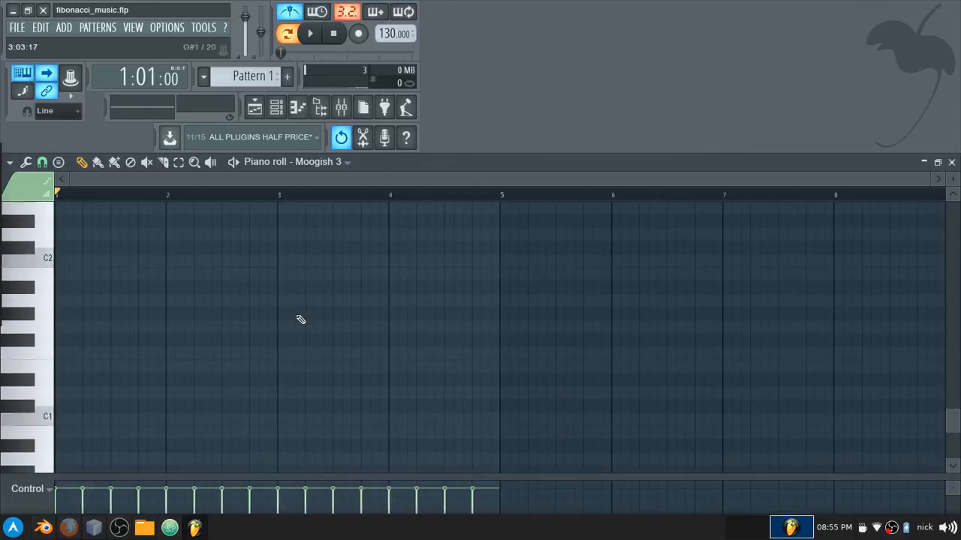
{"action": "left_click", "coordinate": [310, 33]}
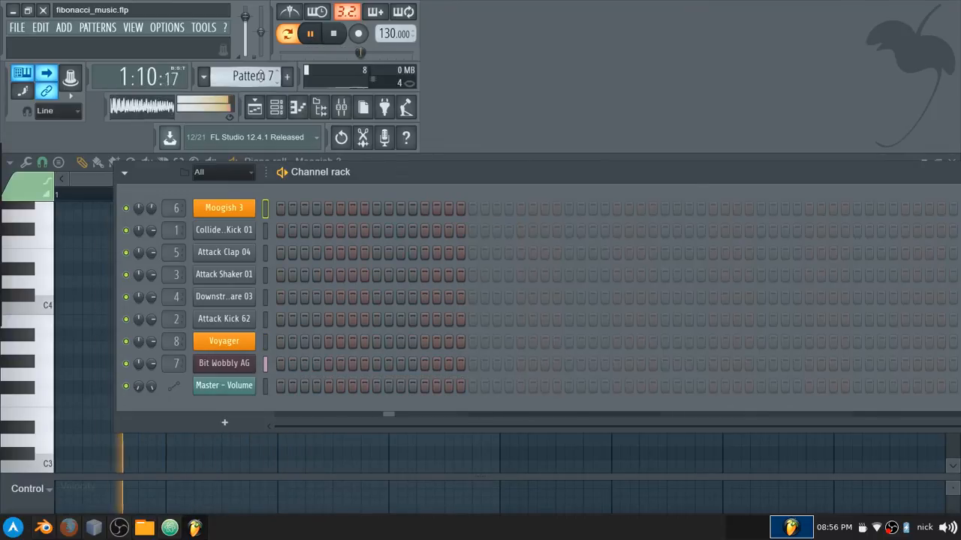
Step: Show the Playlist arrangement during playback and mute its first track
{"action": "left_click", "coordinate": [289, 33]}
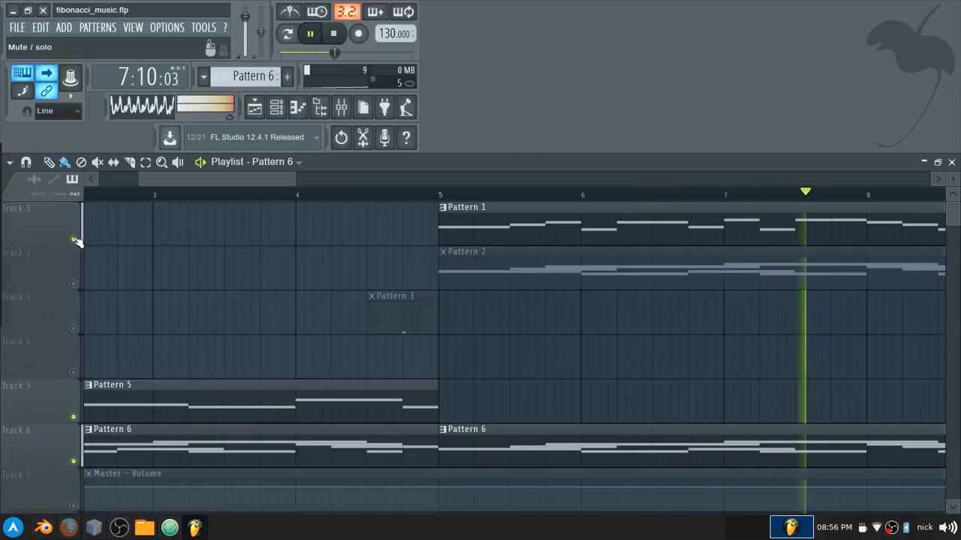
{"action": "left_click", "coordinate": [333, 33]}
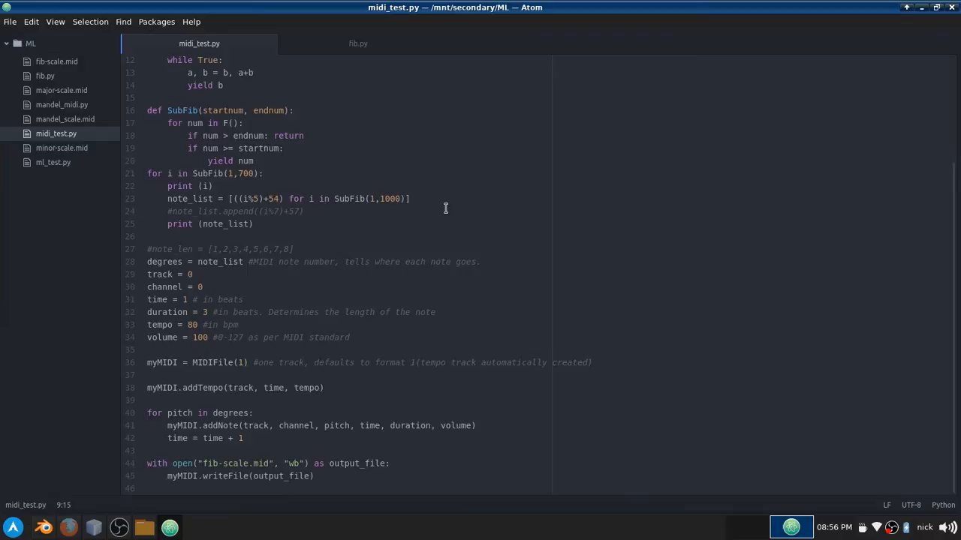
Step: View the fib.py generator script, then switch to the MIDIUtil docs in Firefox
{"action": "left_click", "coordinate": [357, 42]}
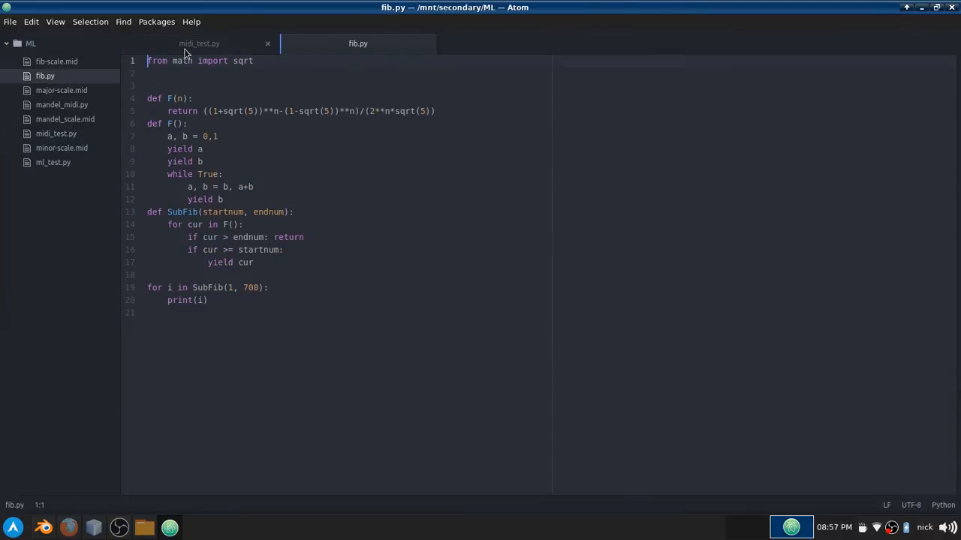
{"action": "mouse_move", "coordinate": [252, 370]}
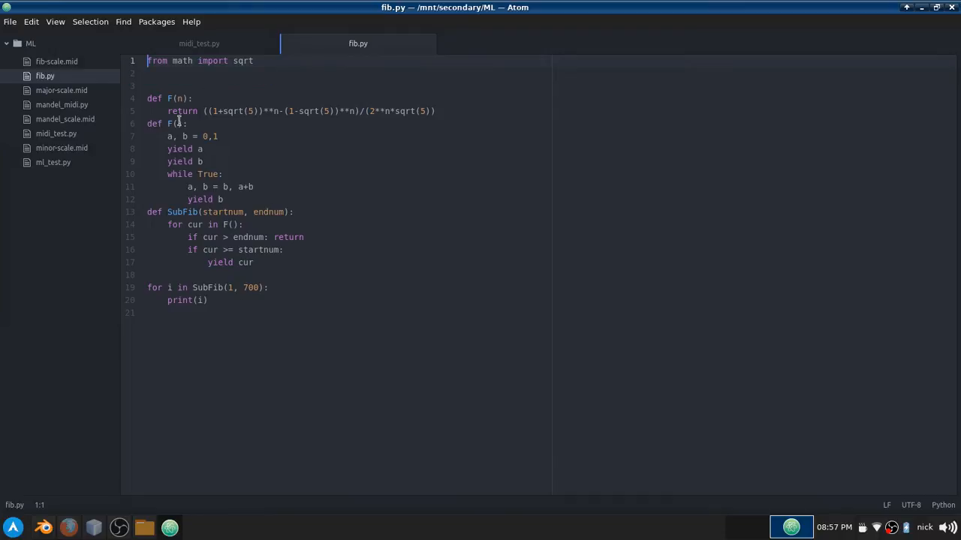
{"action": "left_click", "coordinate": [199, 42]}
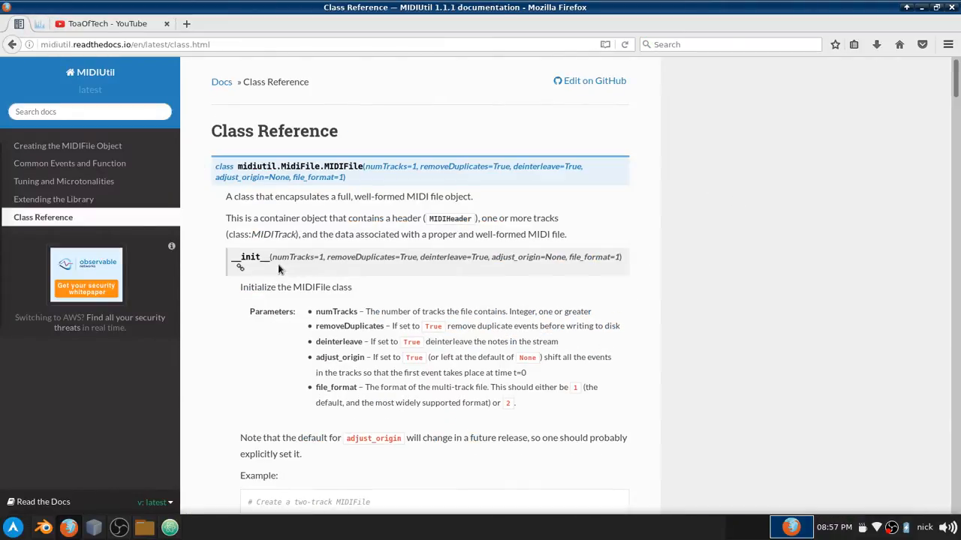
Step: Scroll the GM 1 Sound Set page to its instrument families table, then return to midi_test.py
{"action": "scroll", "scroll_direction": "down", "scroll_amount": 3}
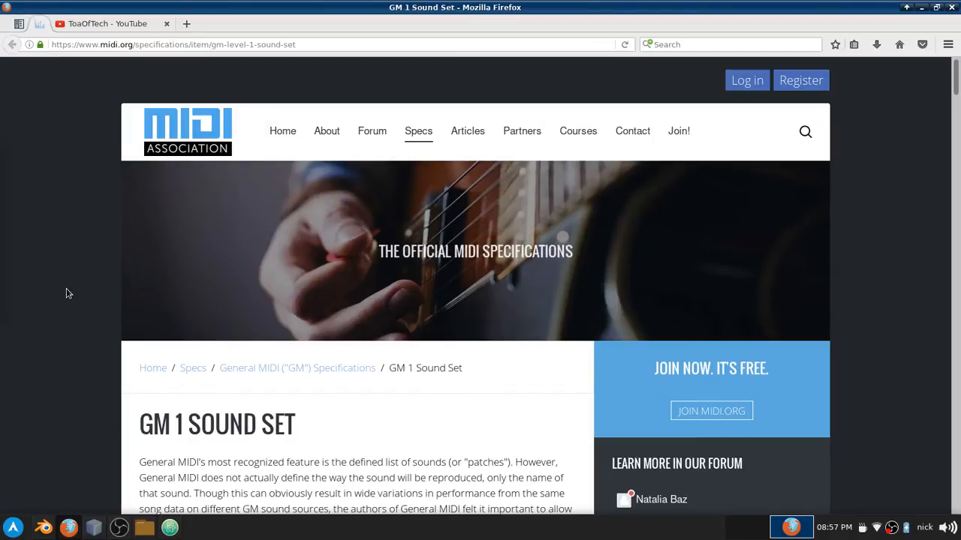
{"action": "scroll", "scroll_direction": "down", "scroll_amount": 3}
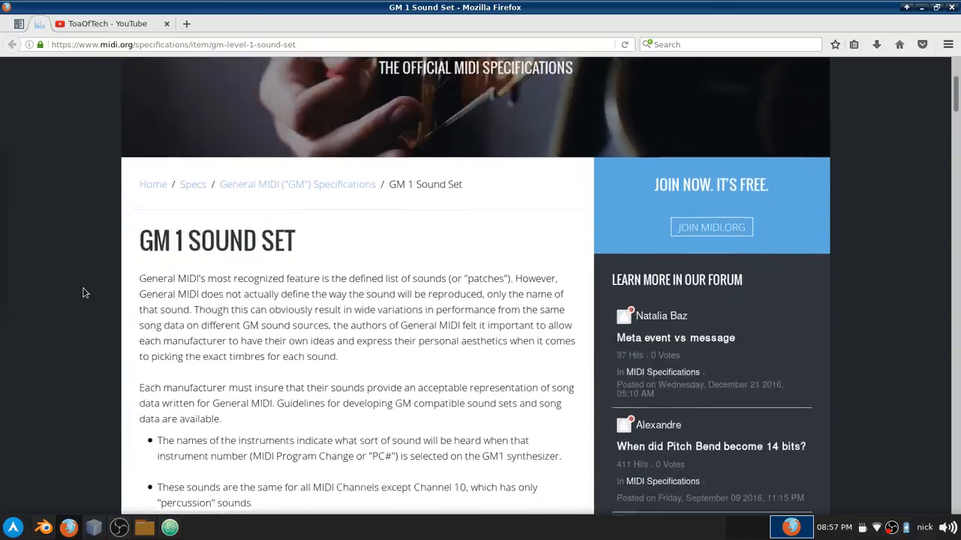
{"action": "scroll", "scroll_direction": "down", "scroll_amount": 3}
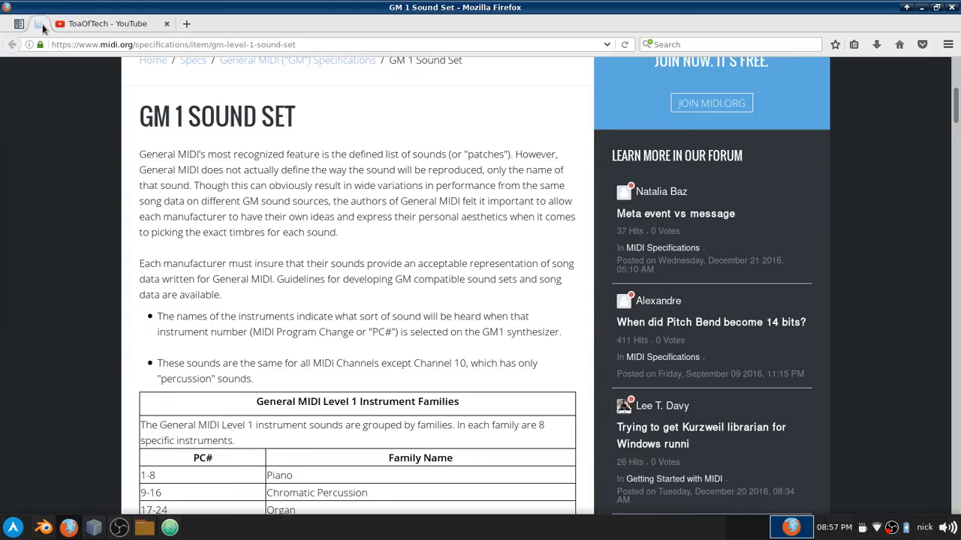
{"action": "scroll", "scroll_direction": "down", "scroll_amount": 3}
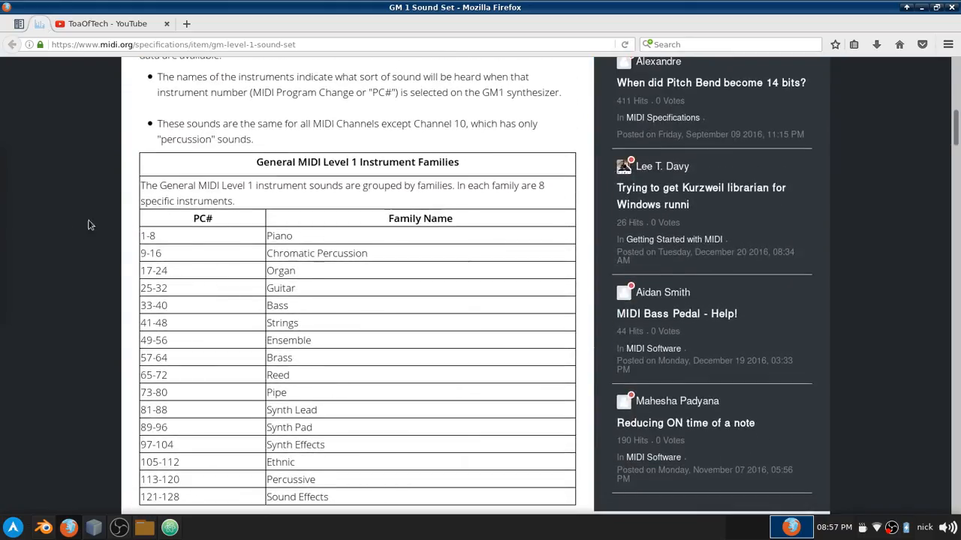
{"action": "mouse_move", "coordinate": [84, 243]}
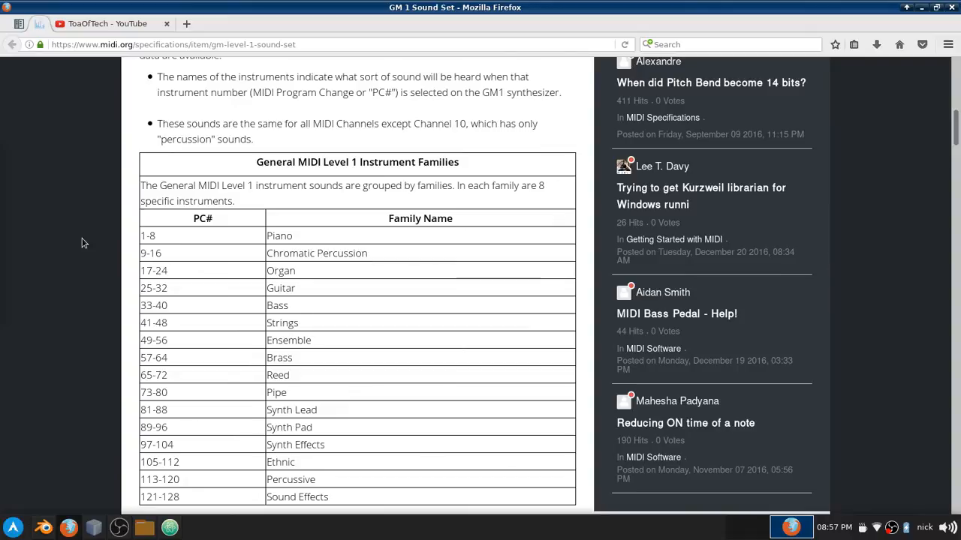
{"action": "scroll", "scroll_direction": "down", "scroll_amount": 3}
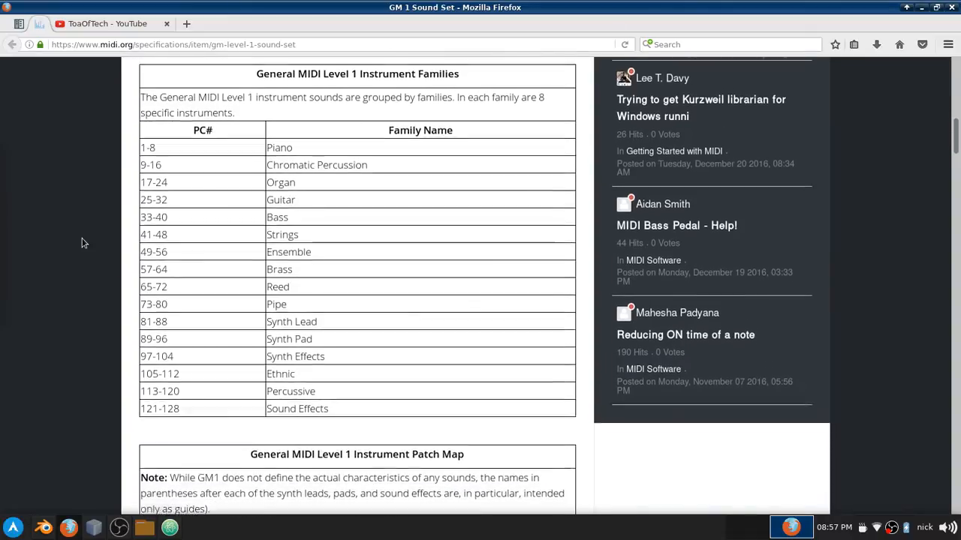
{"action": "scroll", "scroll_direction": "down", "scroll_amount": 3}
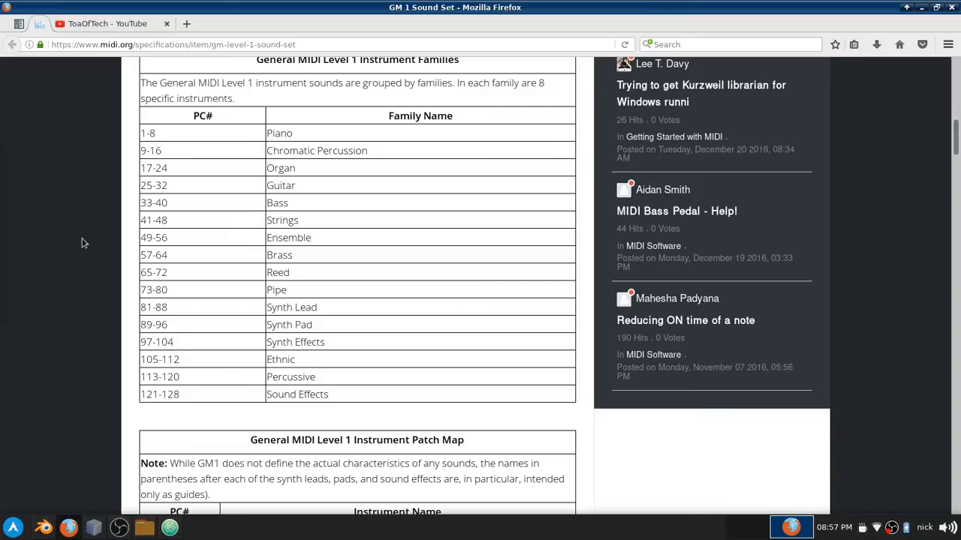
{"action": "mouse_move", "coordinate": [246, 135]}
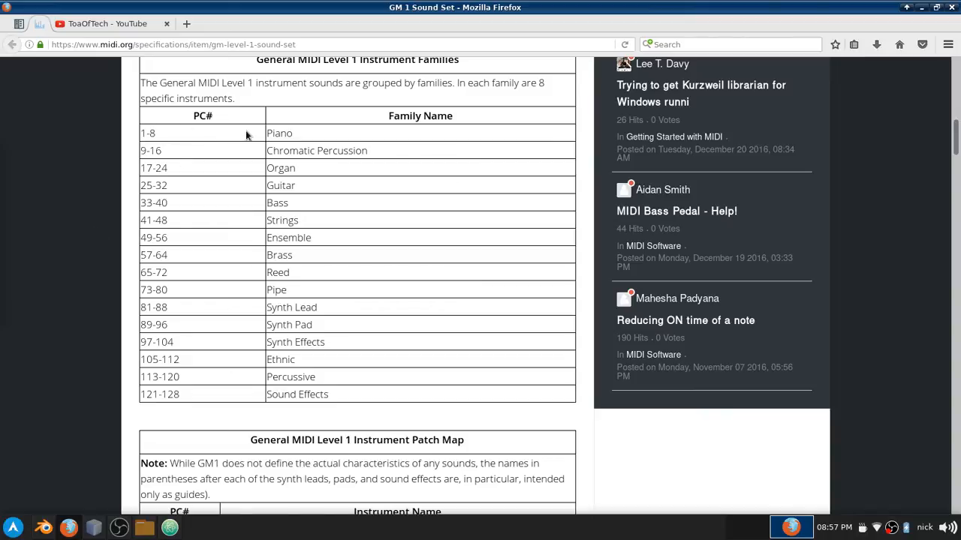
{"action": "mouse_move", "coordinate": [316, 323]}
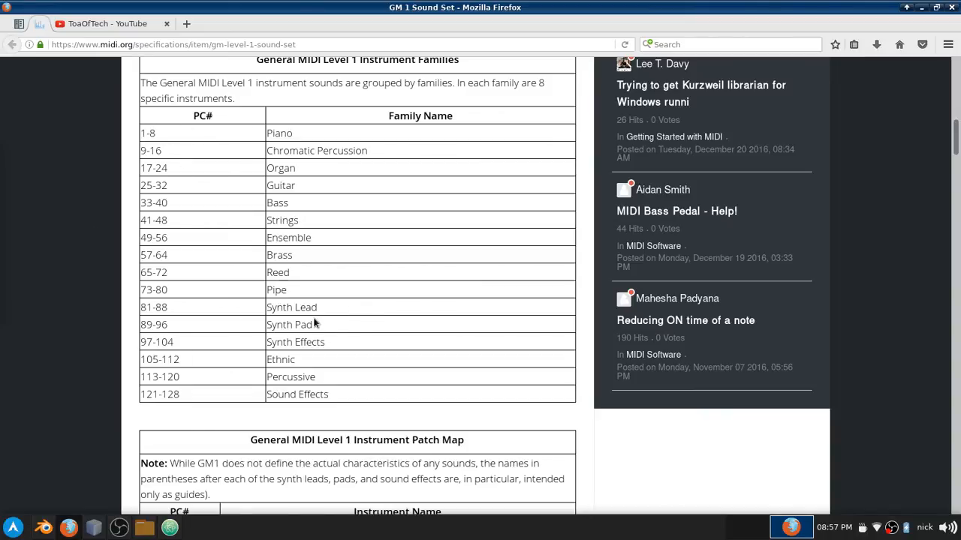
{"action": "left_click", "coordinate": [105, 24]}
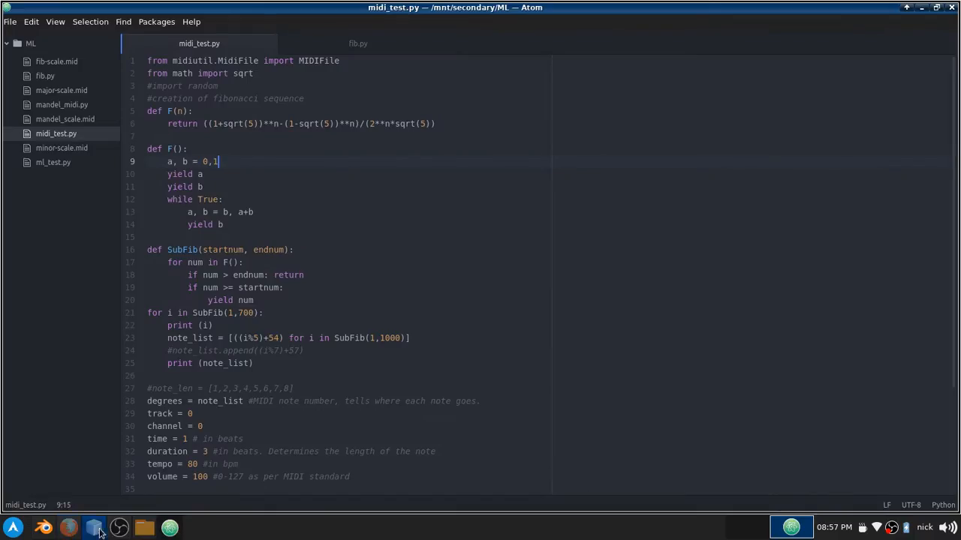
Step: Load futuristic_ninja_1.blend via Blender's Open Recent, then switch to NetBeans
{"action": "left_click", "coordinate": [69, 529]}
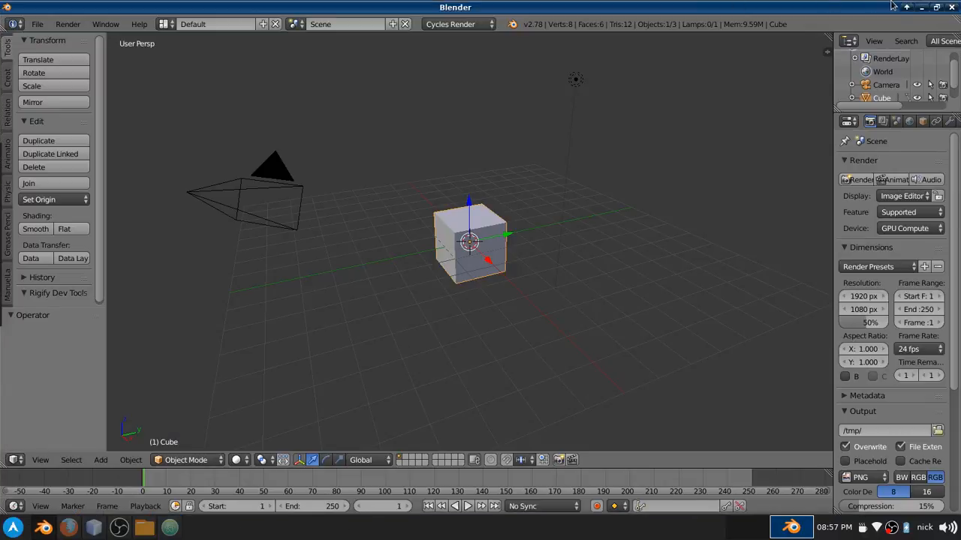
{"action": "mouse_move", "coordinate": [463, 271]}
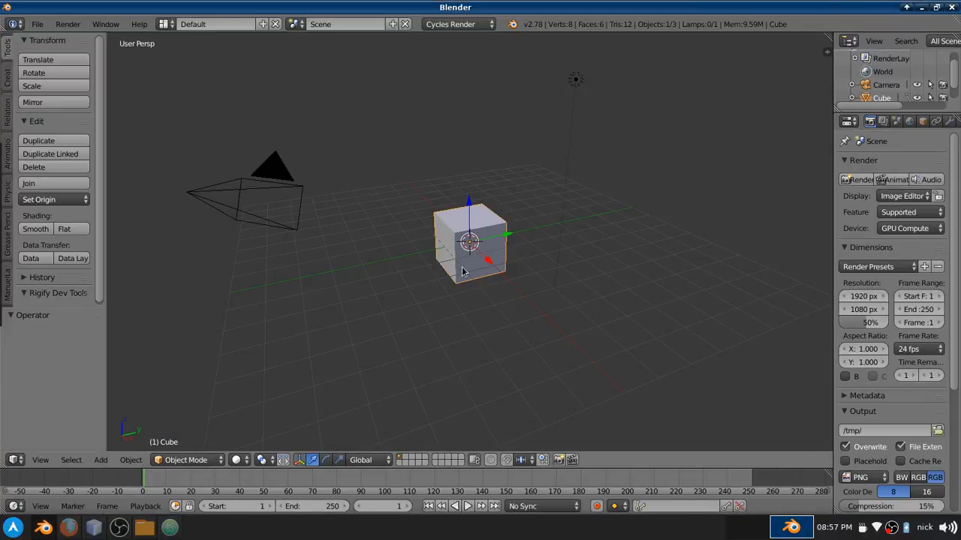
{"action": "left_click", "coordinate": [37, 24]}
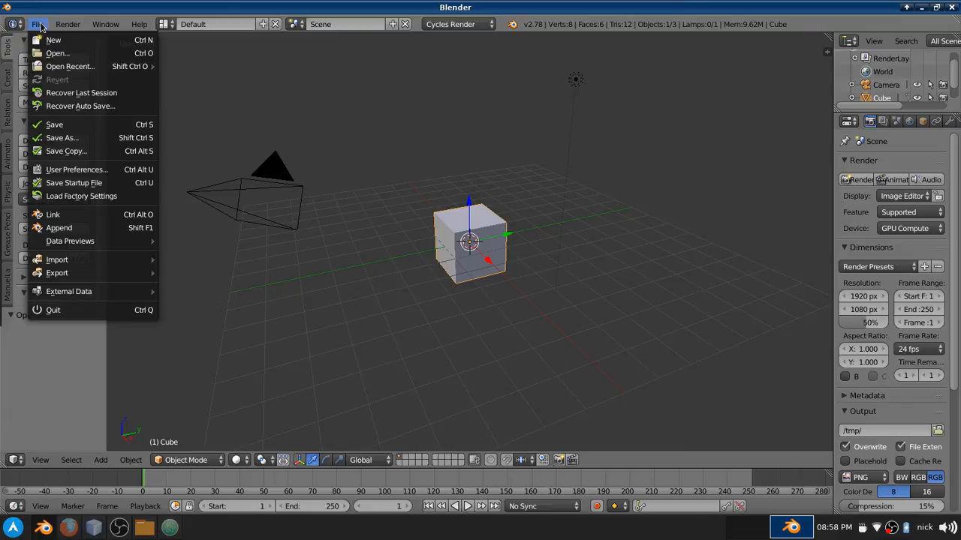
{"action": "mouse_move", "coordinate": [72, 66]}
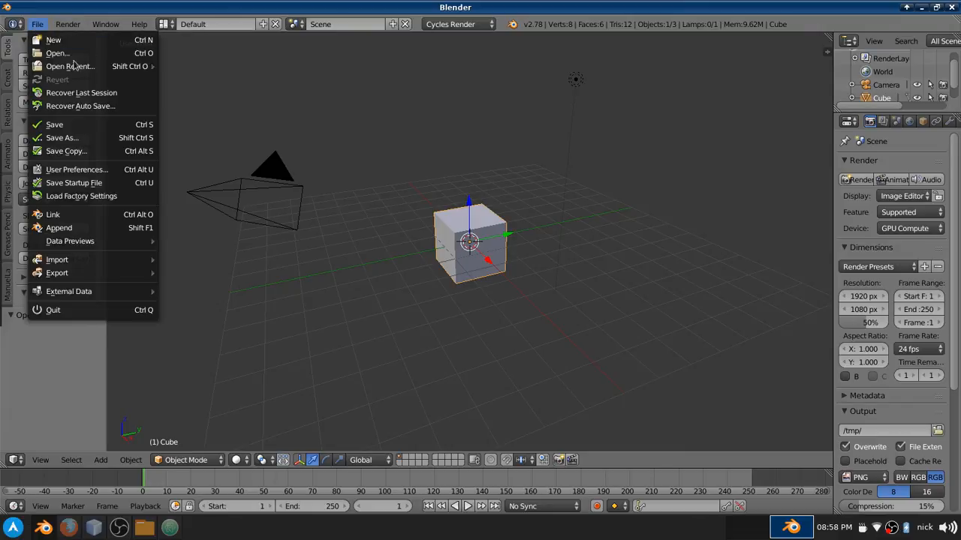
{"action": "mouse_move", "coordinate": [81, 195]}
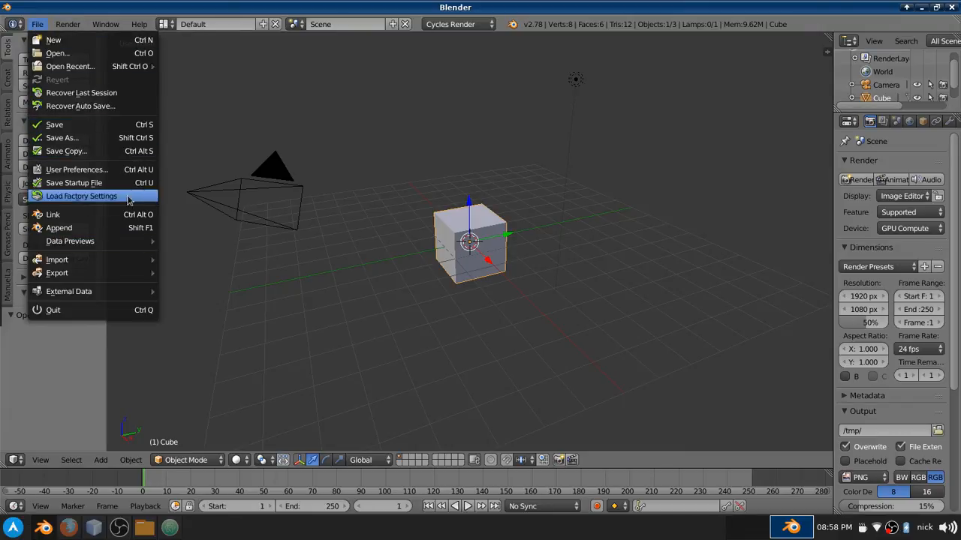
{"action": "mouse_move", "coordinate": [120, 78]}
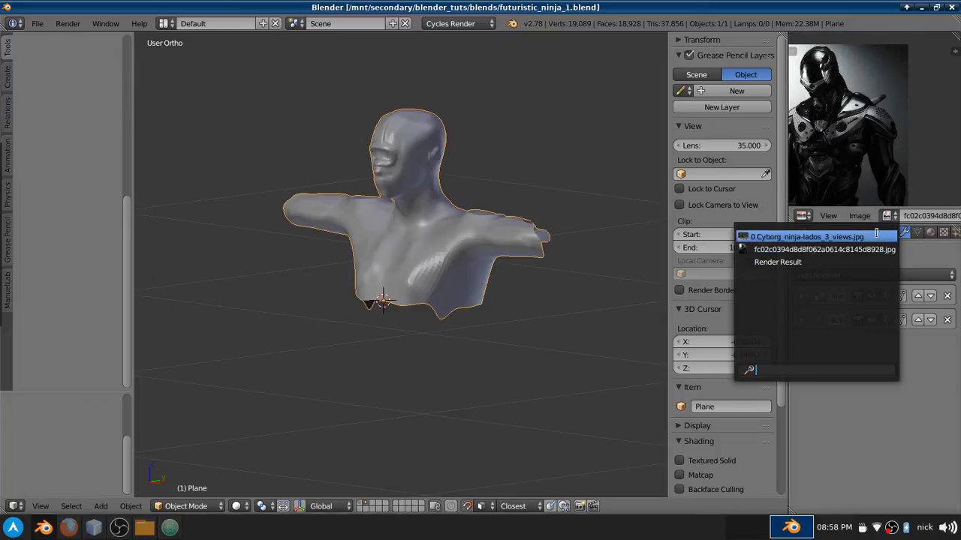
{"action": "left_click", "coordinate": [806, 237]}
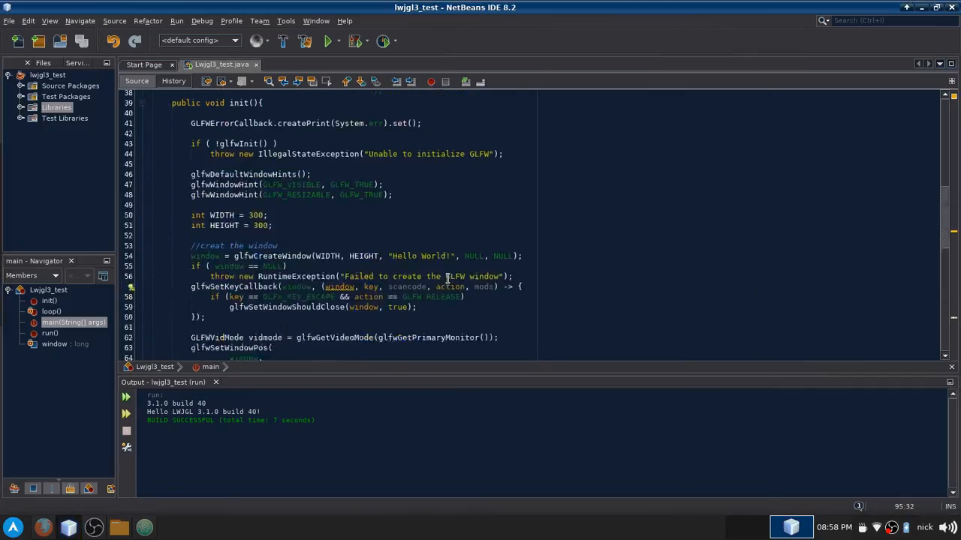
Step: Run lwjgl3_test to show its red Hello World window, then close it
{"action": "scroll", "scroll_direction": "up", "scroll_amount": 3}
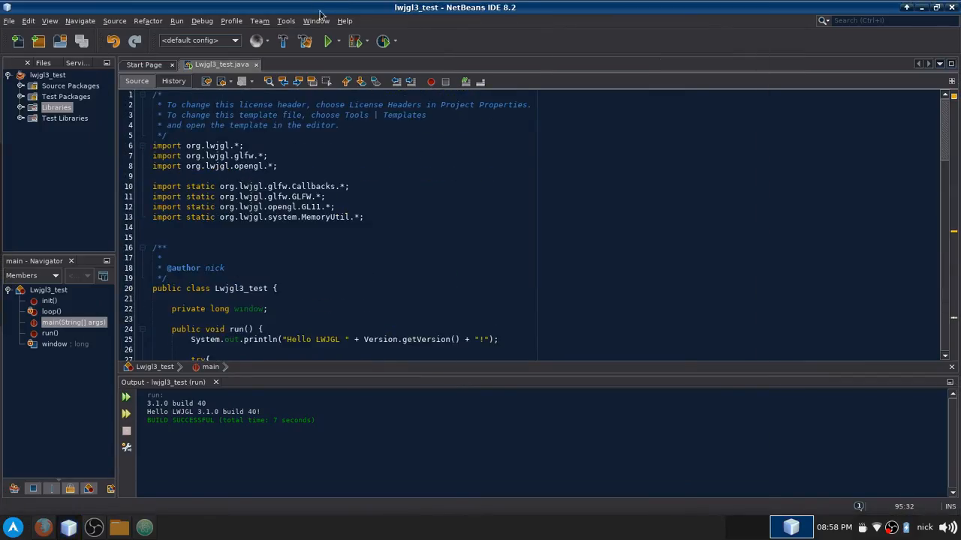
{"action": "left_click", "coordinate": [327, 41]}
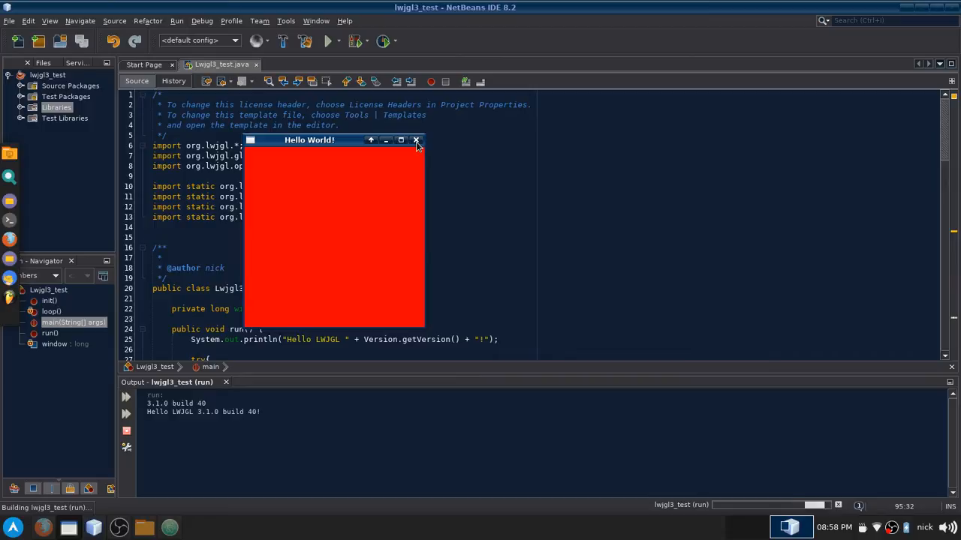
{"action": "left_click", "coordinate": [417, 142]}
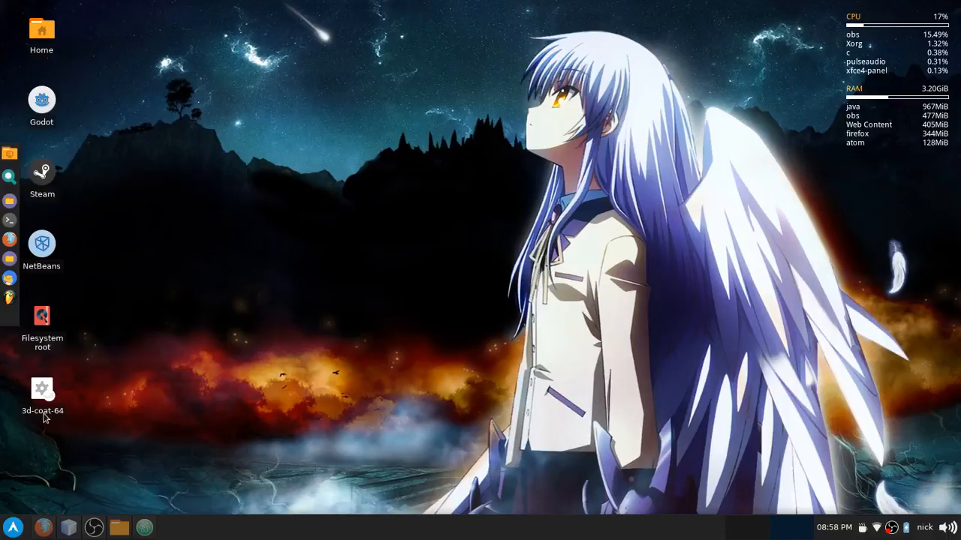
Step: Find and enter the Downloads folder in Thunar
{"action": "left_click", "coordinate": [42, 389]}
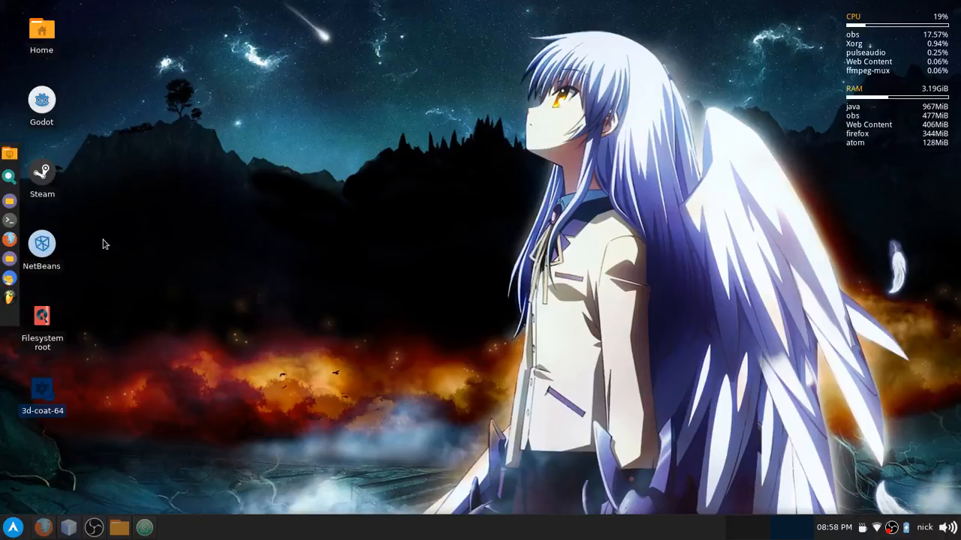
{"action": "left_click", "coordinate": [12, 526]}
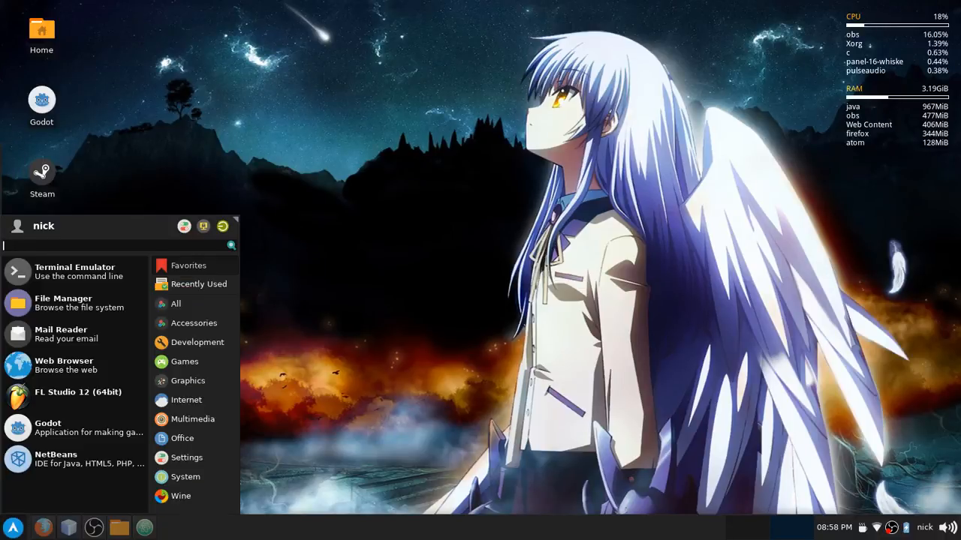
{"action": "type", "text": "dow"}
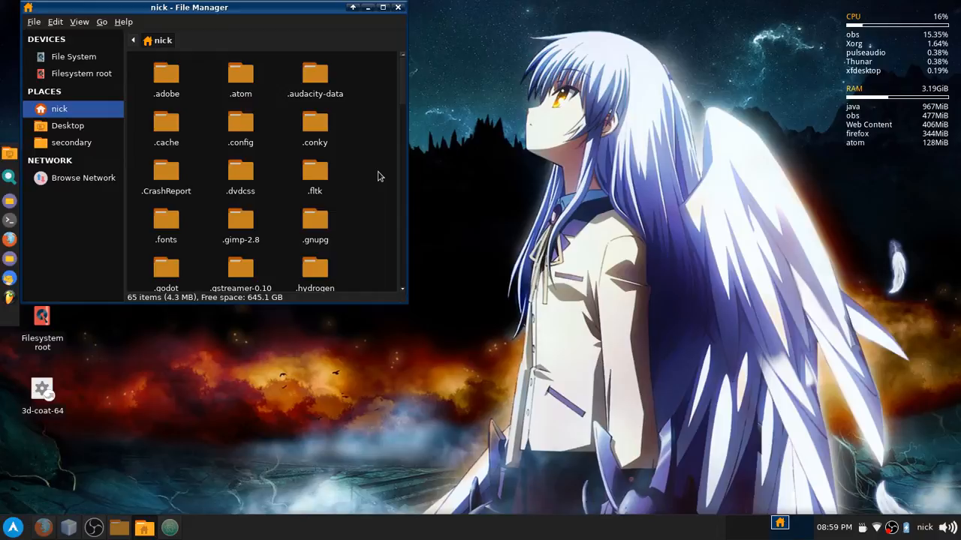
{"action": "scroll", "scroll_direction": "down", "scroll_amount": 3}
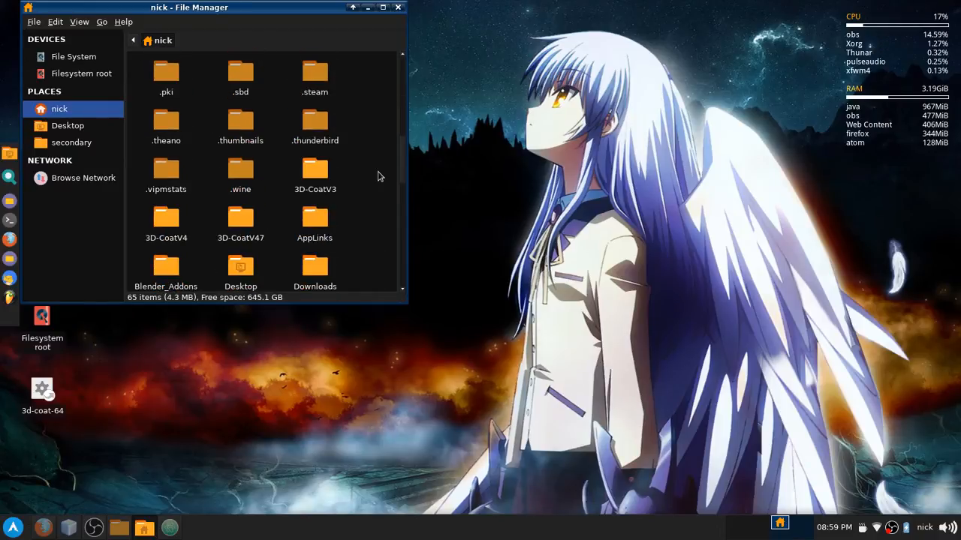
{"action": "scroll", "scroll_direction": "down", "scroll_amount": 3}
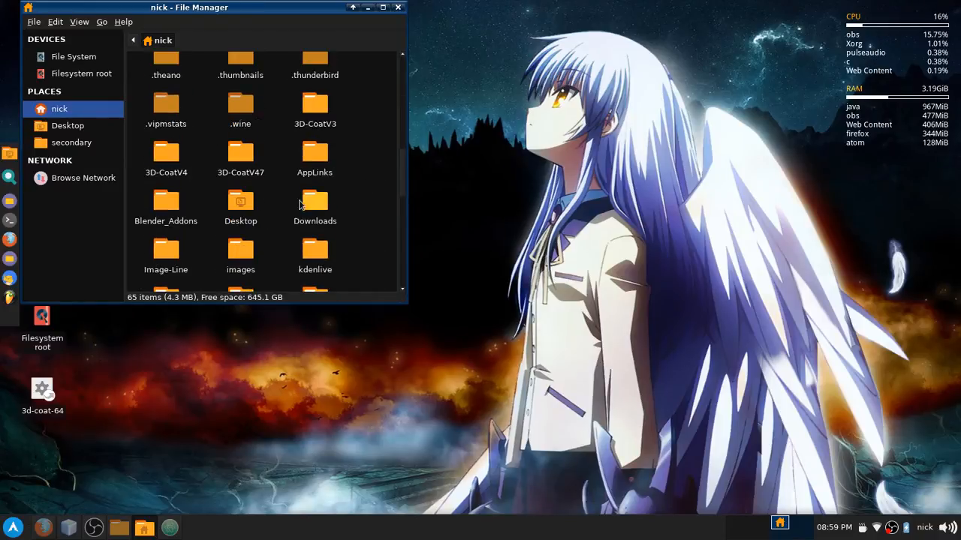
{"action": "double_click", "coordinate": [315, 201]}
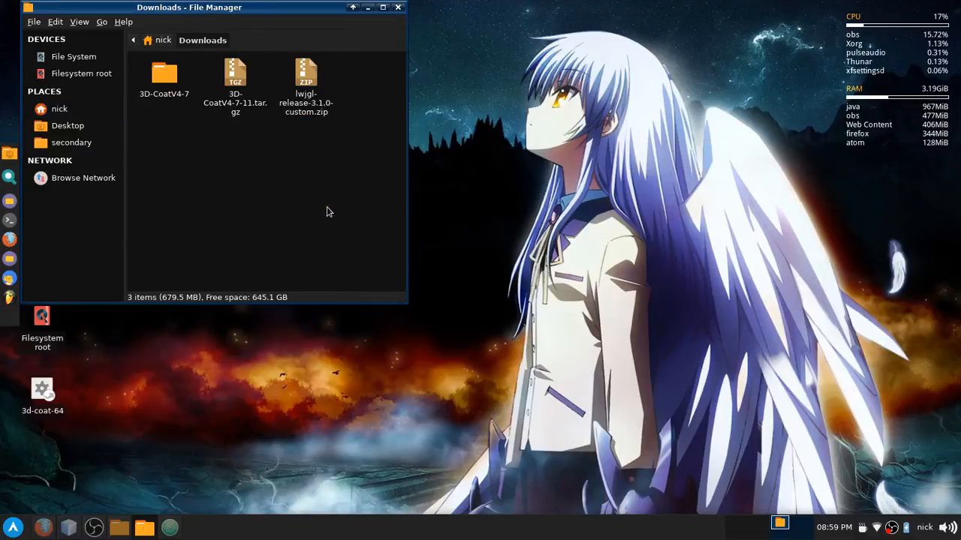
Step: Enter the 3D-CoatV4-7 folder and launch the 3d-coat-64 executable
{"action": "double_click", "coordinate": [164, 74]}
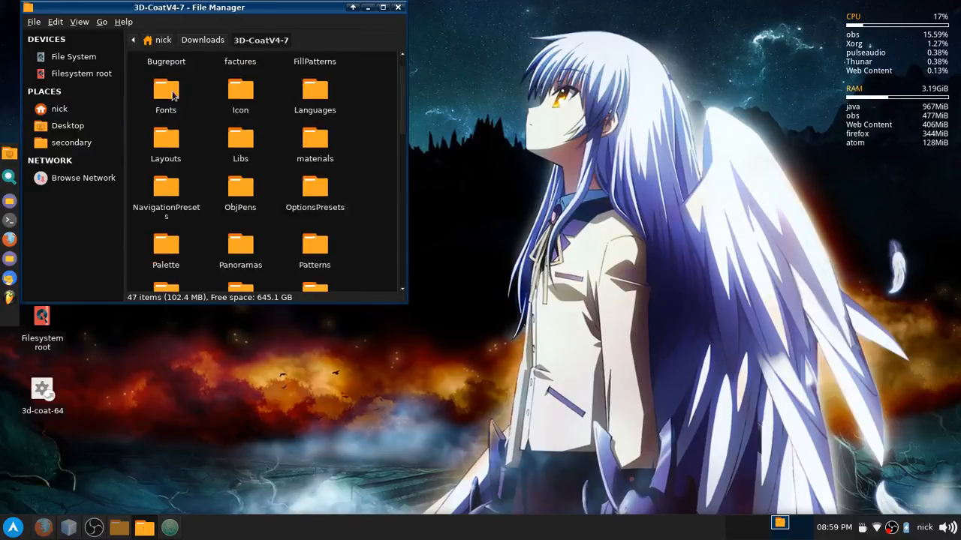
{"action": "scroll", "scroll_direction": "down", "scroll_amount": 3}
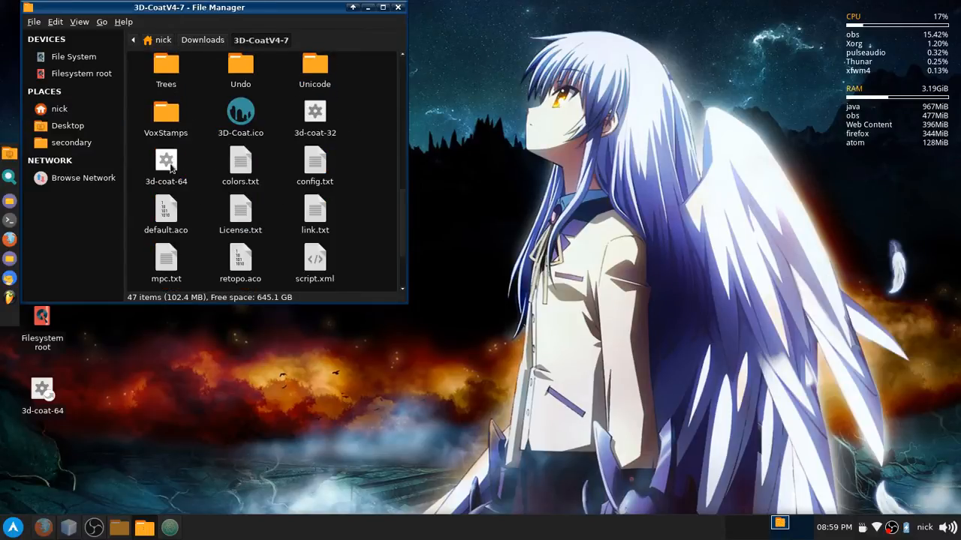
{"action": "double_click", "coordinate": [165, 159]}
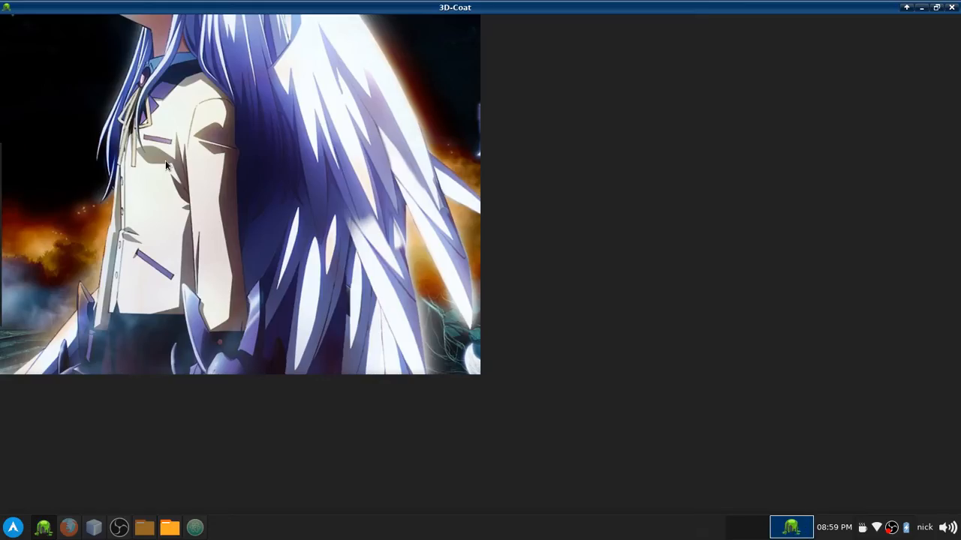
{"action": "mouse_move", "coordinate": [402, 60]}
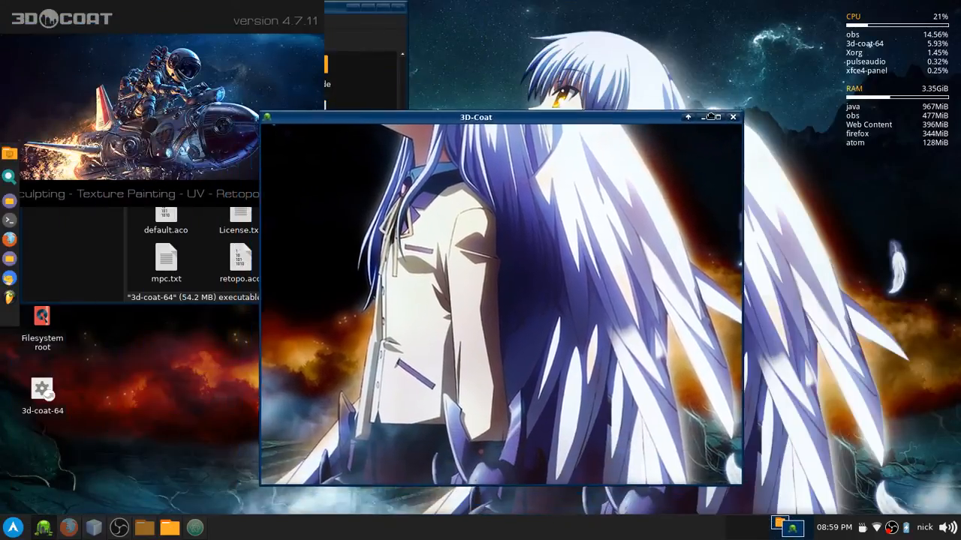
Step: Maximize the 3D-Coat window while it loads to its start dialog
{"action": "left_click_drag", "start_coordinate": [474, 117], "coordinate": [574, 45]}
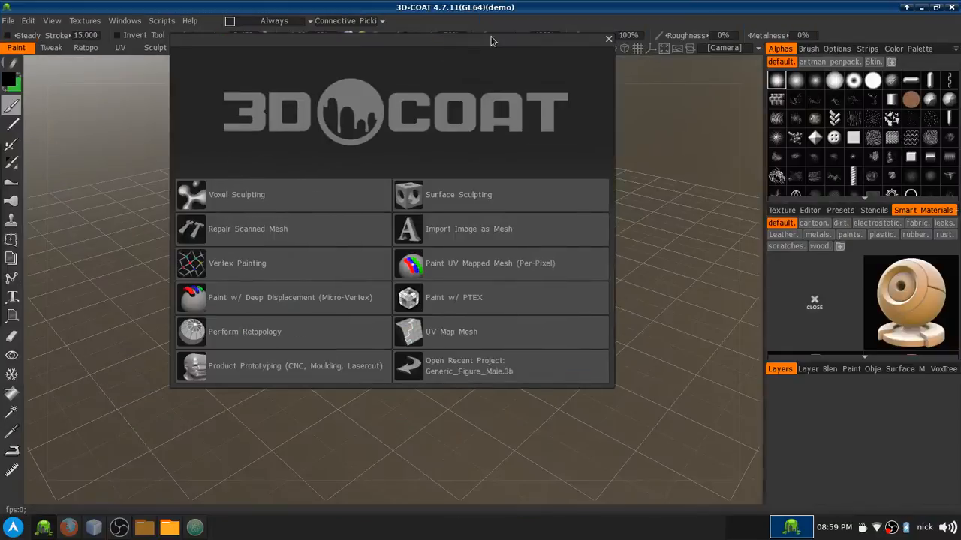
{"action": "mouse_move", "coordinate": [511, 117]}
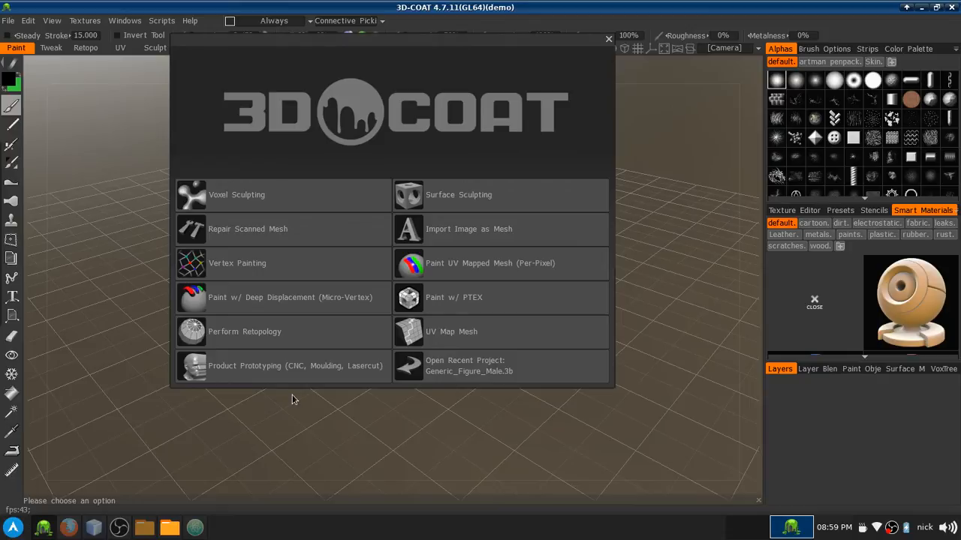
{"action": "mouse_move", "coordinate": [282, 332]}
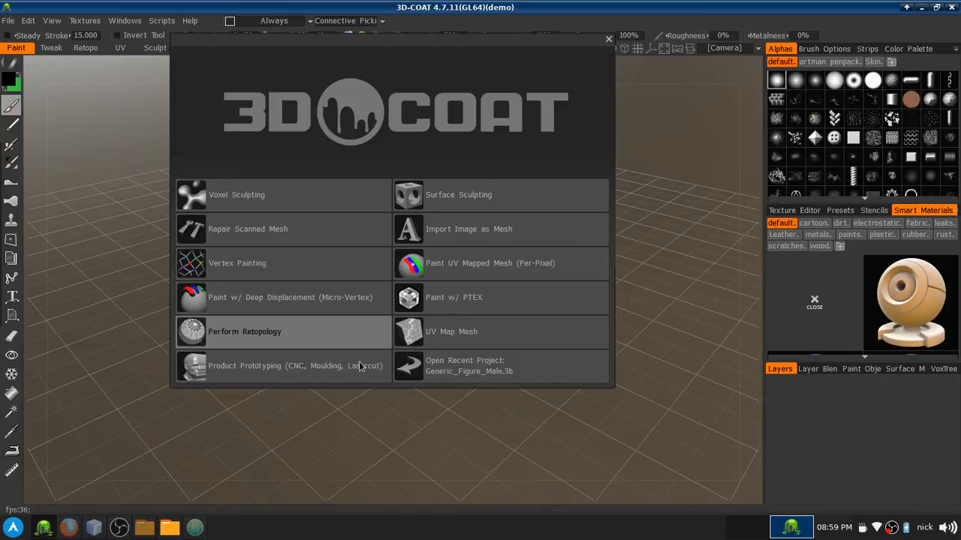
{"action": "mouse_move", "coordinate": [445, 211]}
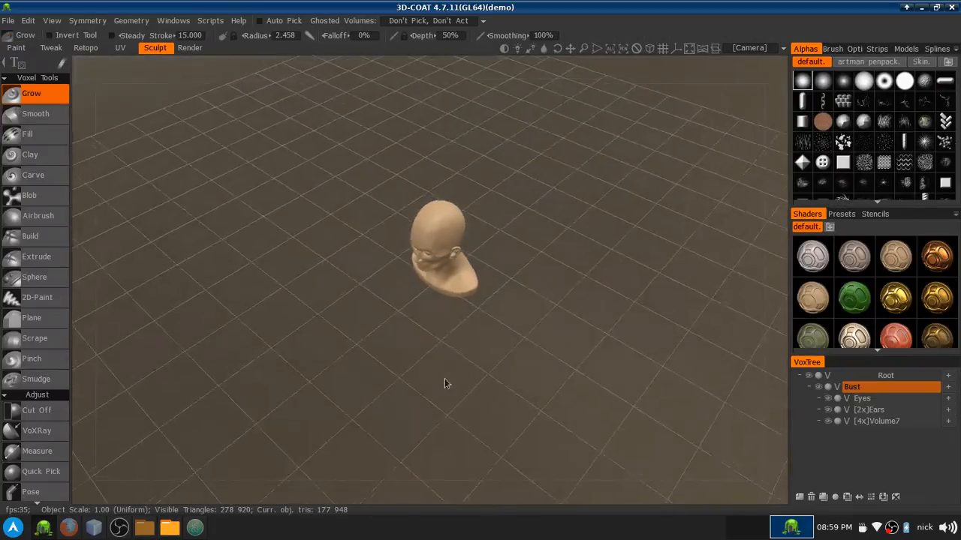
Step: Frame the bust front-on and pick the Extrude voxel tool to raise its surface
{"action": "left_click_drag", "start_coordinate": [444, 383], "coordinate": [507, 293]}
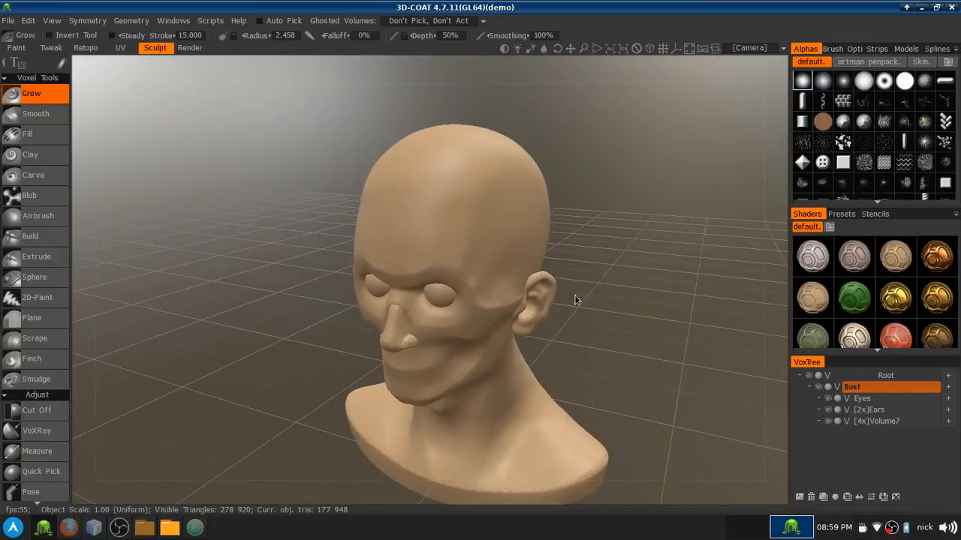
{"action": "left_click_drag", "start_coordinate": [574, 301], "coordinate": [225, 360]}
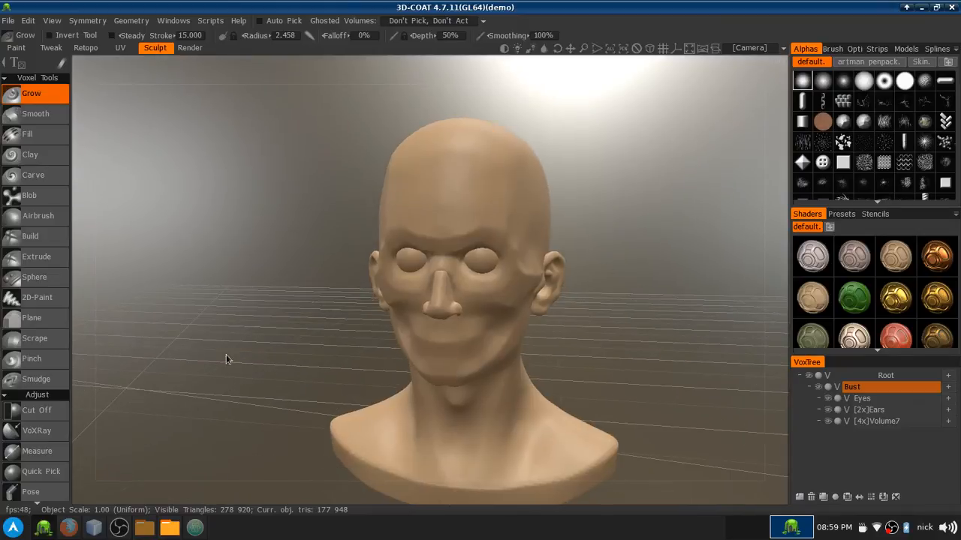
{"action": "mouse_move", "coordinate": [36, 256]}
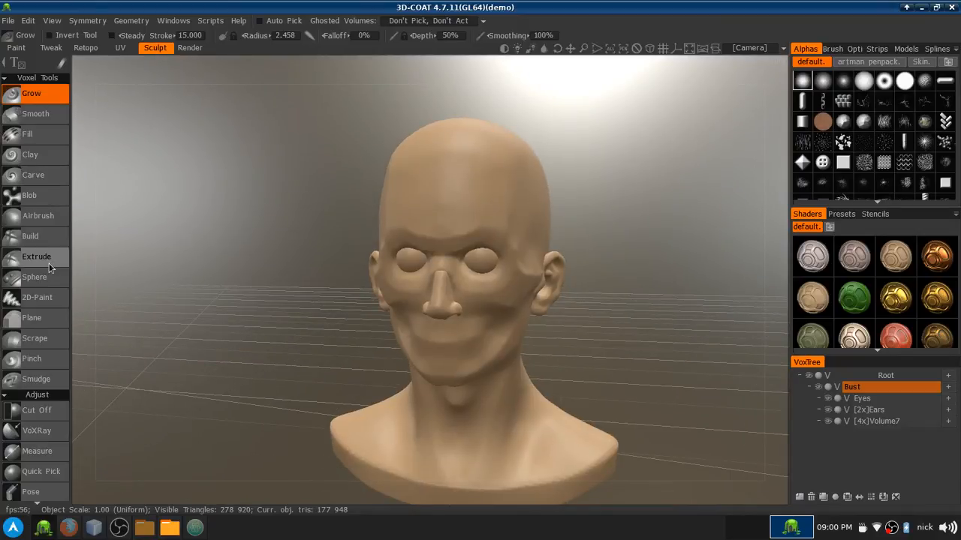
{"action": "left_click", "coordinate": [36, 256]}
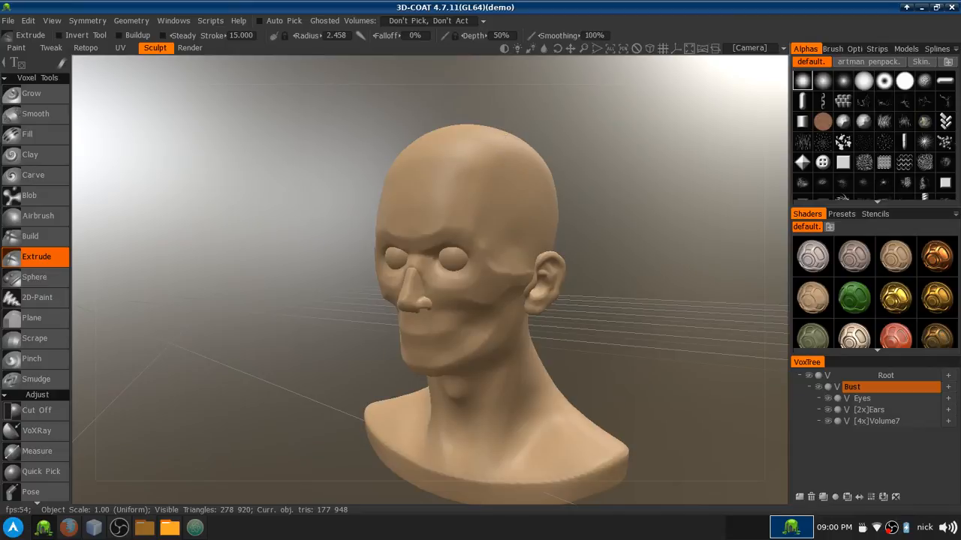
{"action": "left_click", "coordinate": [87, 21]}
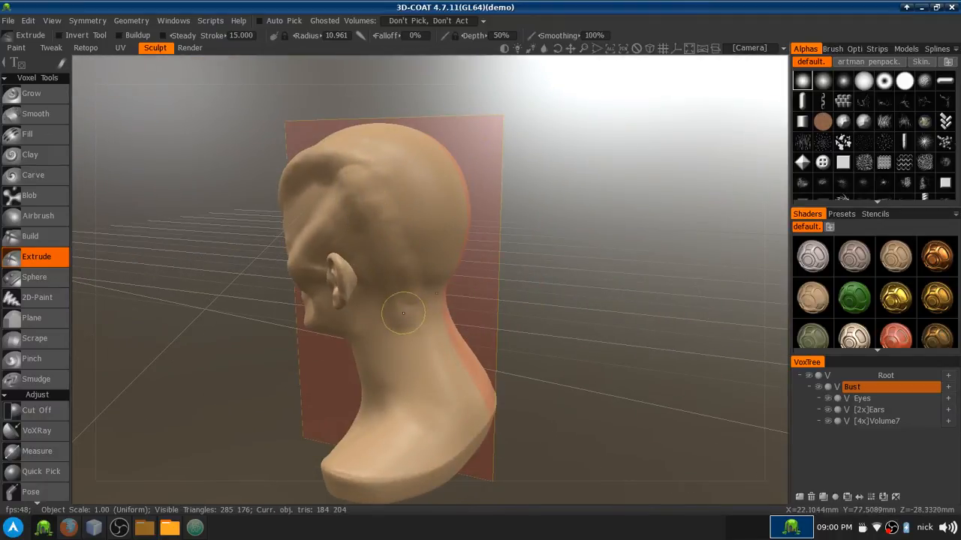
Step: Orbit the sculpted bust through front, three-quarter and side views
{"action": "left_click_drag", "start_coordinate": [405, 315], "coordinate": [253, 420]}
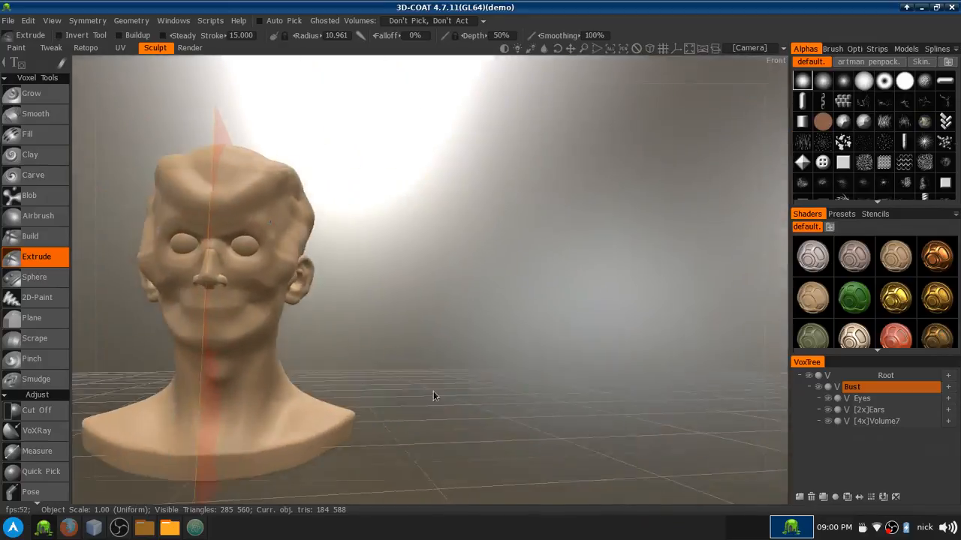
{"action": "left_click_drag", "start_coordinate": [432, 396], "coordinate": [270, 321]}
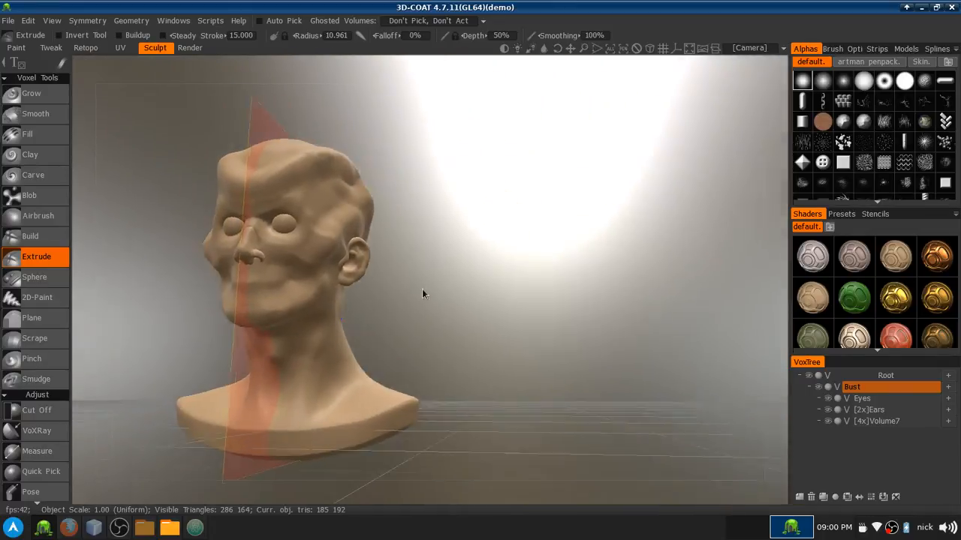
{"action": "left_click_drag", "start_coordinate": [423, 293], "coordinate": [259, 323]}
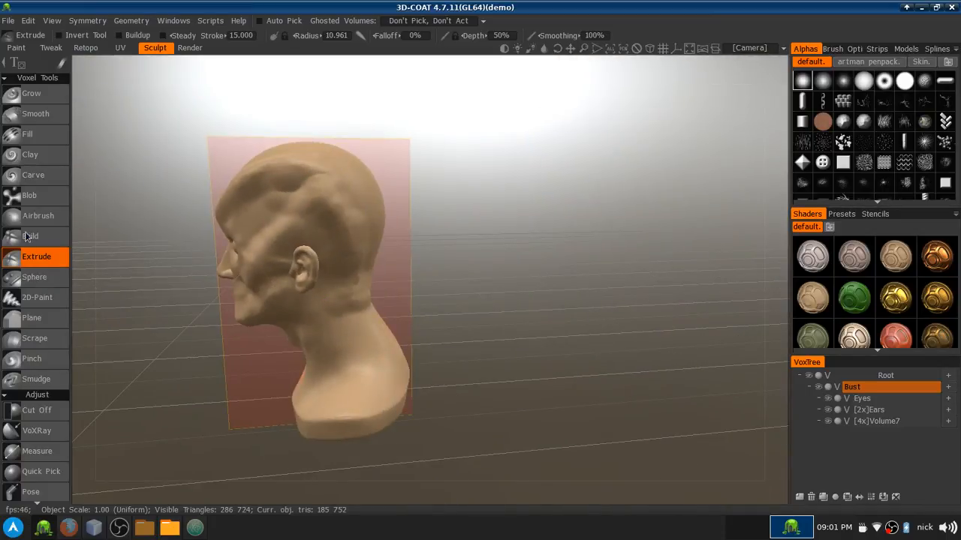
Step: Try the Carve and Clay brushes, then return to the Grow brush on the head
{"action": "left_click", "coordinate": [33, 175]}
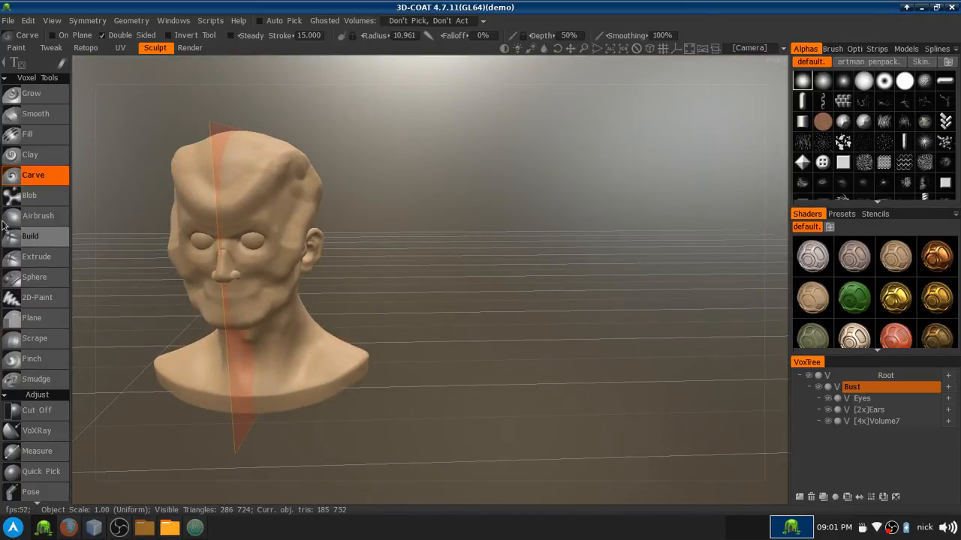
{"action": "left_click", "coordinate": [30, 155]}
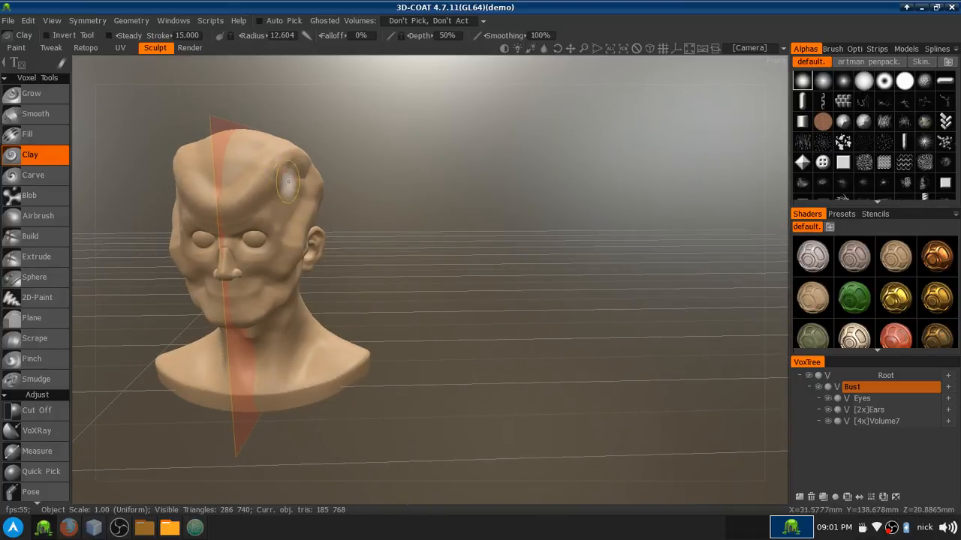
{"action": "left_click", "coordinate": [289, 183]}
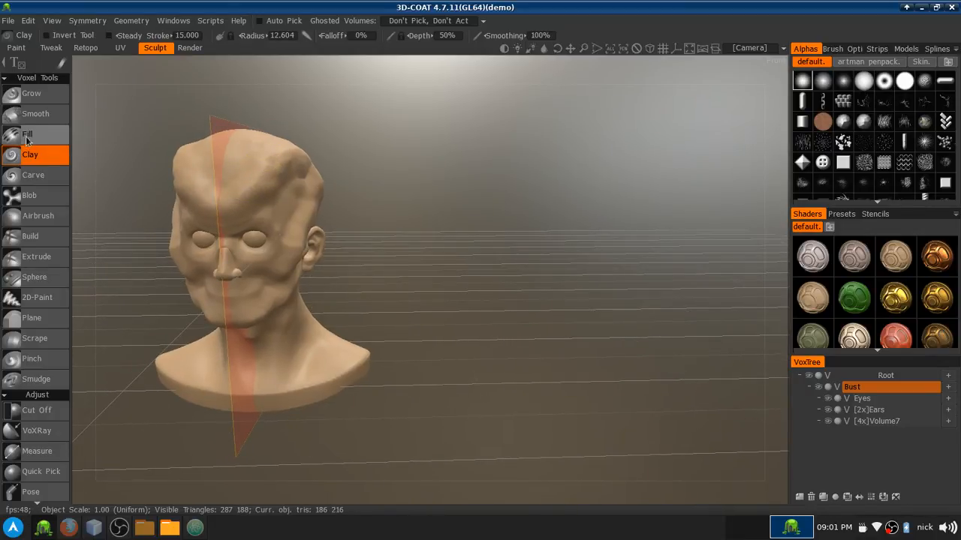
{"action": "left_click", "coordinate": [32, 93]}
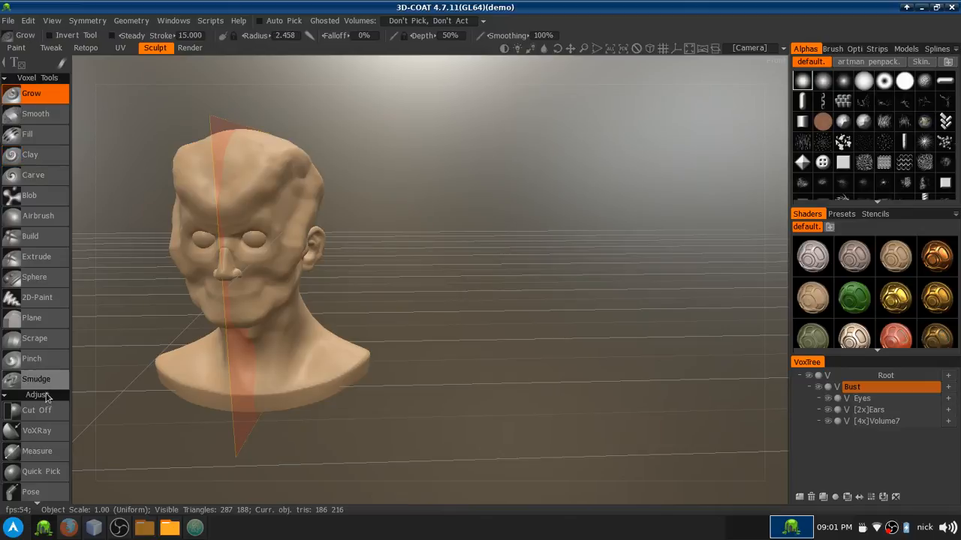
{"action": "mouse_move", "coordinate": [61, 332]}
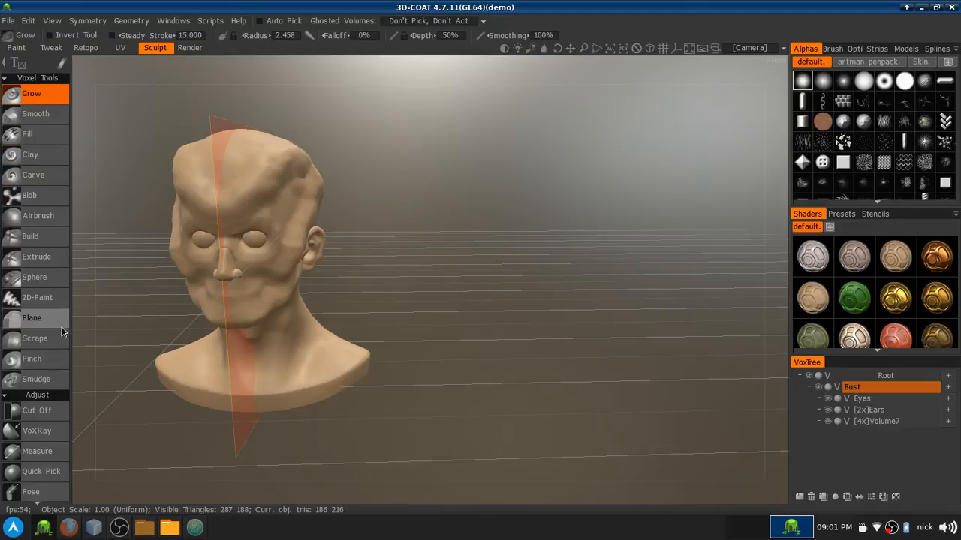
{"action": "mouse_move", "coordinate": [171, 322]}
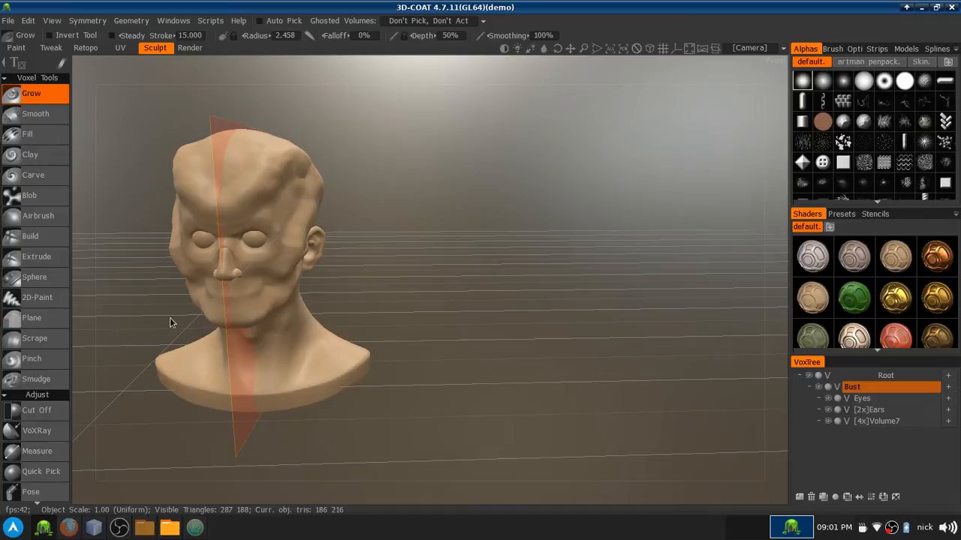
{"action": "mouse_move", "coordinate": [229, 111]}
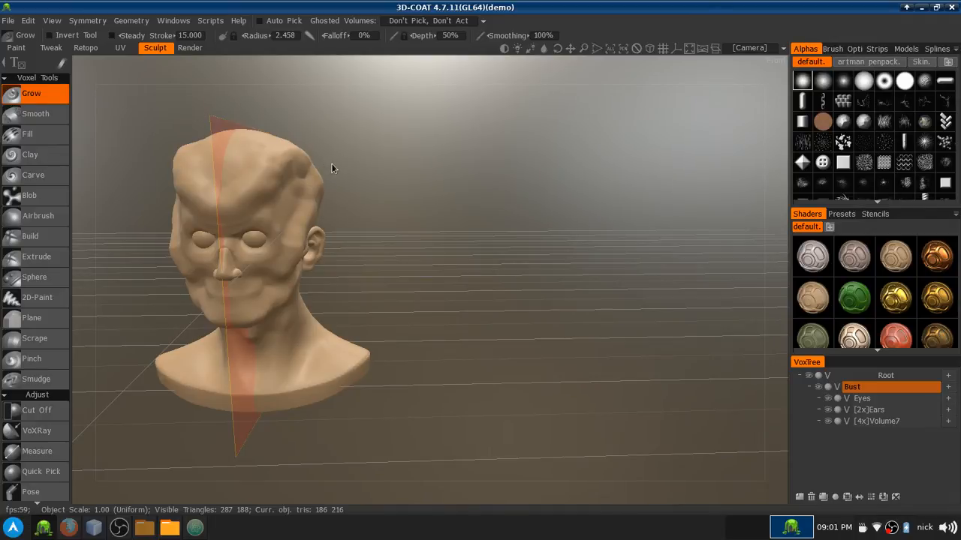
{"action": "mouse_move", "coordinate": [326, 177]}
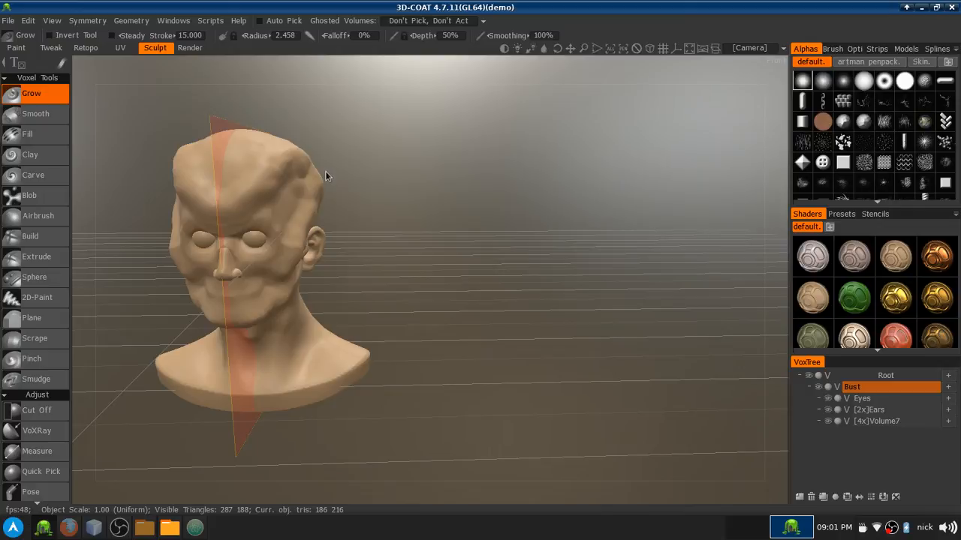
{"action": "left_click_drag", "start_coordinate": [327, 177], "coordinate": [288, 165]}
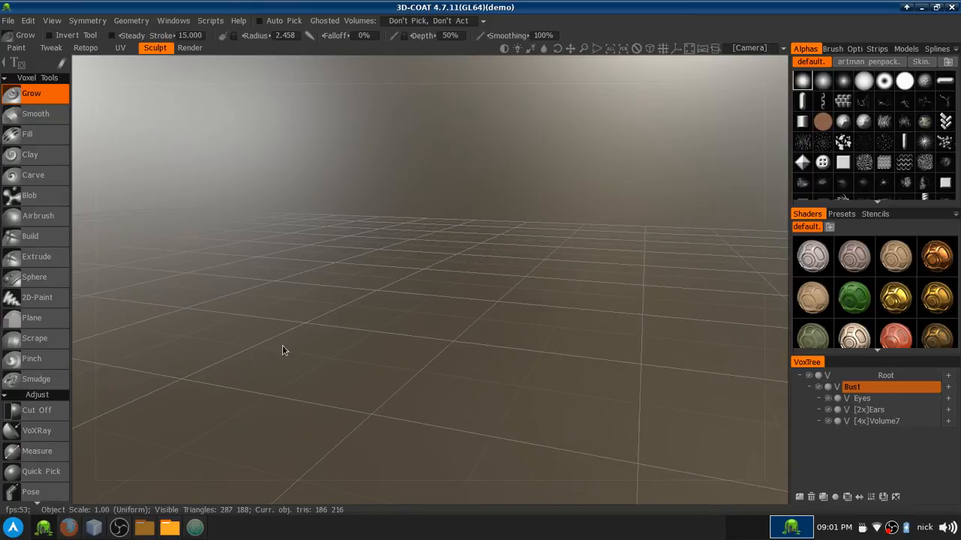
{"action": "left_click_drag", "start_coordinate": [284, 350], "coordinate": [264, 365]}
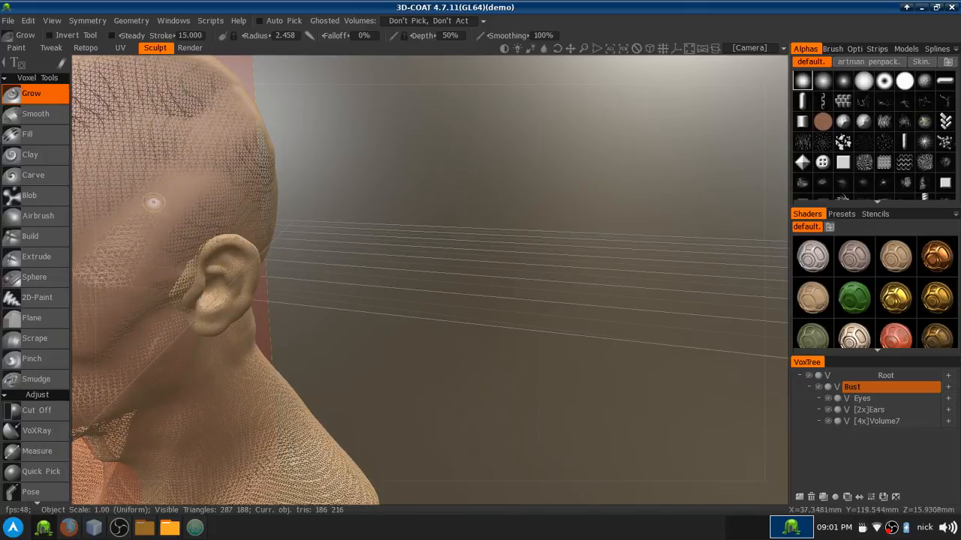
{"action": "mouse_move", "coordinate": [171, 181]}
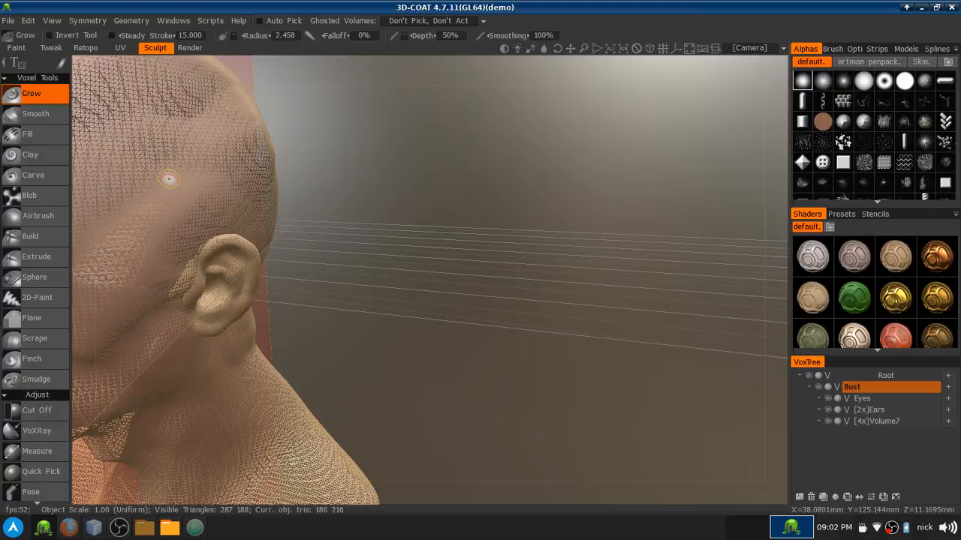
{"action": "mouse_move", "coordinate": [168, 183]}
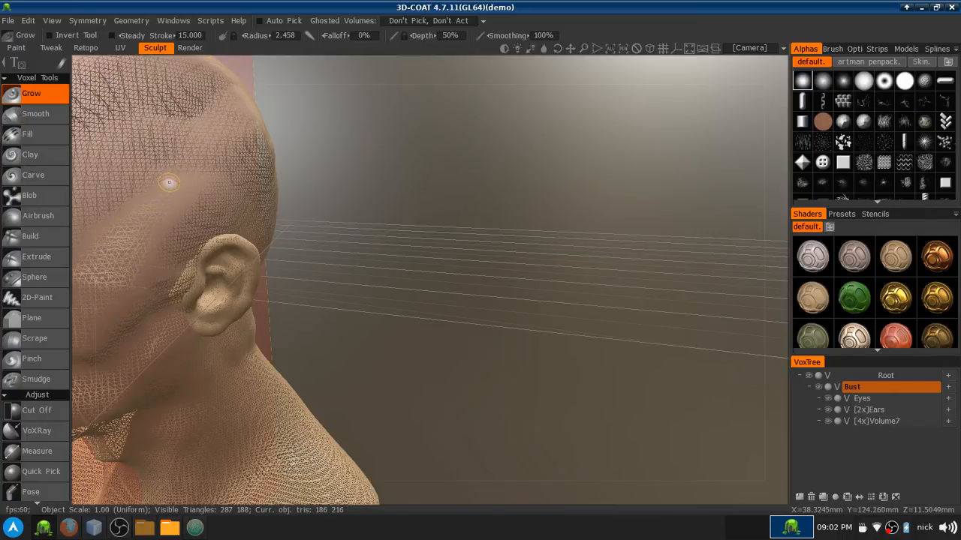
{"action": "mouse_move", "coordinate": [150, 219]}
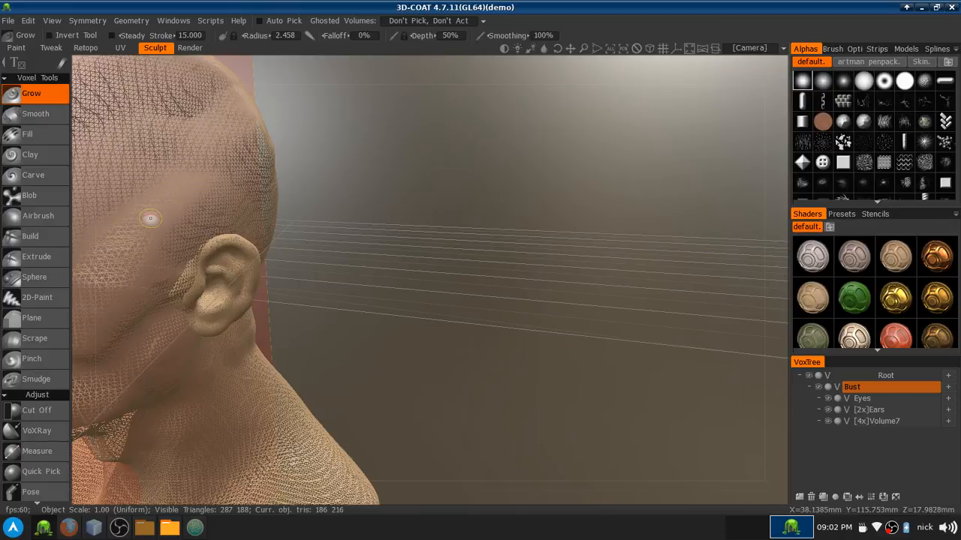
{"action": "mouse_move", "coordinate": [147, 210]}
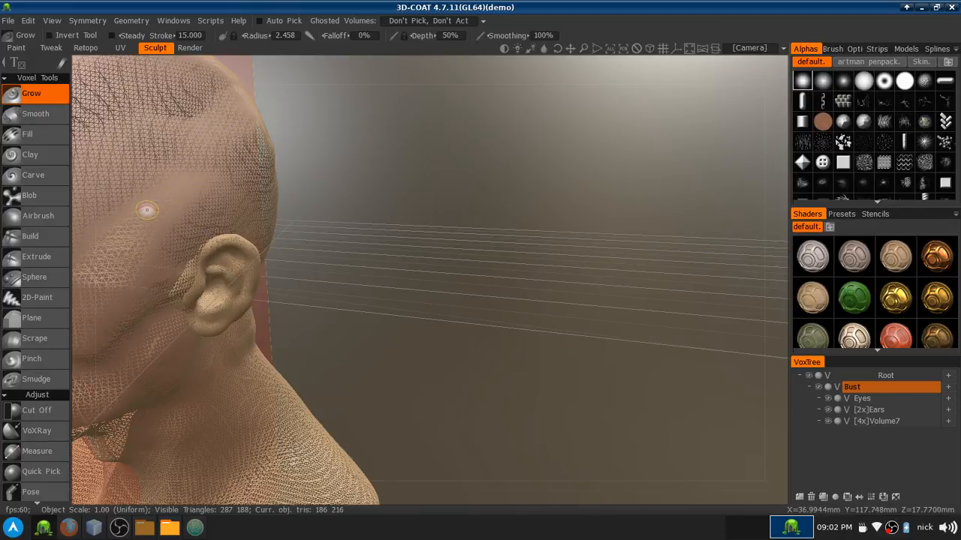
{"action": "mouse_move", "coordinate": [162, 192]}
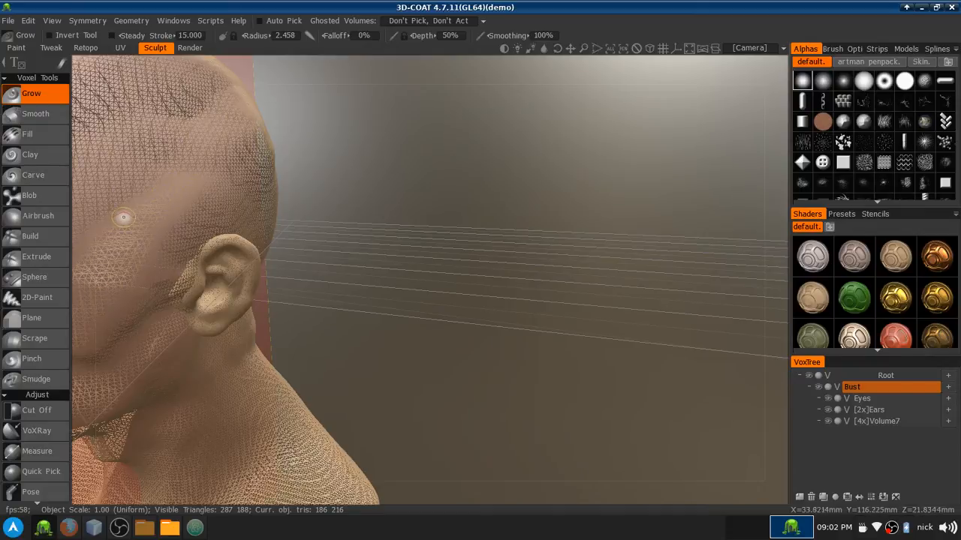
{"action": "mouse_move", "coordinate": [129, 264]}
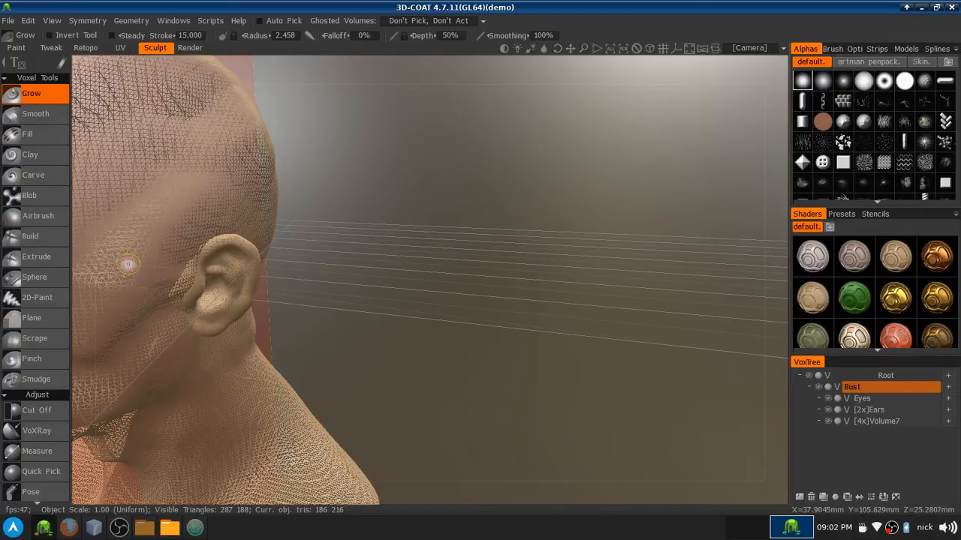
{"action": "mouse_move", "coordinate": [294, 335]}
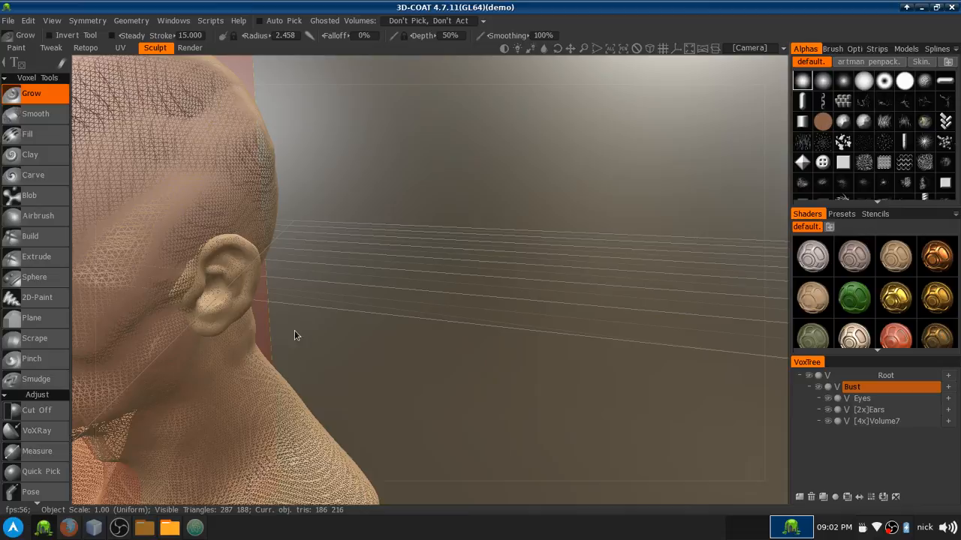
{"action": "left_click_drag", "start_coordinate": [294, 336], "coordinate": [337, 327]}
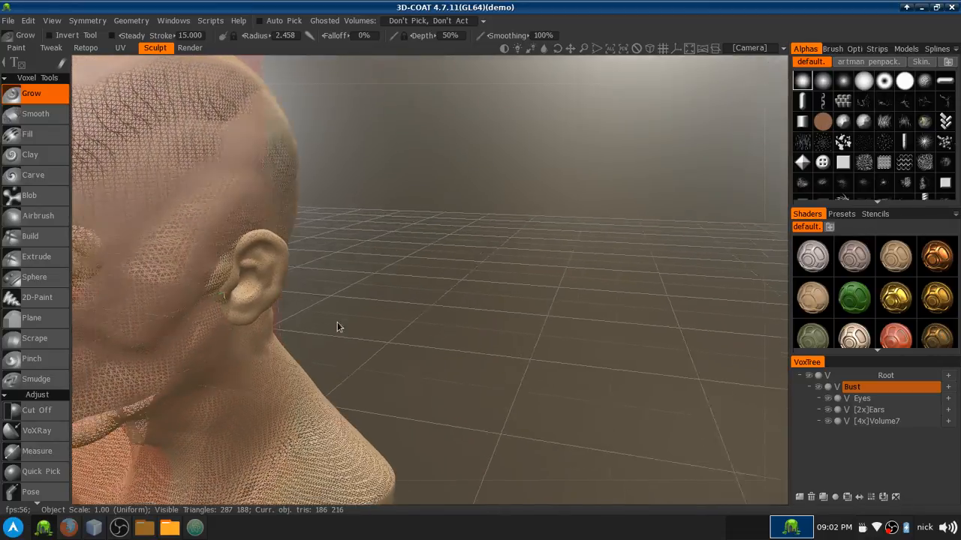
{"action": "left_click_drag", "start_coordinate": [336, 328], "coordinate": [398, 303]}
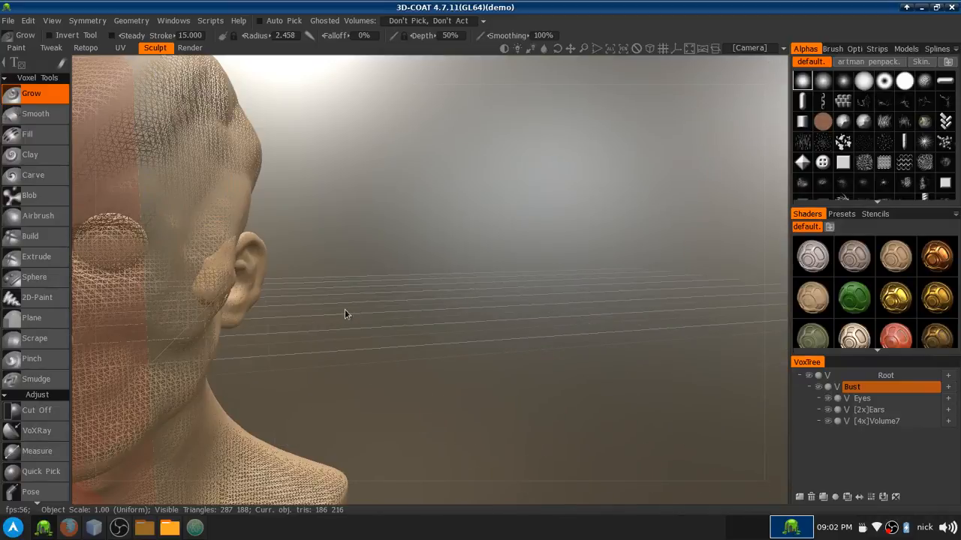
{"action": "mouse_move", "coordinate": [264, 342]}
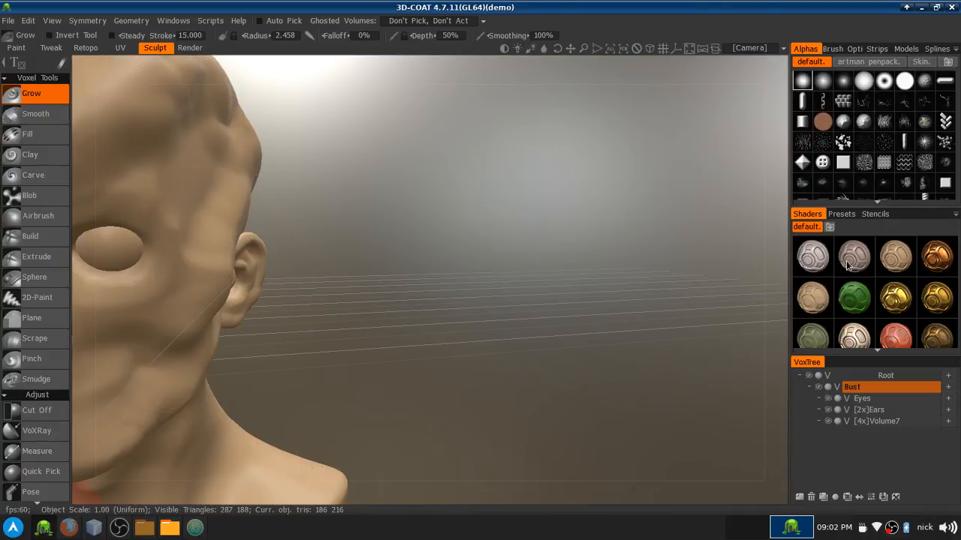
{"action": "mouse_move", "coordinate": [433, 332]}
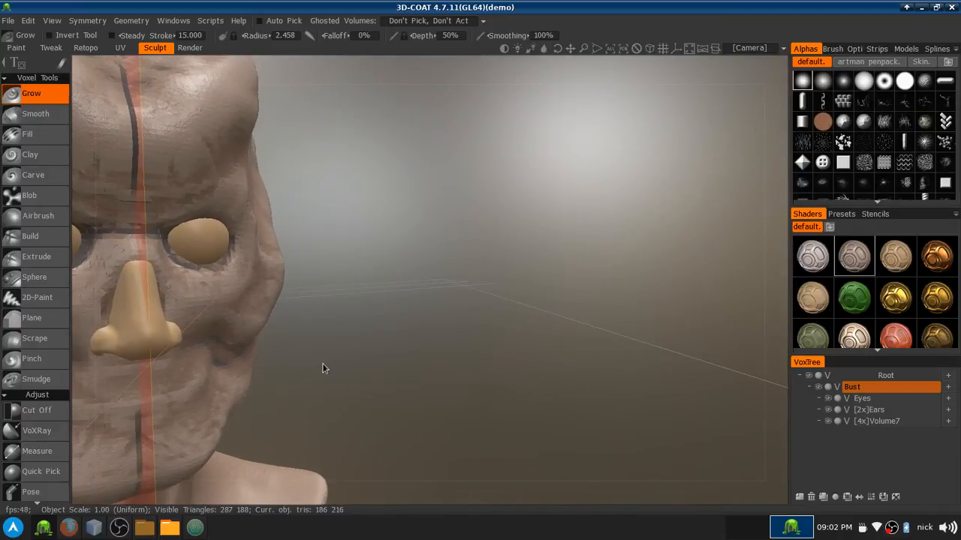
Step: Apply the chrome metal shader to the bust and select the Eyes layer next
{"action": "left_click_drag", "start_coordinate": [322, 368], "coordinate": [314, 373]}
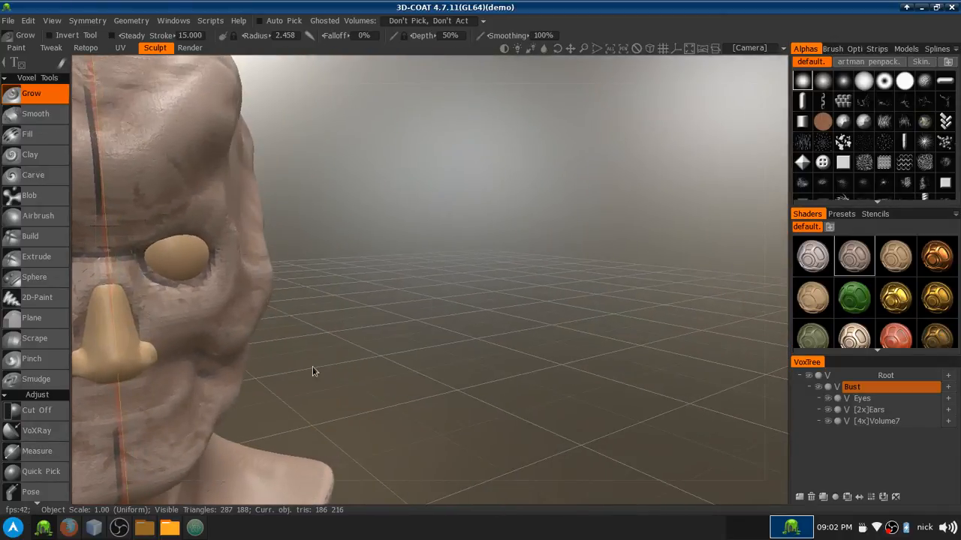
{"action": "left_click_drag", "start_coordinate": [314, 372], "coordinate": [273, 386]}
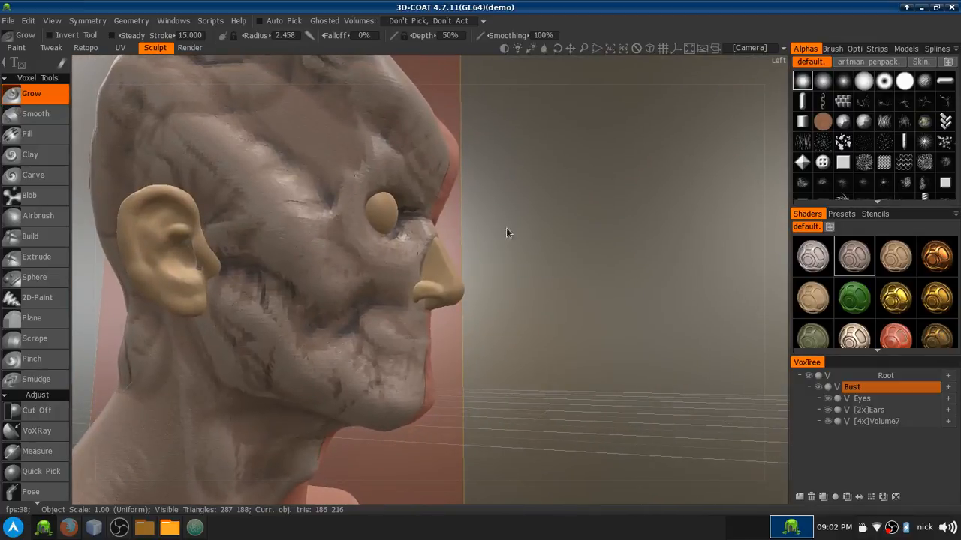
{"action": "mouse_move", "coordinate": [892, 339]}
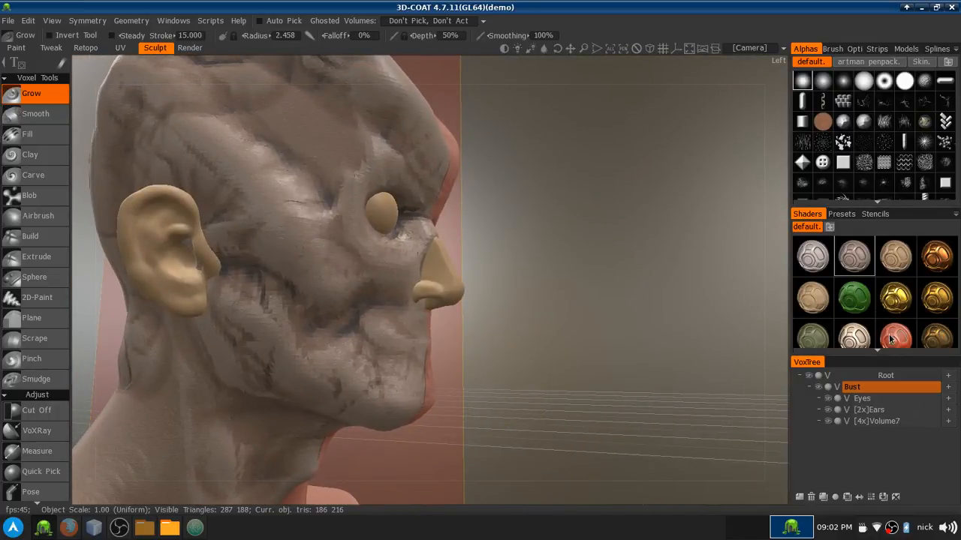
{"action": "scroll", "scroll_direction": "down", "scroll_amount": 3}
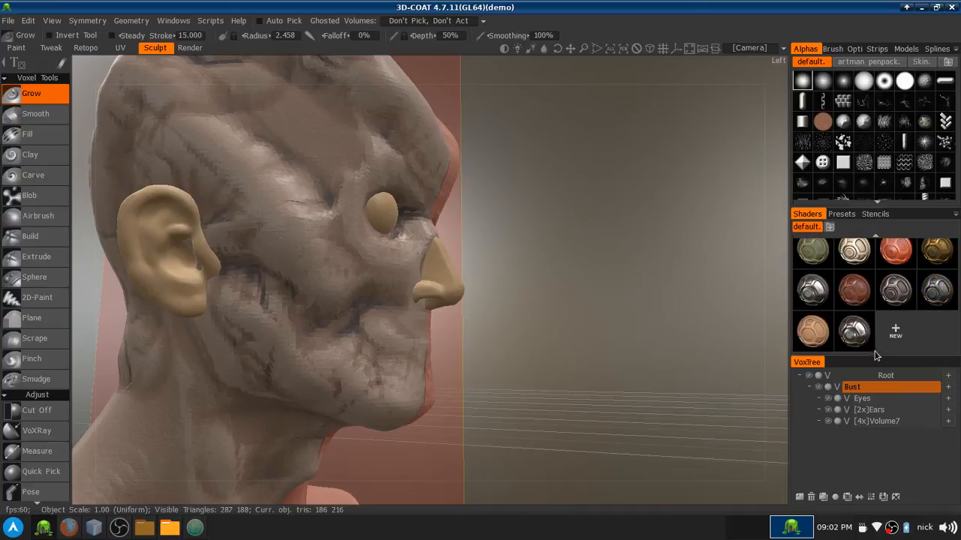
{"action": "left_click", "coordinate": [854, 331]}
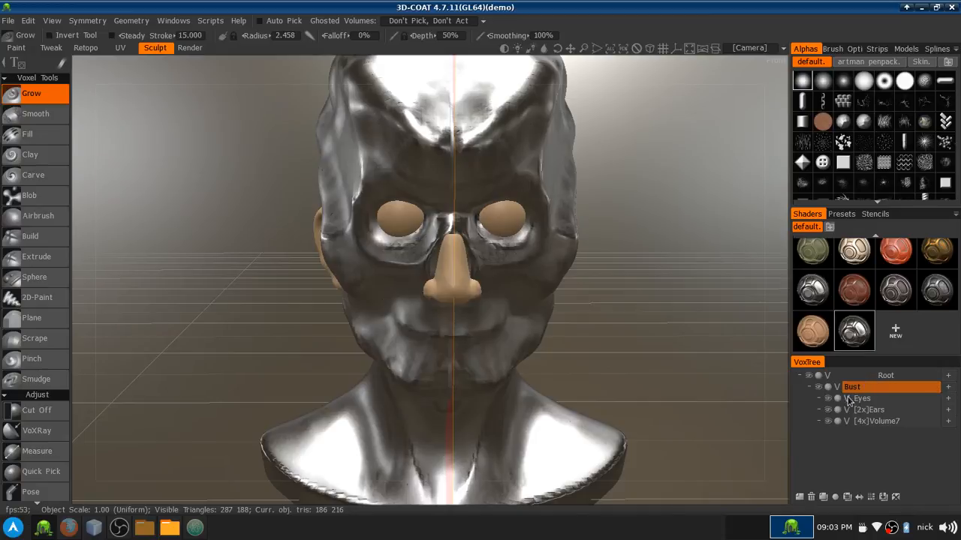
{"action": "left_click", "coordinate": [863, 397]}
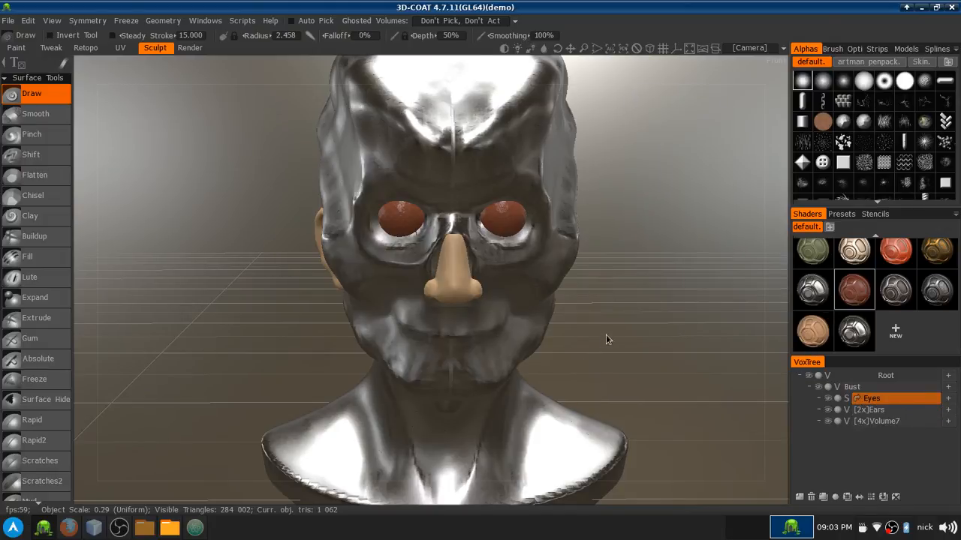
{"action": "mouse_move", "coordinate": [471, 201]}
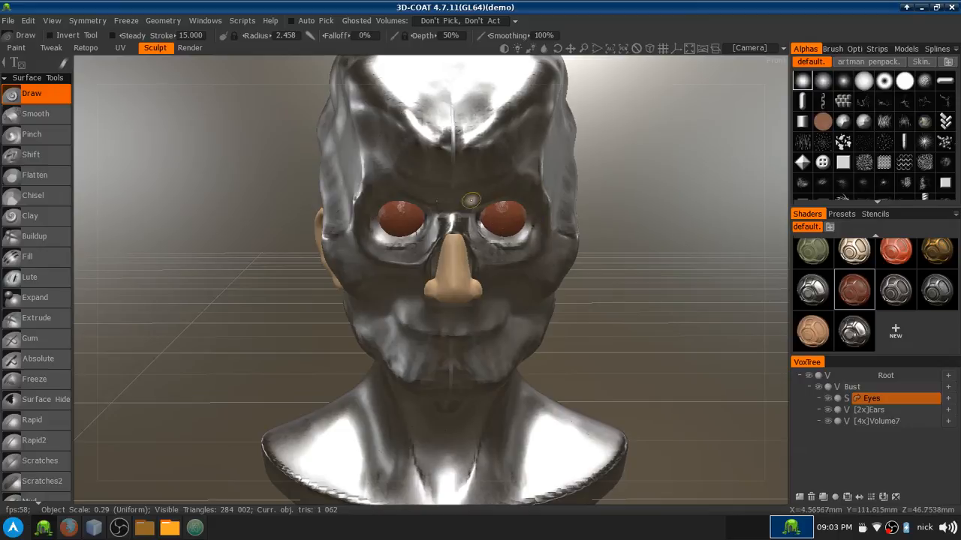
{"action": "mouse_move", "coordinate": [558, 273]}
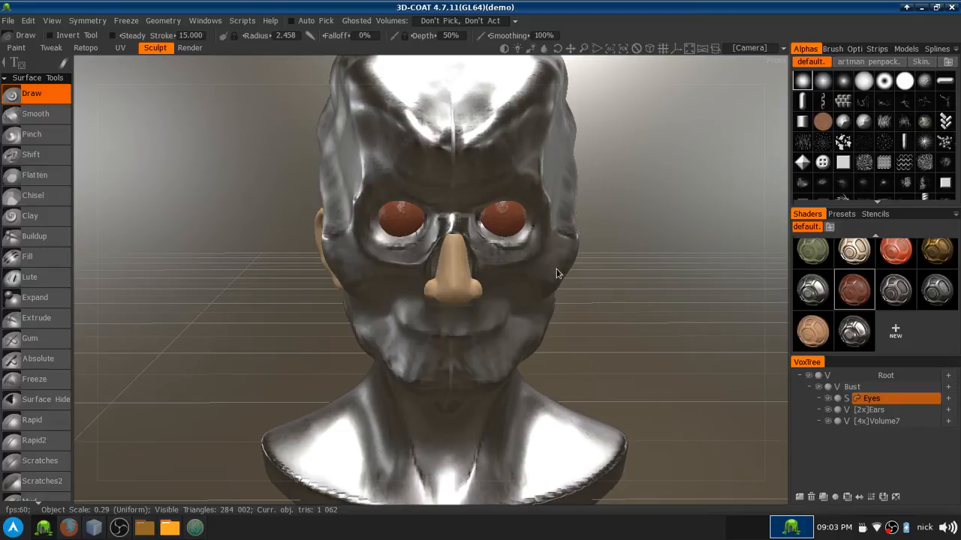
{"action": "mouse_move", "coordinate": [630, 345]}
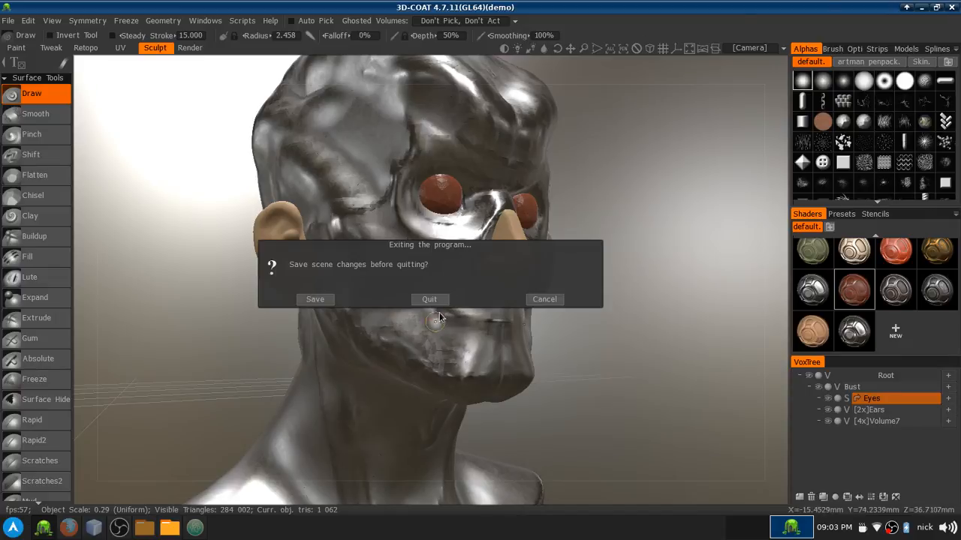
Step: Quit 3D-Coat from the save prompt without saving the scene
{"action": "left_click", "coordinate": [429, 298]}
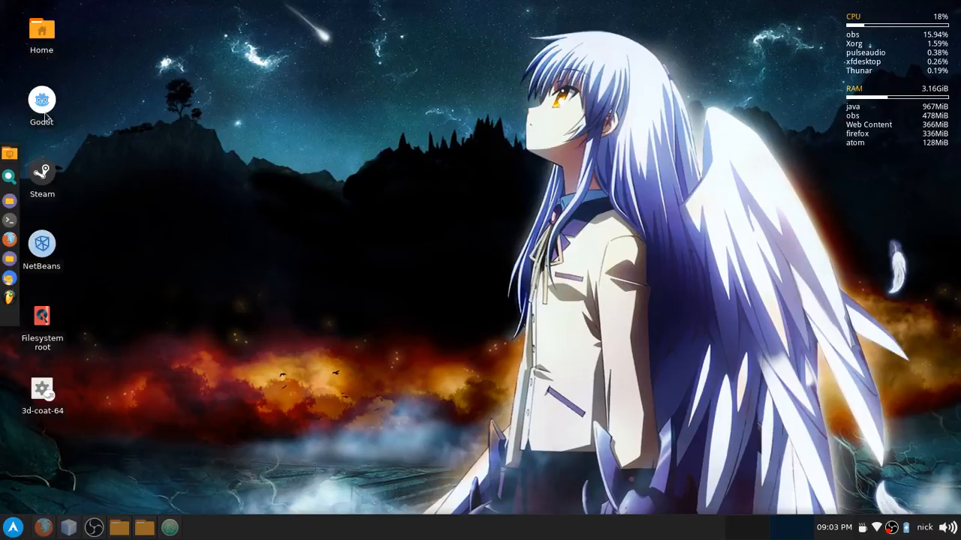
Step: Start a new Godot project and create a godot_tests folder for its path
{"action": "double_click", "coordinate": [42, 99]}
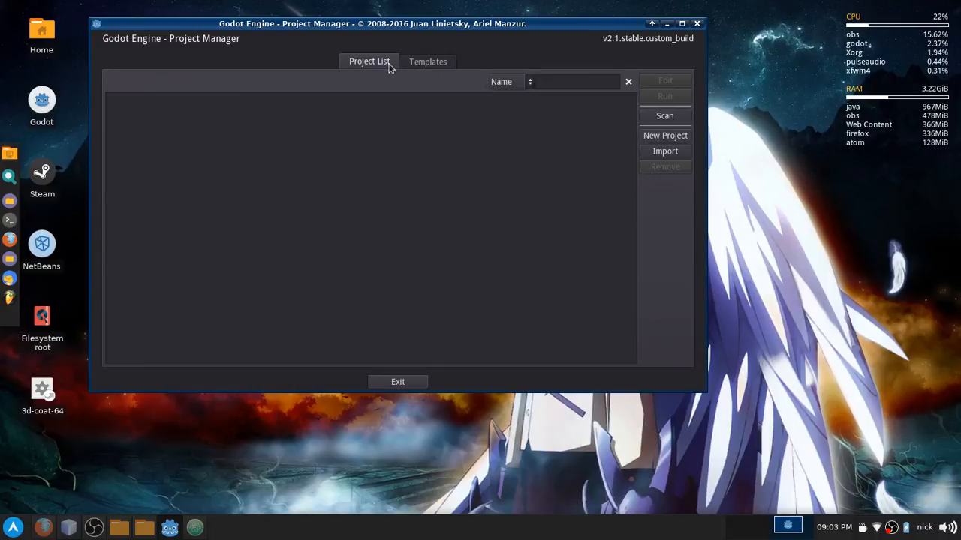
{"action": "mouse_move", "coordinate": [514, 115]}
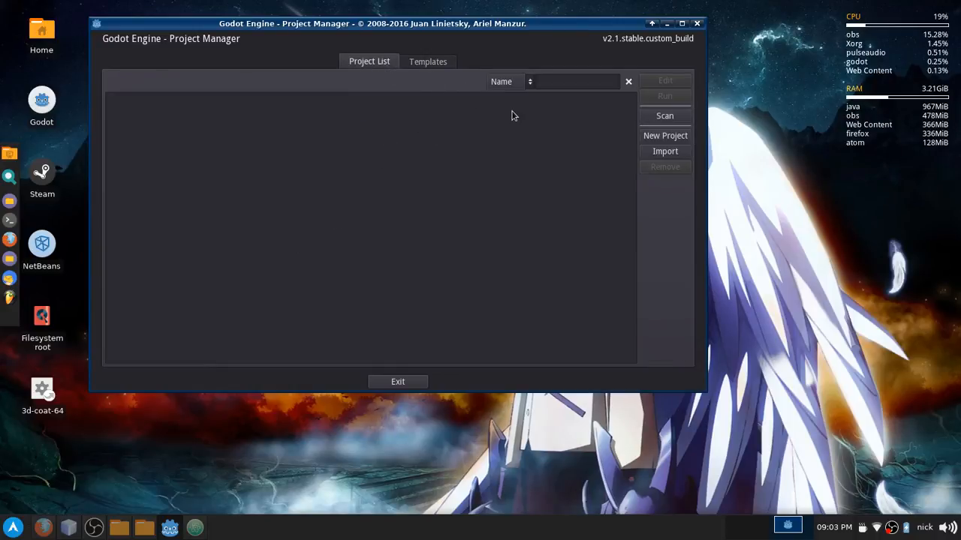
{"action": "left_click", "coordinate": [664, 135]}
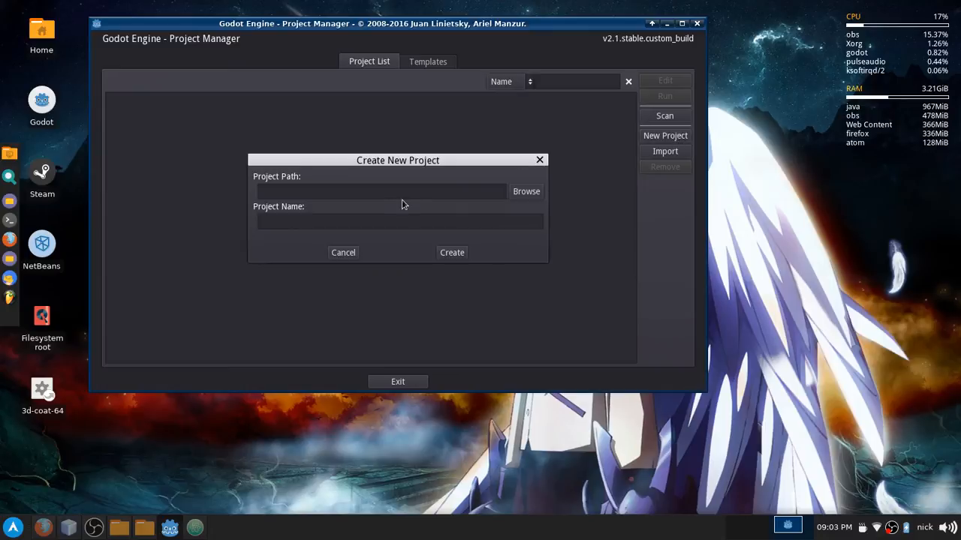
{"action": "left_click", "coordinate": [526, 191]}
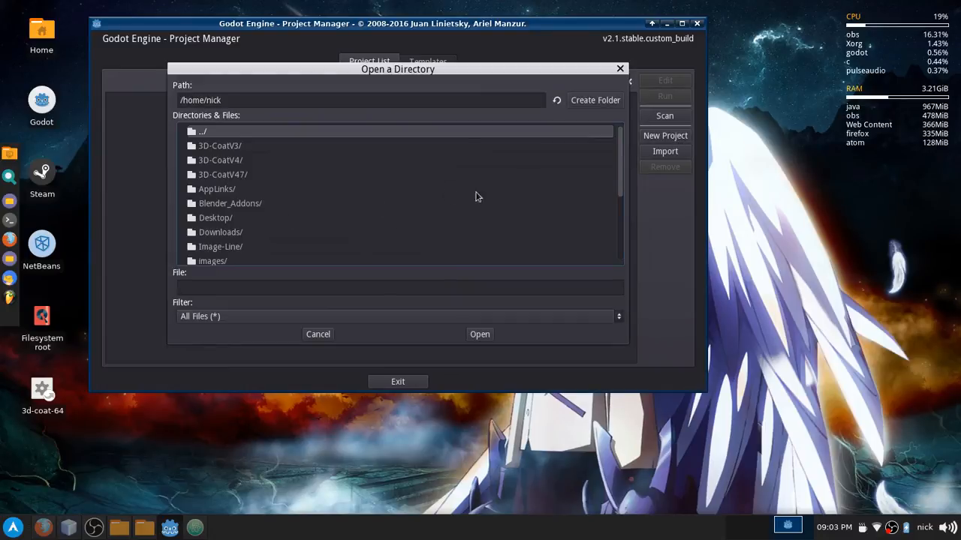
{"action": "left_click", "coordinate": [595, 99]}
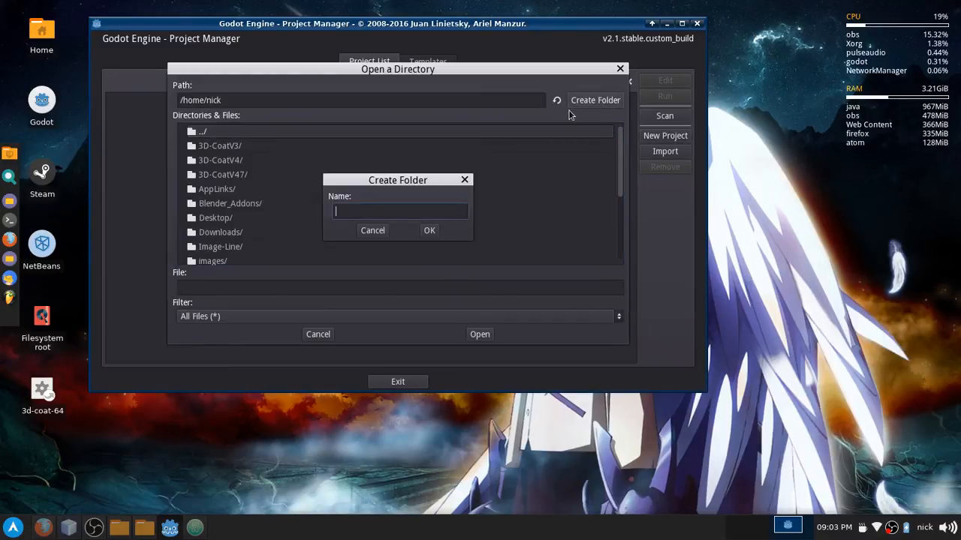
{"action": "type", "text": "ot_"}
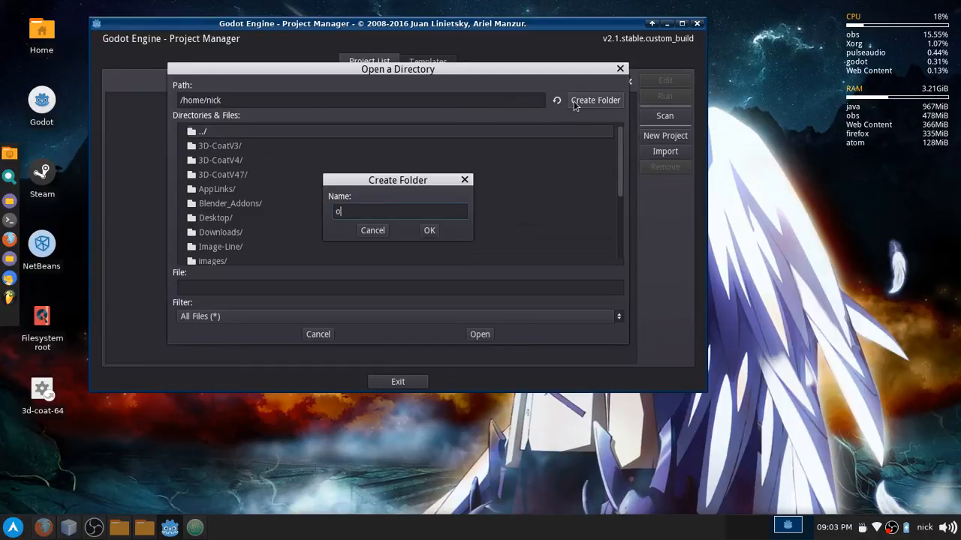
{"action": "type", "text": "godot_t"}
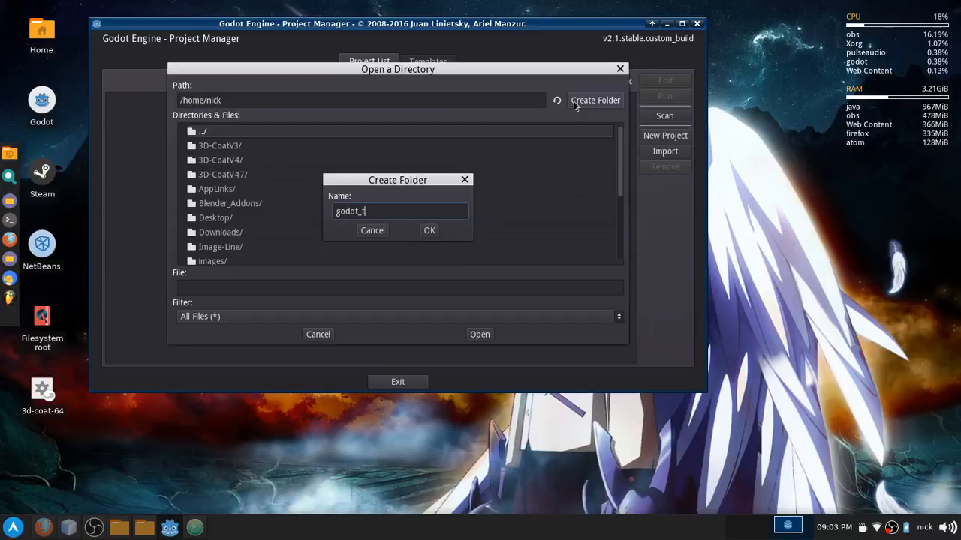
{"action": "left_click", "coordinate": [429, 231]}
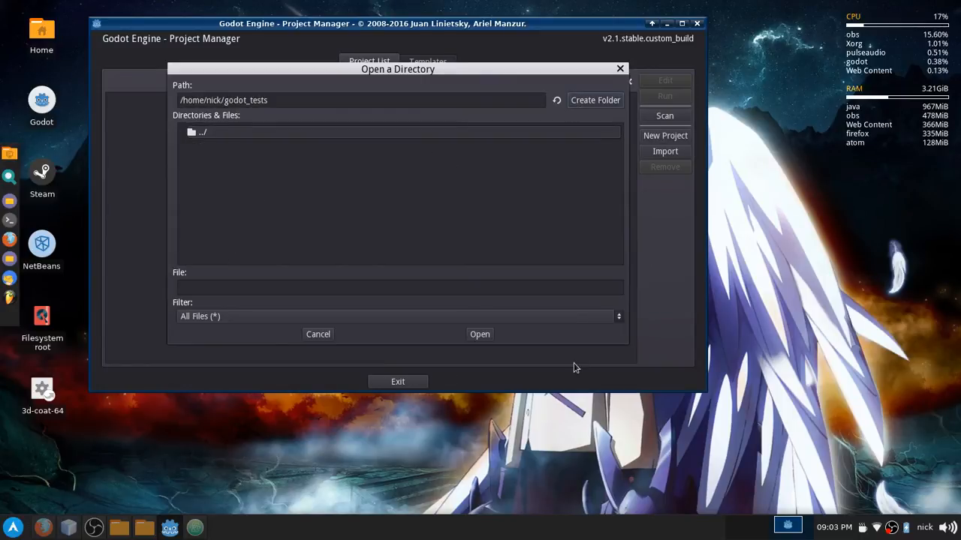
Step: Create the test_1 folder inside godot_tests, accept it and create the test_1 project
{"action": "left_click", "coordinate": [594, 99]}
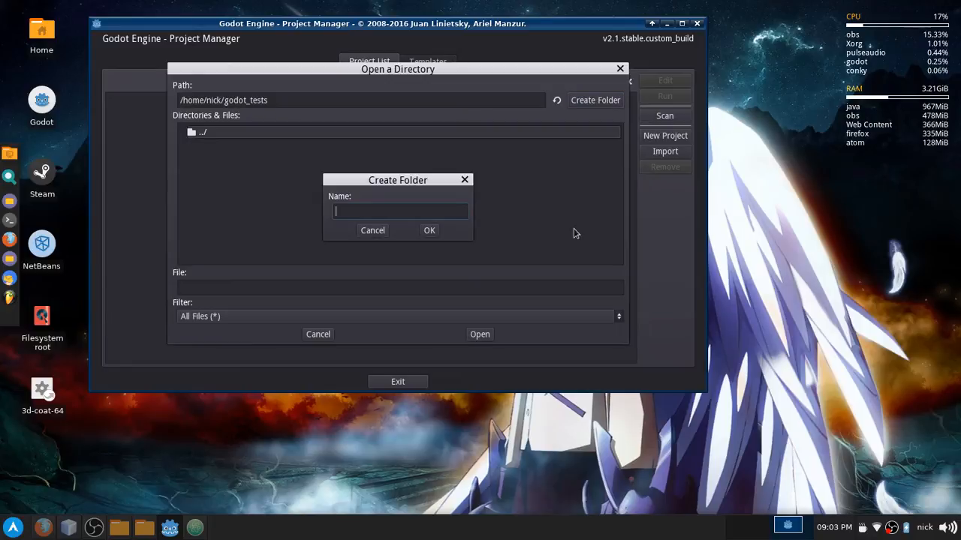
{"action": "left_click", "coordinate": [430, 231]}
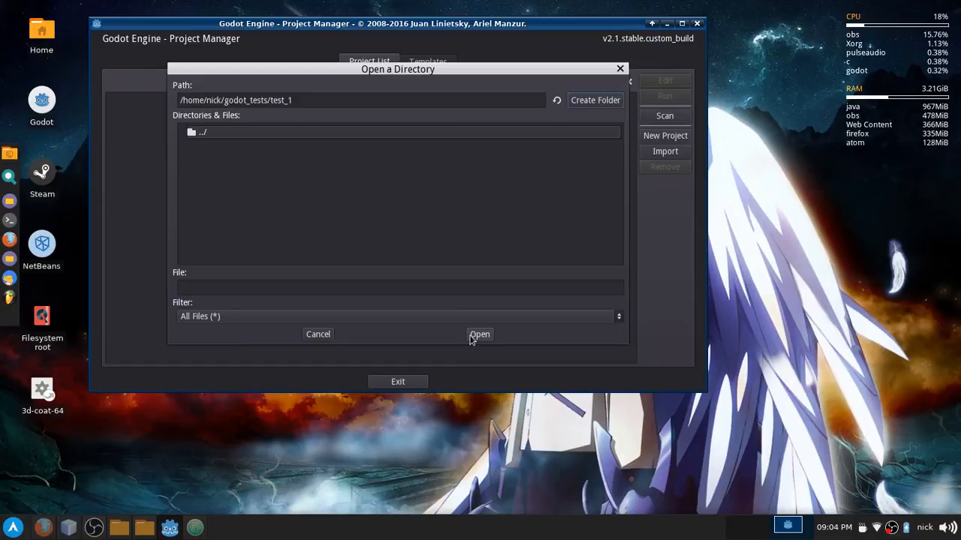
{"action": "mouse_move", "coordinate": [450, 344]}
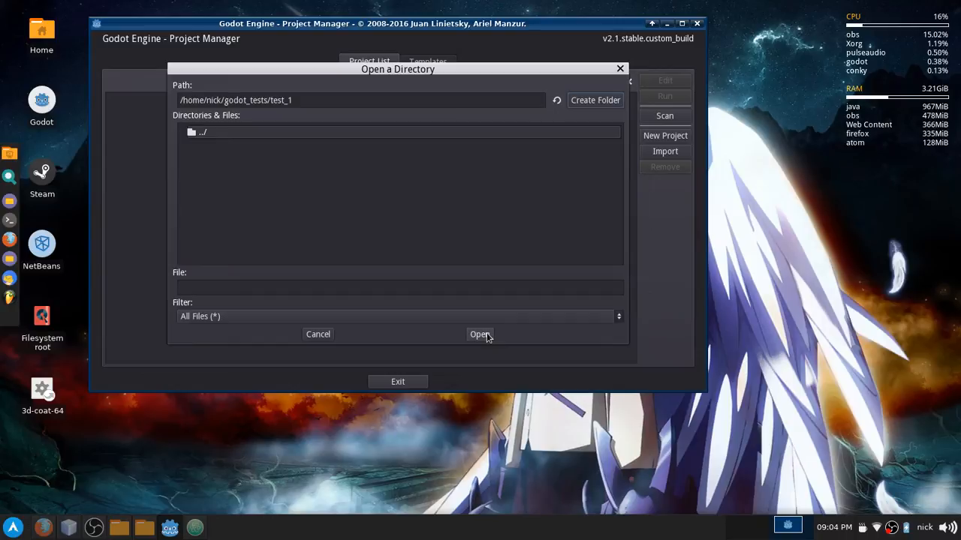
{"action": "left_click", "coordinate": [595, 99]}
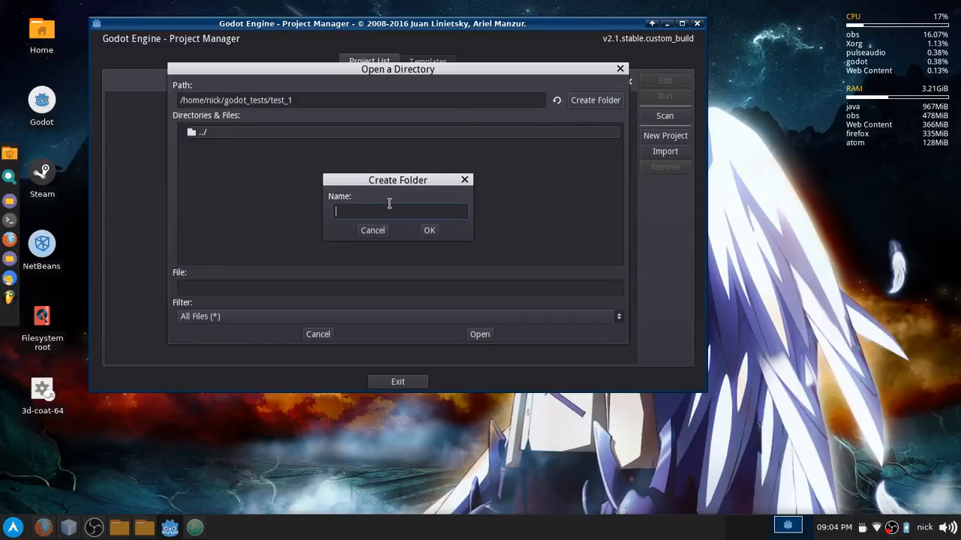
{"action": "left_click", "coordinate": [372, 231]}
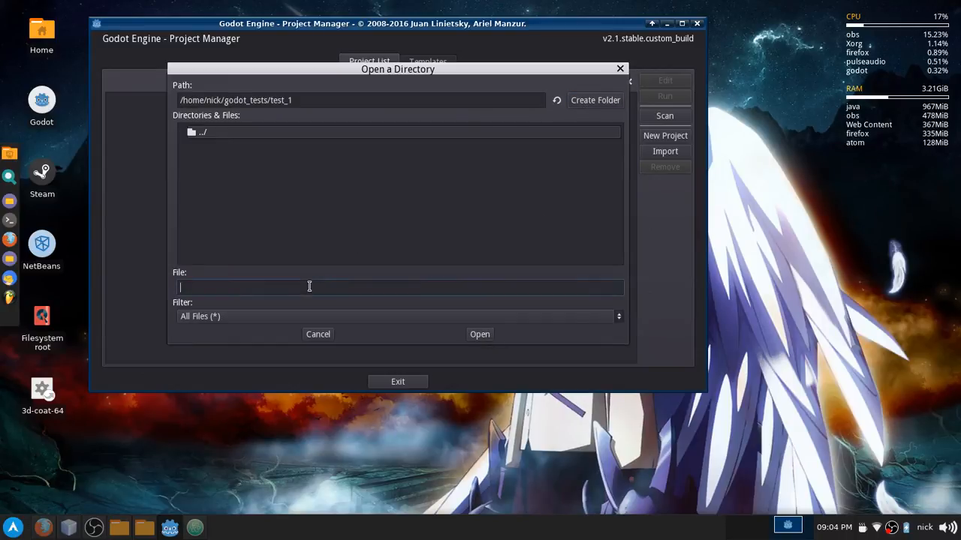
{"action": "type", "text": "this_"}
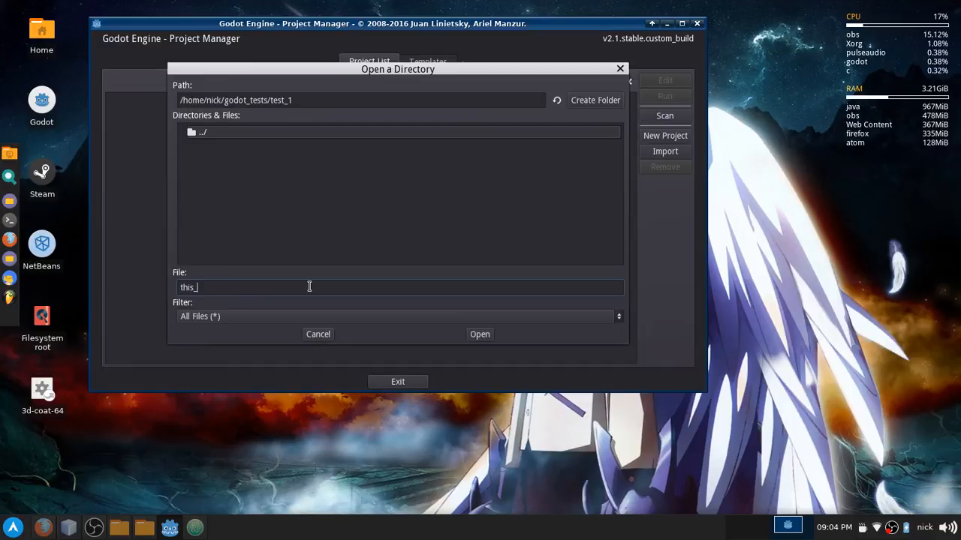
{"action": "left_click", "coordinate": [481, 334]}
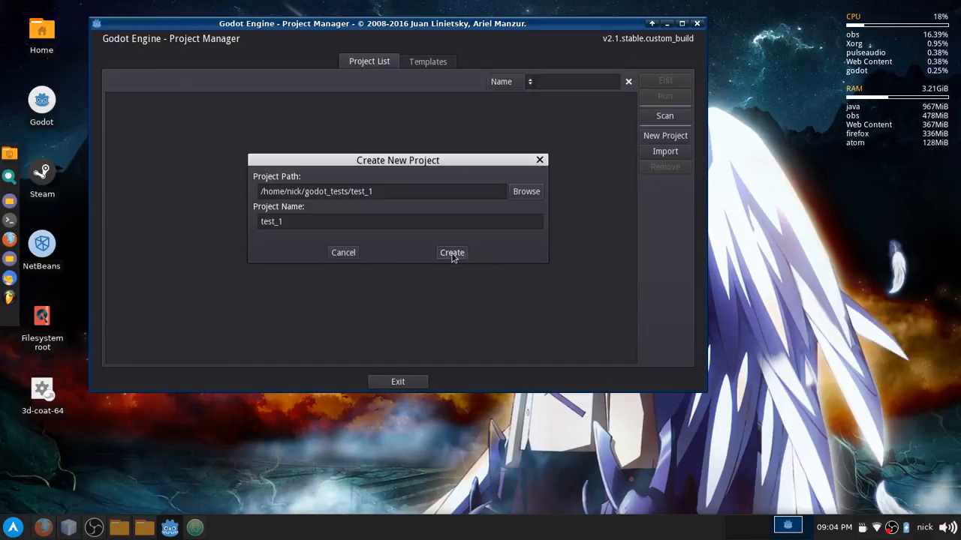
{"action": "left_click", "coordinate": [450, 252]}
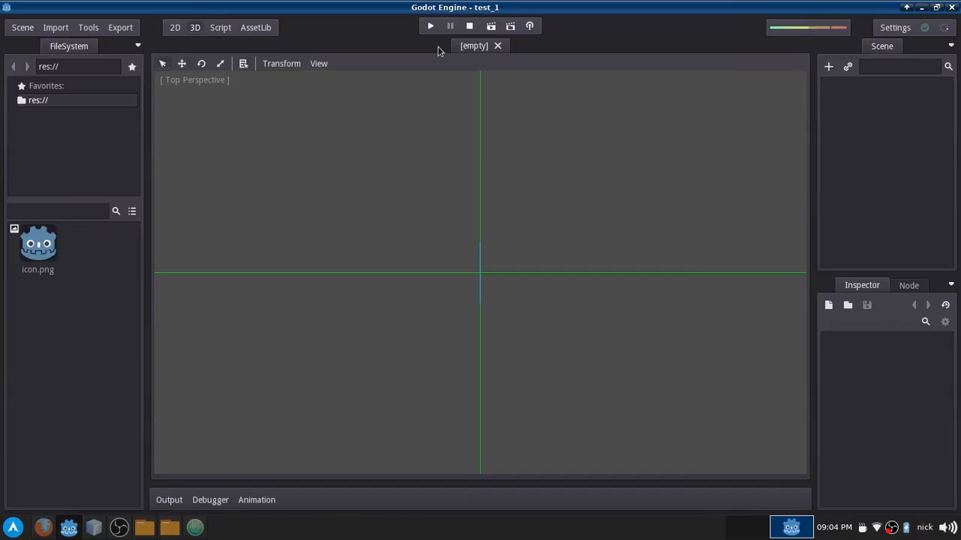
{"action": "mouse_move", "coordinate": [513, 365]}
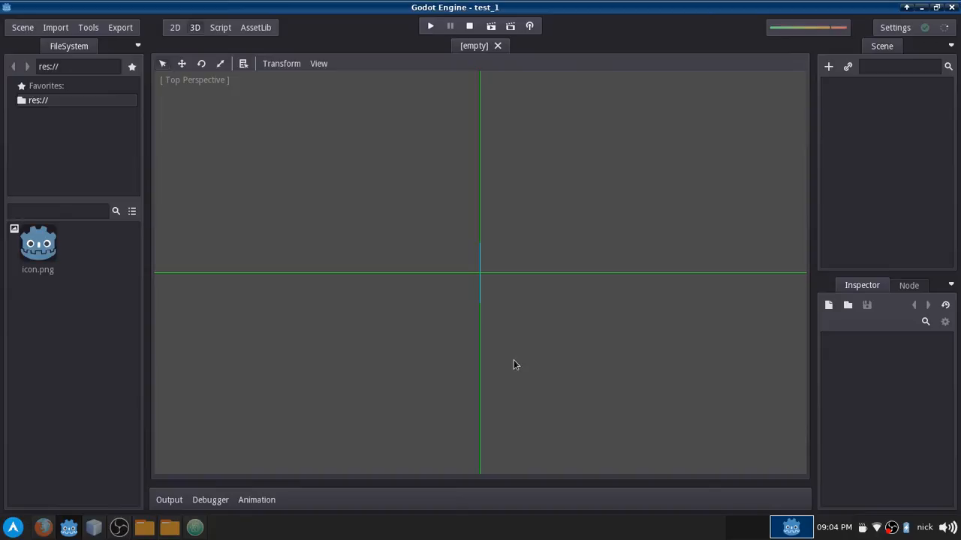
{"action": "mouse_move", "coordinate": [533, 270]}
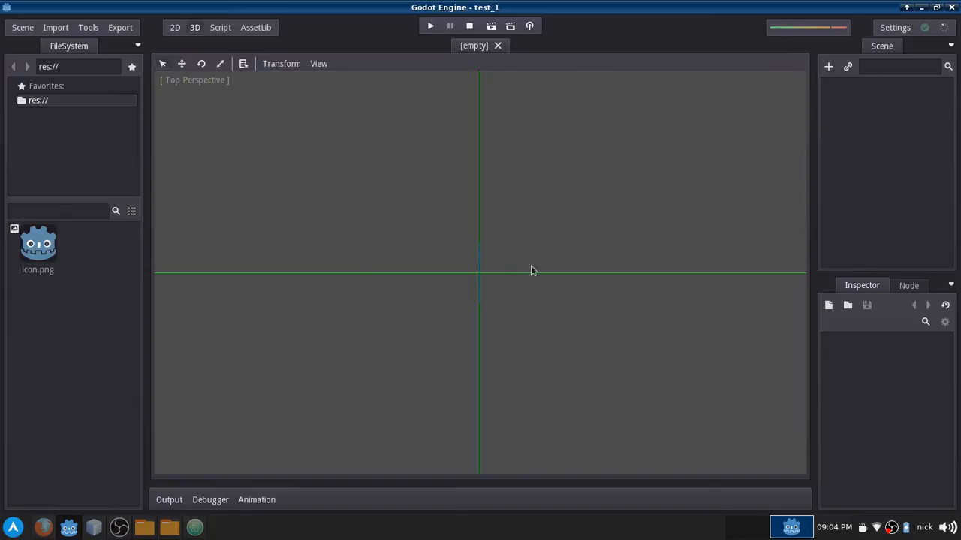
{"action": "mouse_move", "coordinate": [118, 148]}
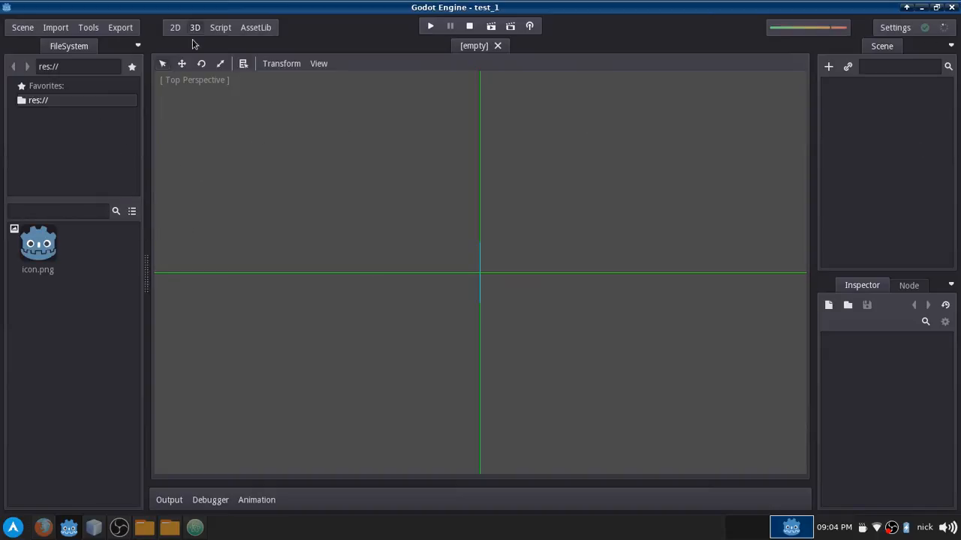
Step: View the empty scene in 2D, then 3D with the ground grid in perspective
{"action": "left_click", "coordinate": [174, 27]}
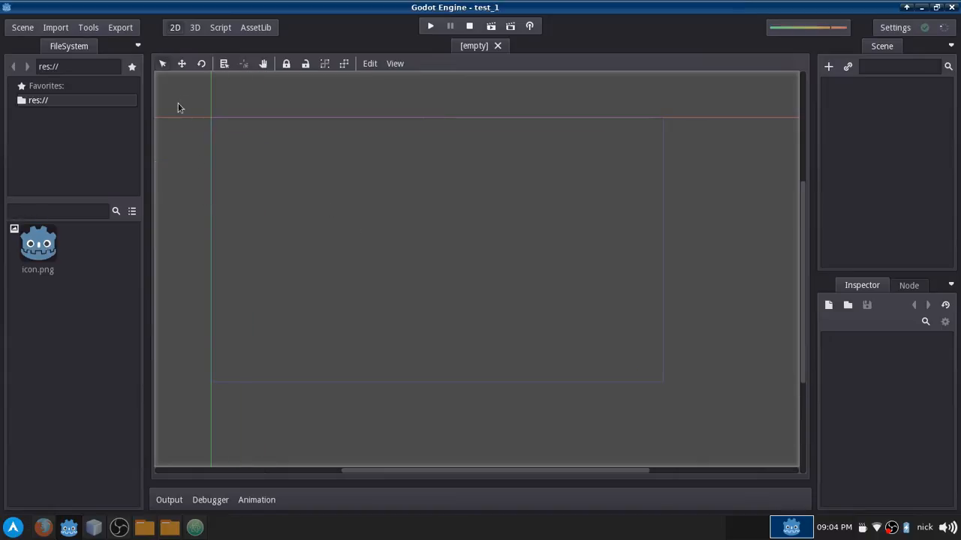
{"action": "left_click", "coordinate": [195, 27]}
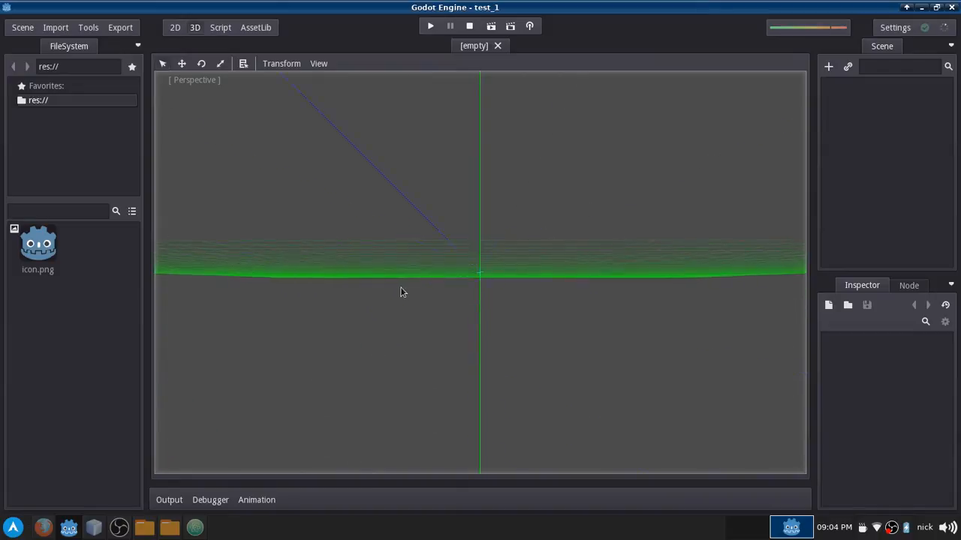
{"action": "left_click_drag", "start_coordinate": [403, 291], "coordinate": [537, 166]}
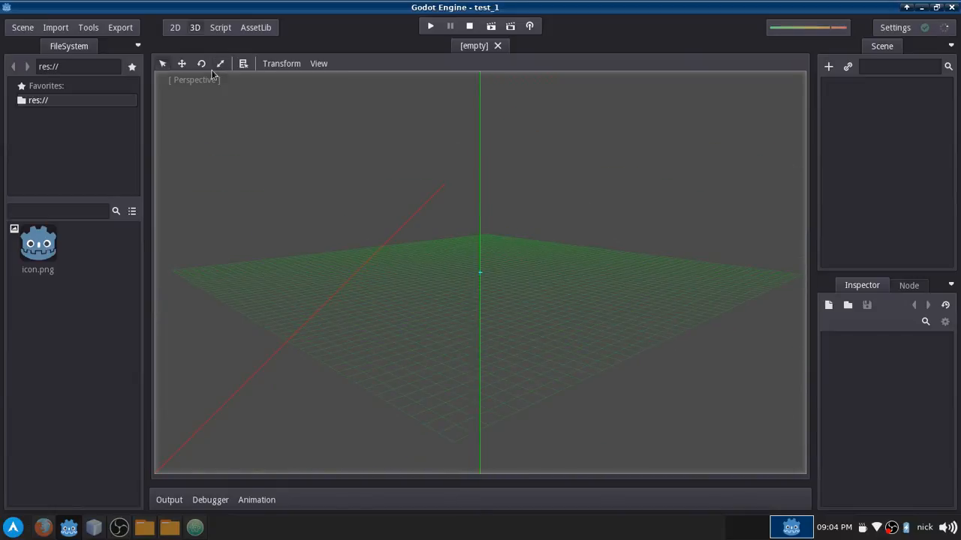
Step: Show the empty Script workspace, then return to the 2D workspace
{"action": "left_click", "coordinate": [219, 27]}
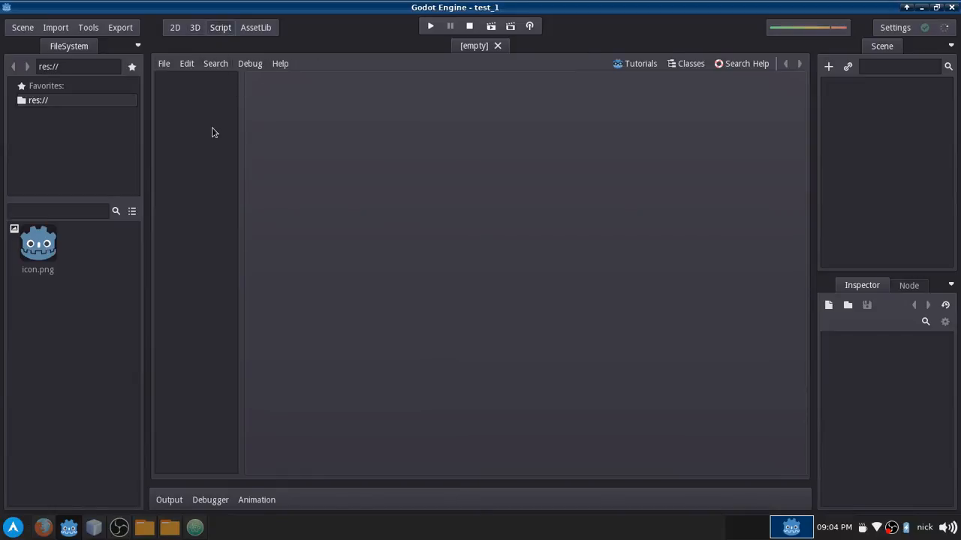
{"action": "mouse_move", "coordinate": [261, 81]}
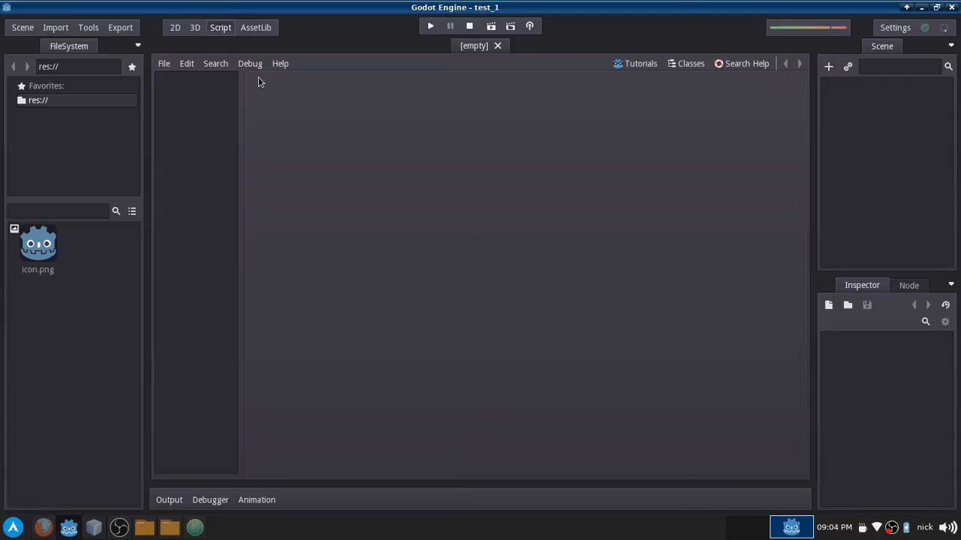
{"action": "left_click", "coordinate": [174, 27]}
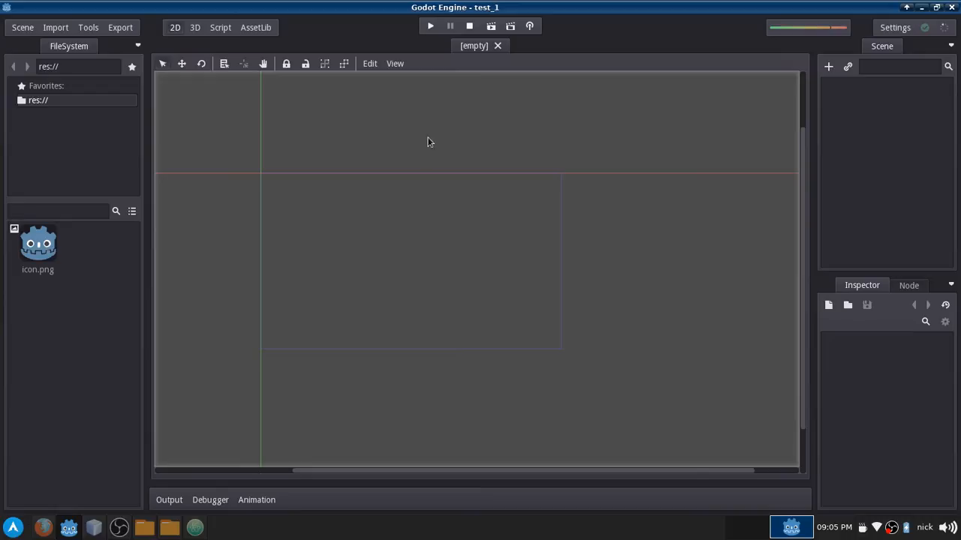
{"action": "mouse_move", "coordinate": [523, 184]}
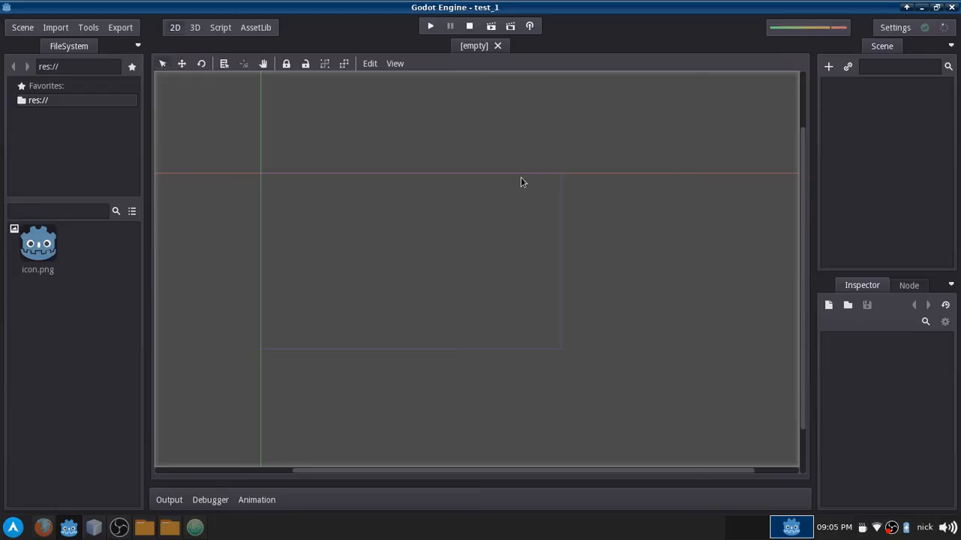
{"action": "mouse_move", "coordinate": [409, 247]}
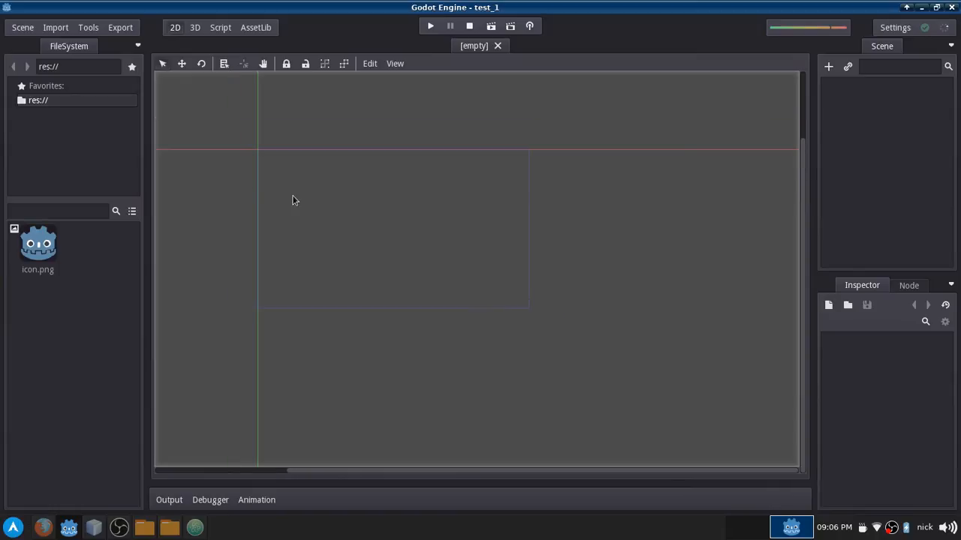
{"action": "mouse_move", "coordinate": [396, 282]}
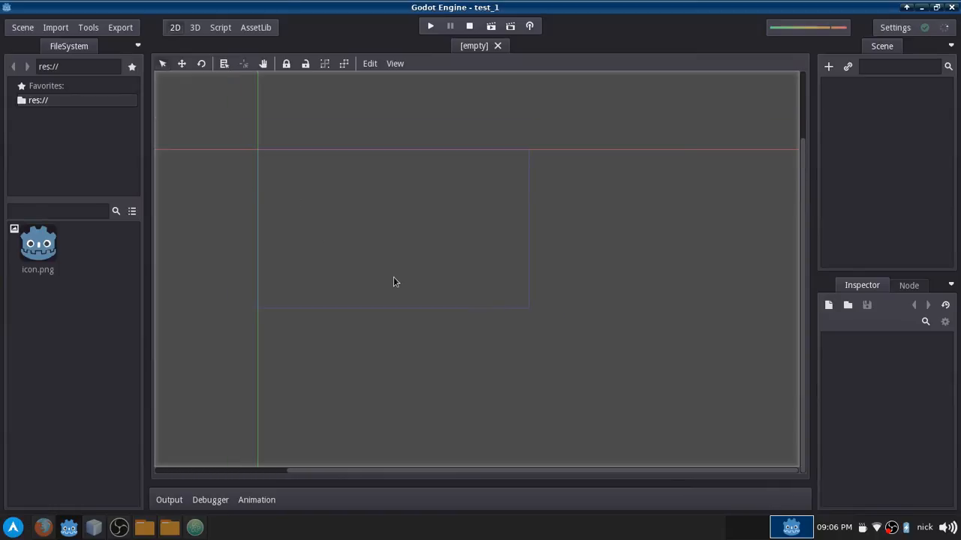
{"action": "mouse_move", "coordinate": [399, 284]}
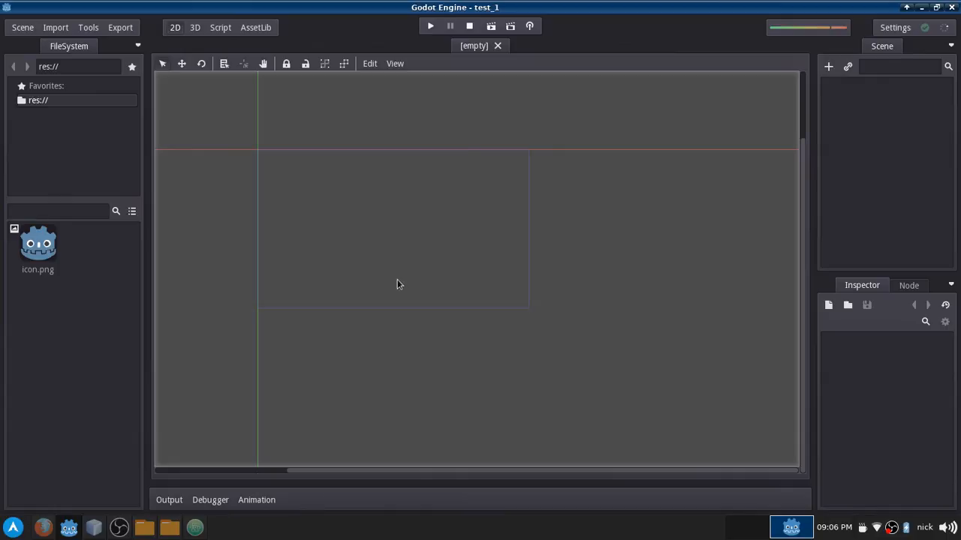
{"action": "mouse_move", "coordinate": [440, 270]}
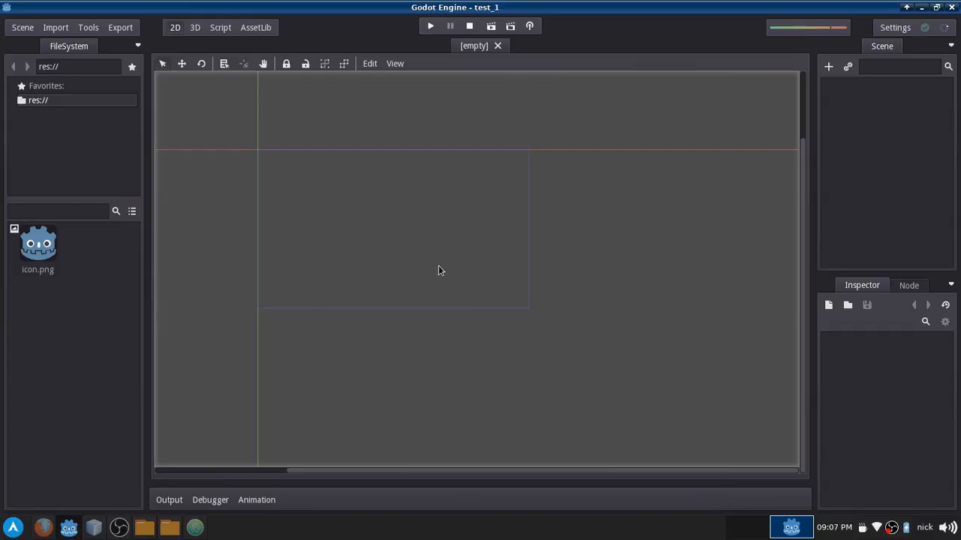
{"action": "mouse_move", "coordinate": [442, 234]}
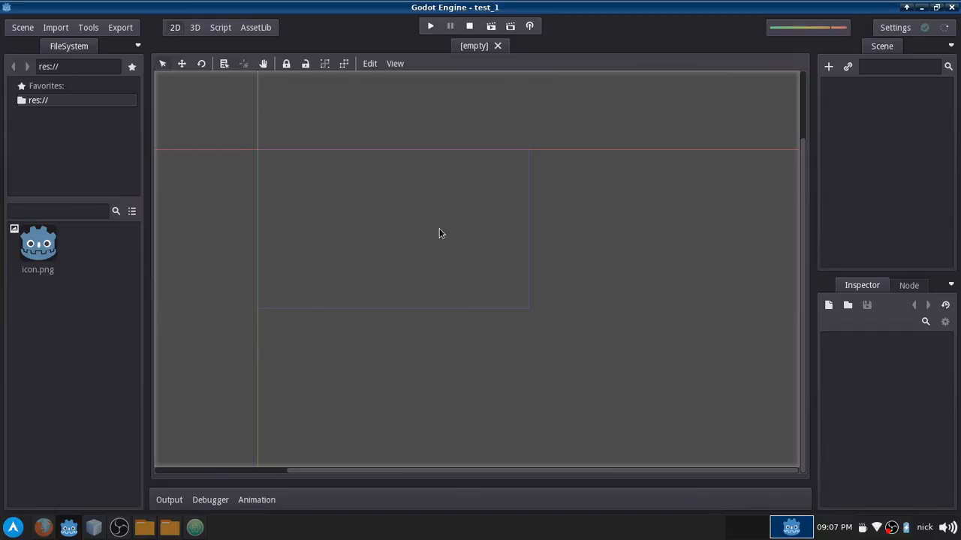
{"action": "mouse_move", "coordinate": [468, 246]}
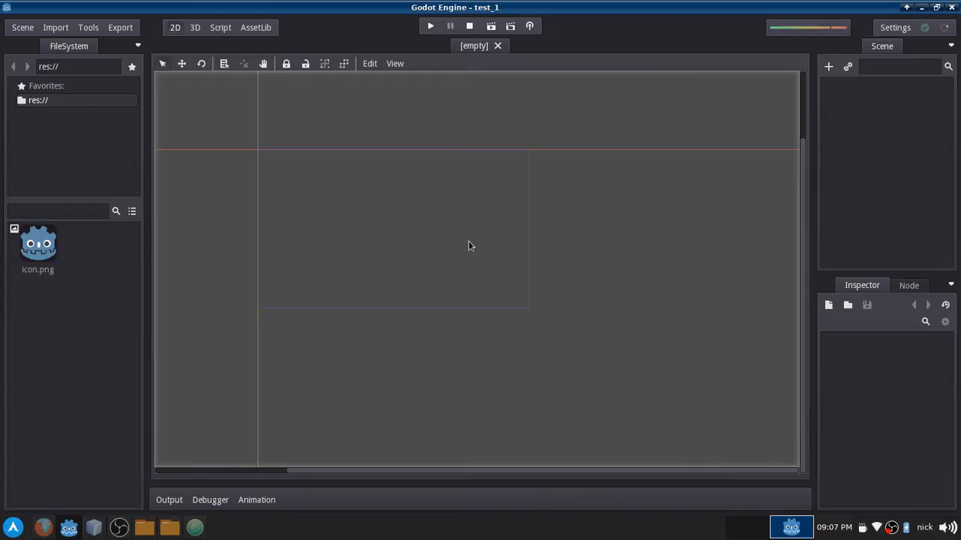
{"action": "mouse_move", "coordinate": [285, 54]}
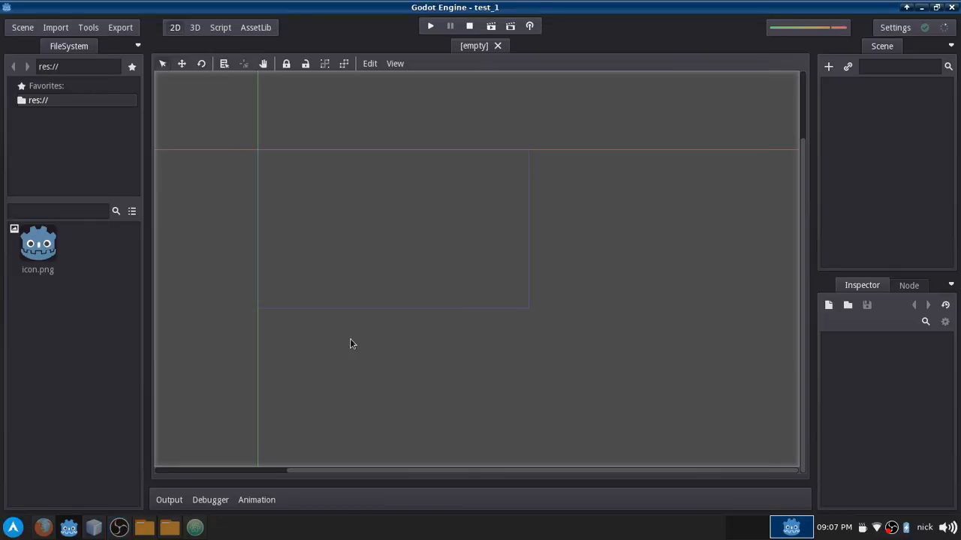
{"action": "left_click", "coordinate": [93, 527]}
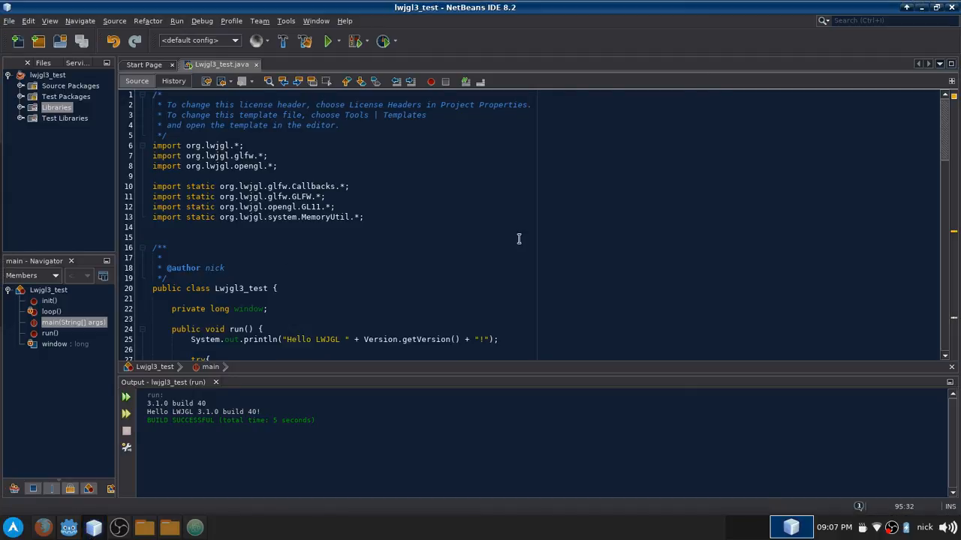
{"action": "mouse_move", "coordinate": [447, 257]}
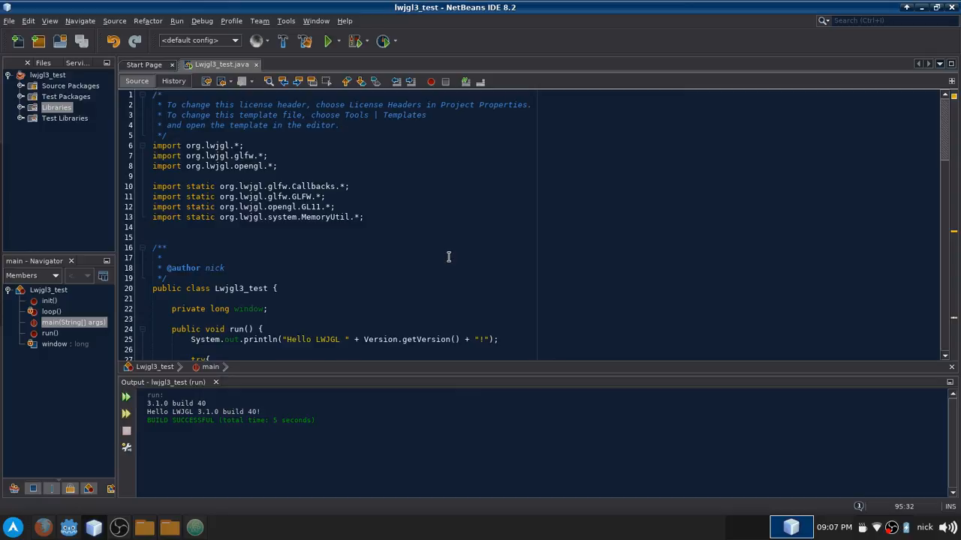
{"action": "mouse_move", "coordinate": [604, 246]}
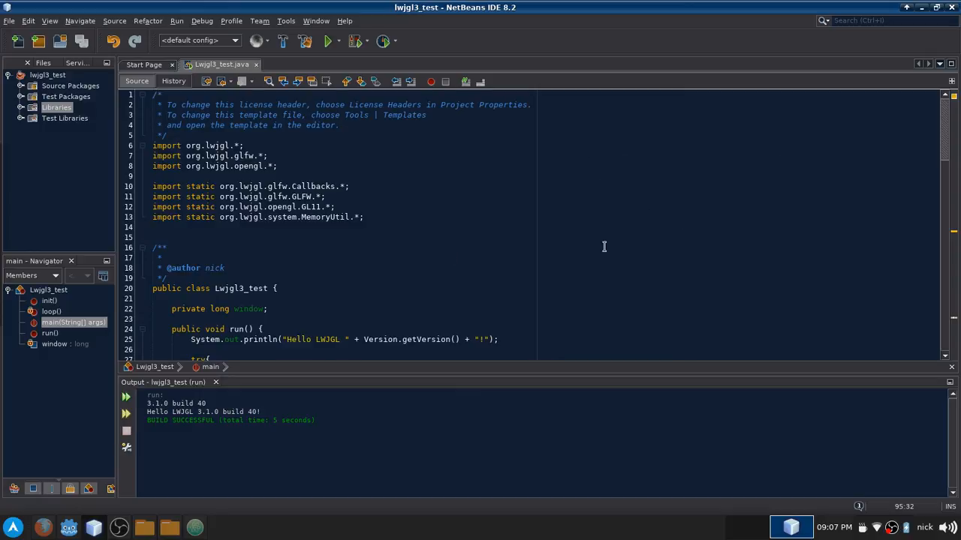
{"action": "mouse_move", "coordinate": [588, 277]}
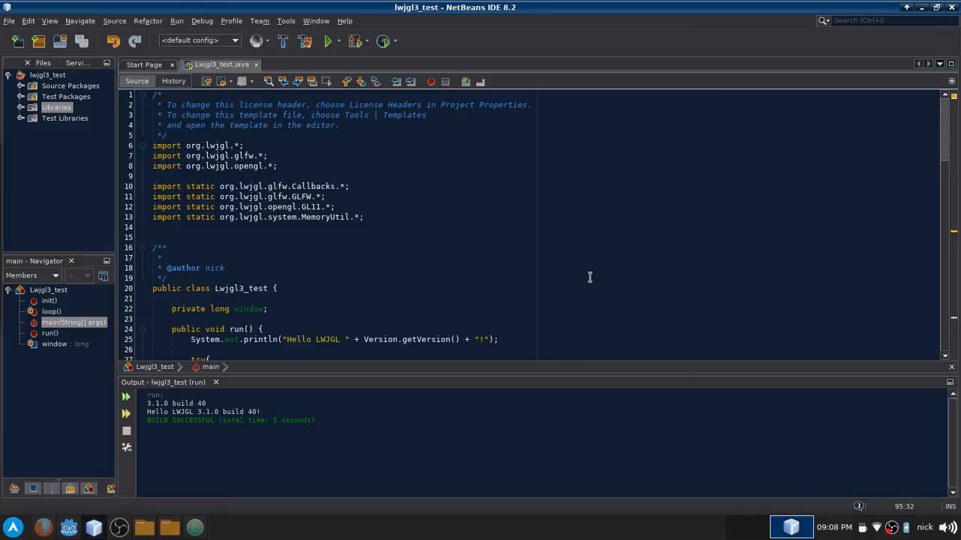
{"action": "mouse_move", "coordinate": [502, 503]}
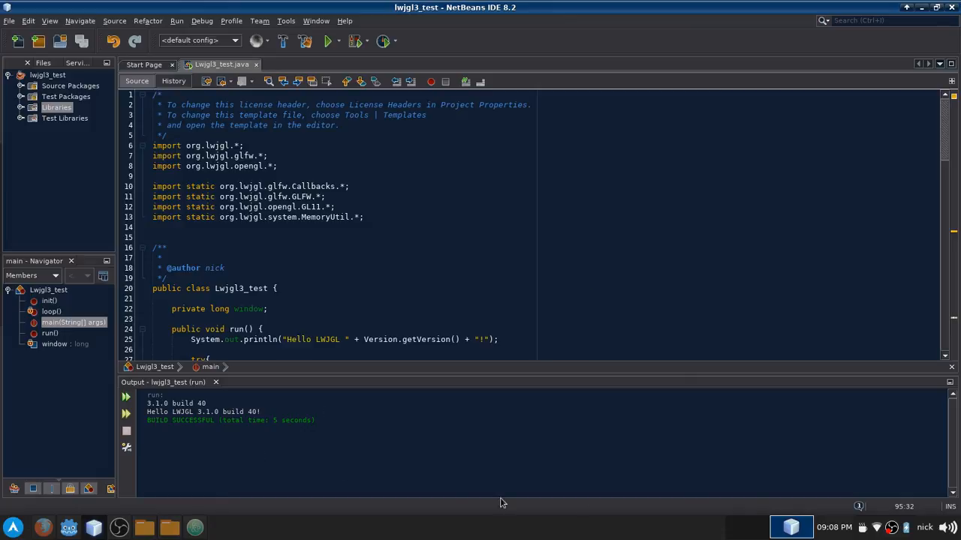
{"action": "scroll", "scroll_direction": "down", "scroll_amount": 3}
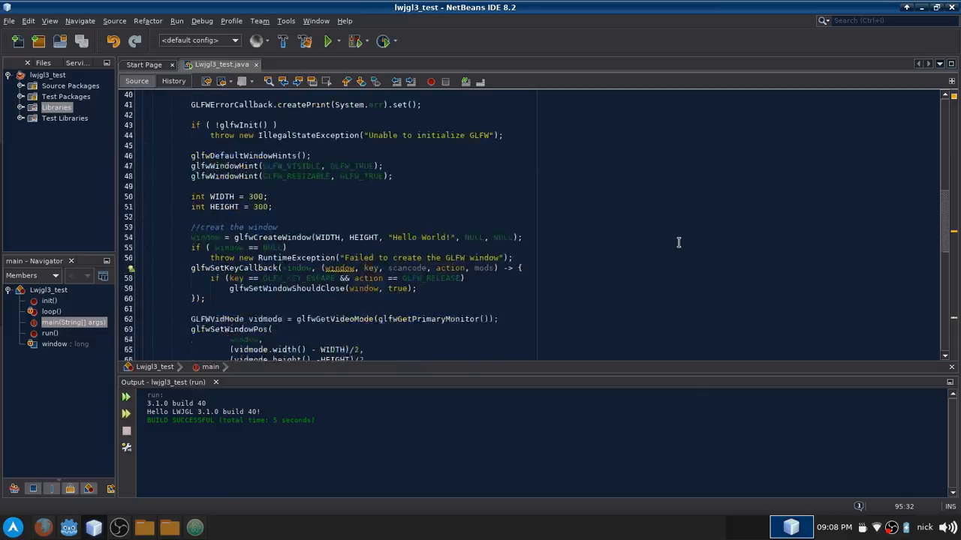
{"action": "scroll", "scroll_direction": "down", "scroll_amount": 3}
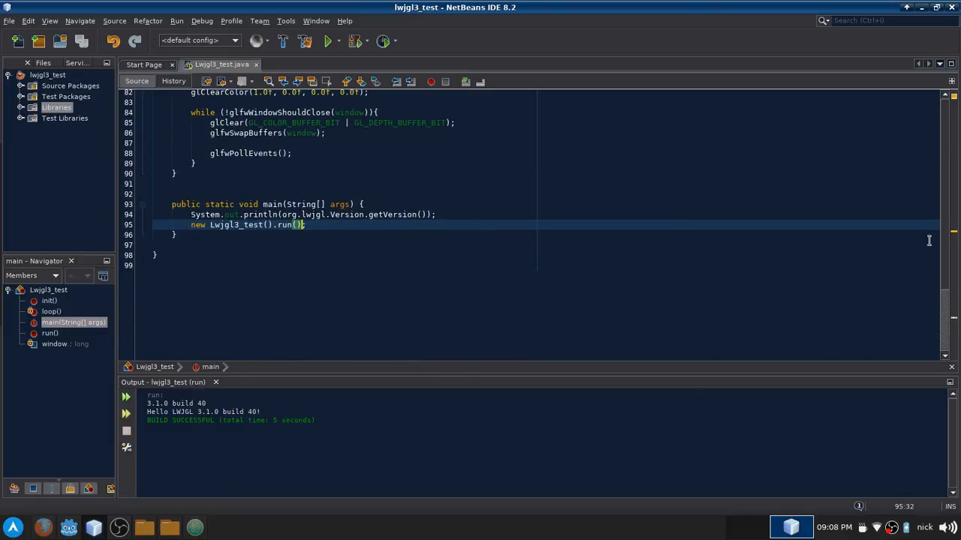
{"action": "scroll", "scroll_direction": "up", "scroll_amount": 3}
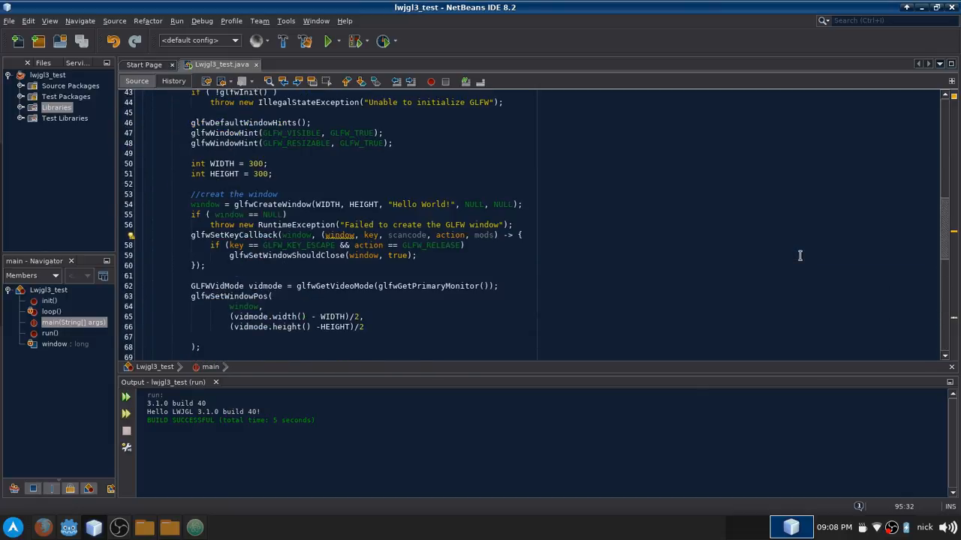
{"action": "scroll", "scroll_direction": "up", "scroll_amount": 3}
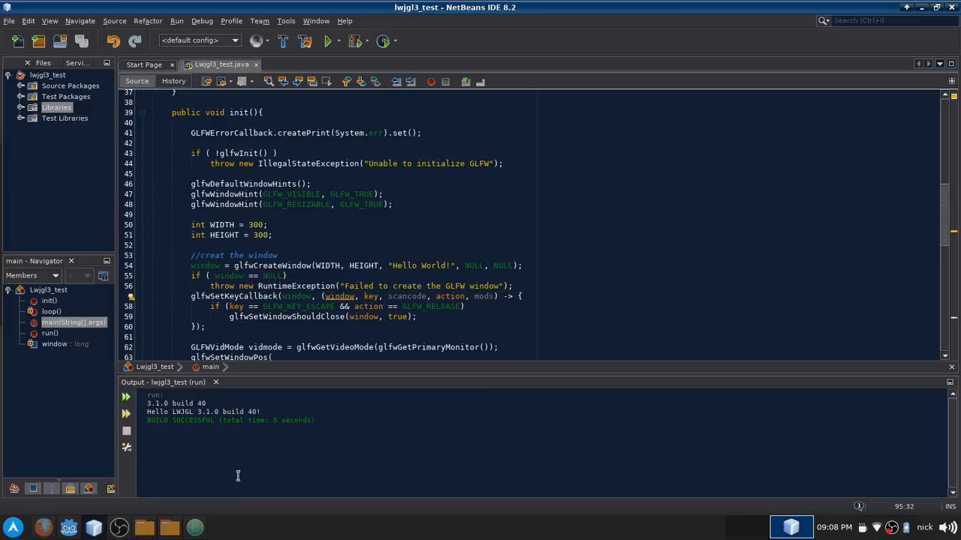